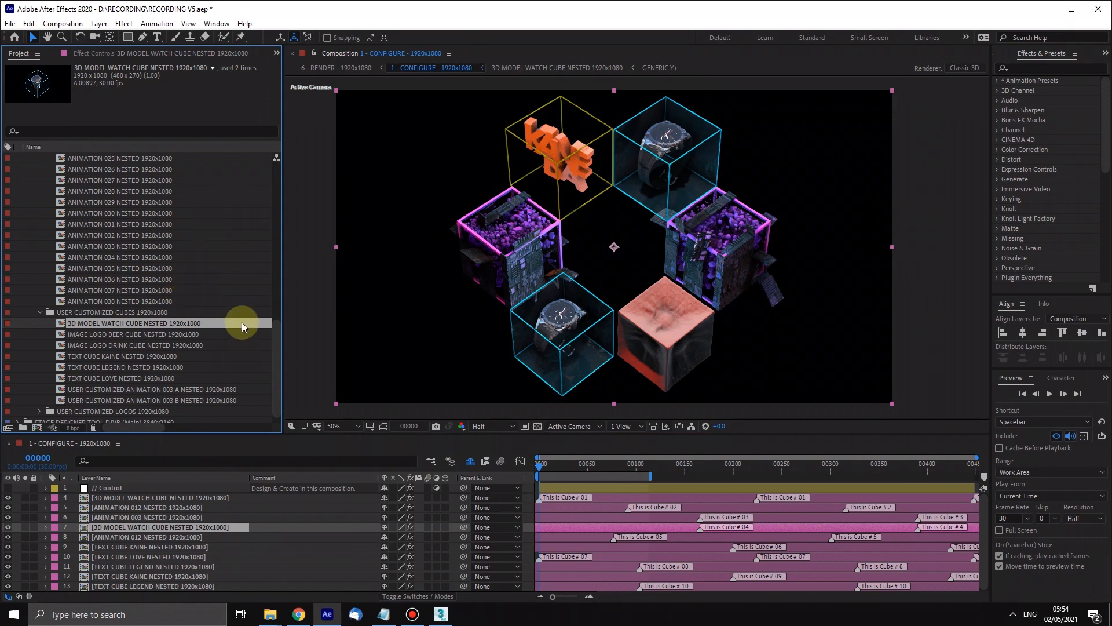
Browse the cube comps and select 3D MODEL WATCH CUBE NESTED for duplication.
left_click(134, 345)
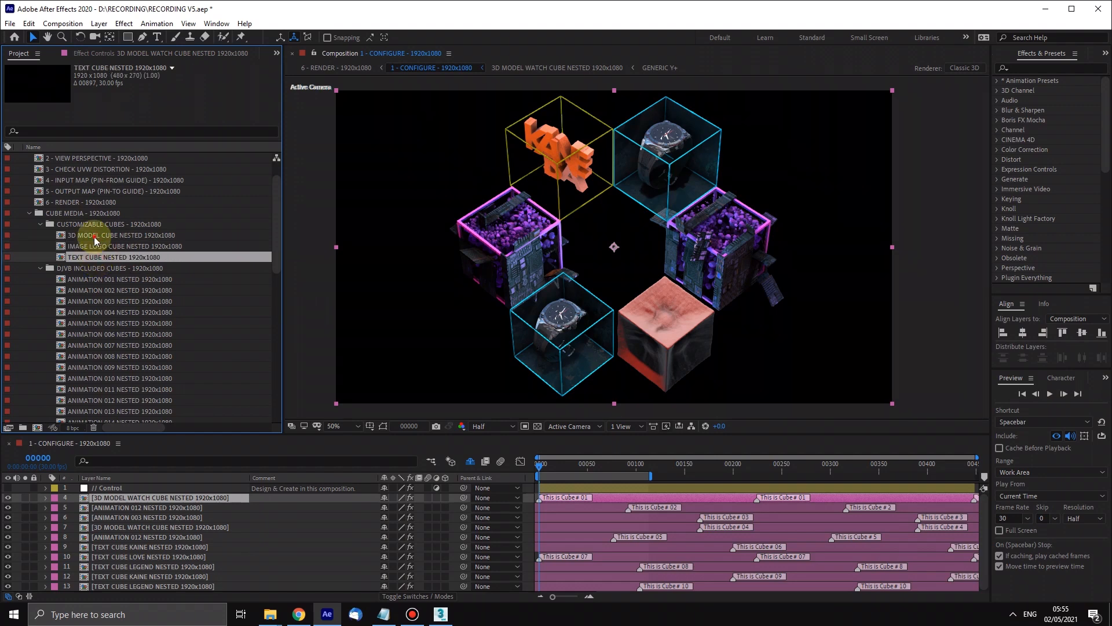
left_click(114, 234)
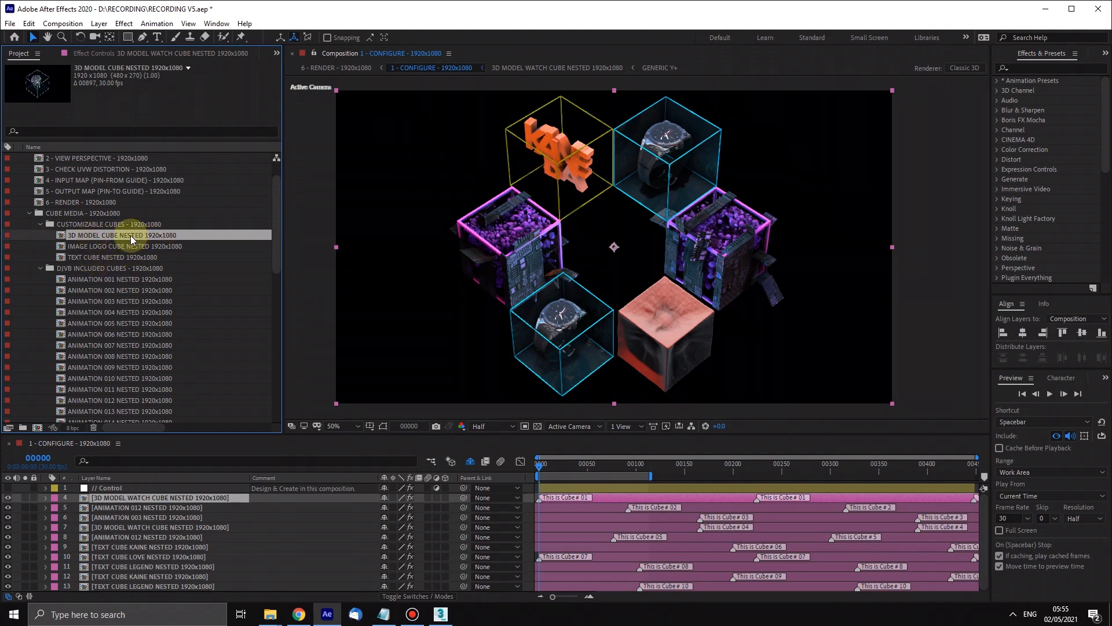
scroll("down", 3)
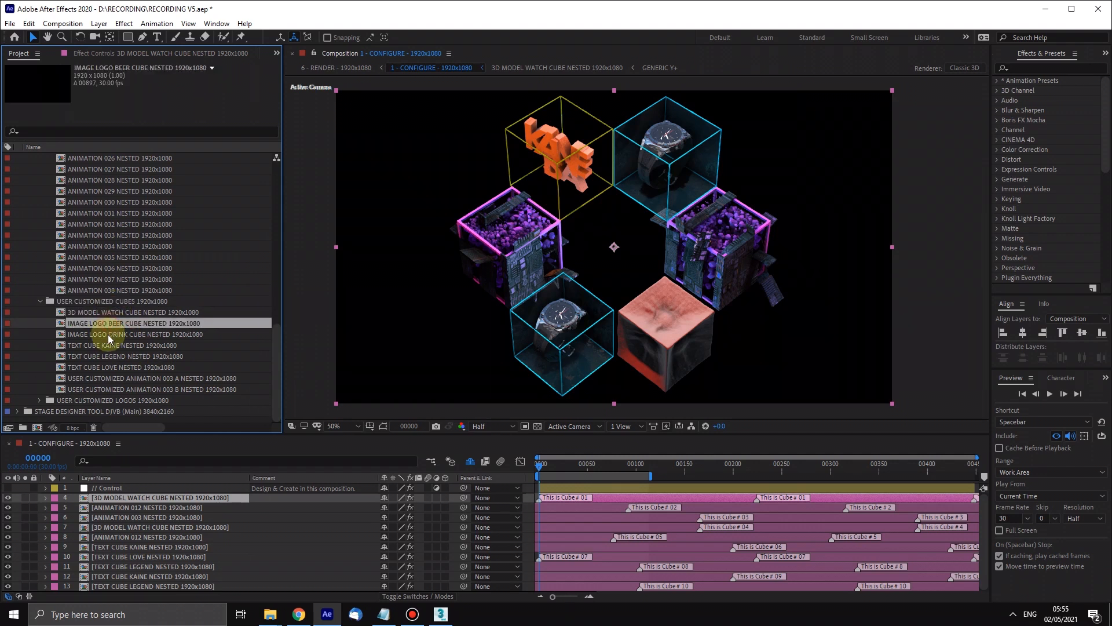
left_click(133, 312)
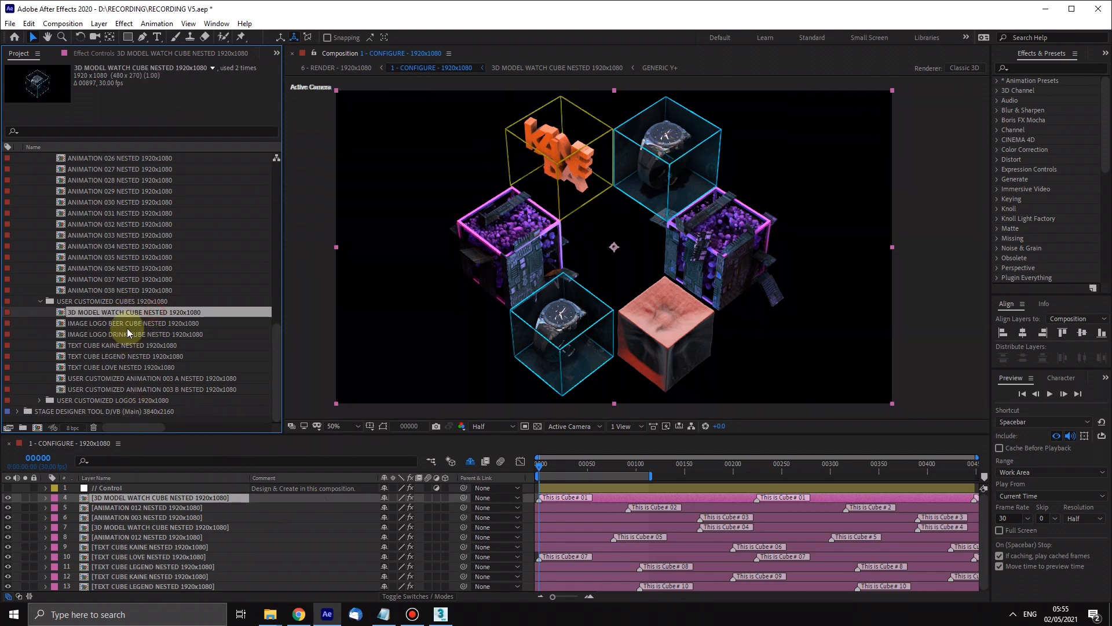
mouse_move(239, 310)
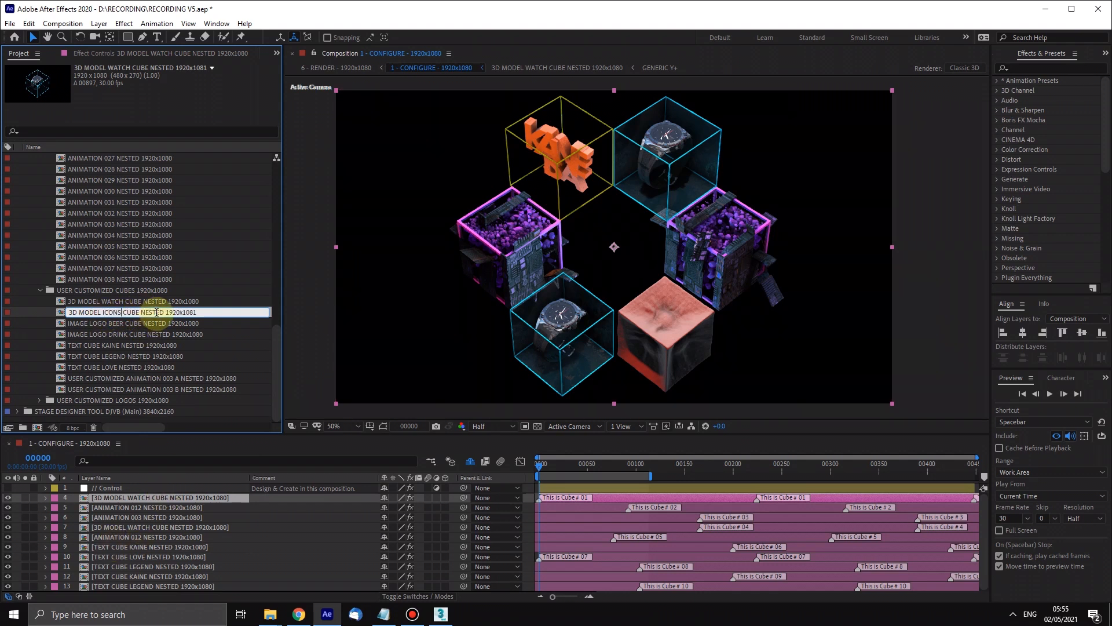
Rename the duplicate to 3D MODEL ICONS CUBE NESTED 1920x1080 and browse nearby cube comps.
double_click(127, 313)
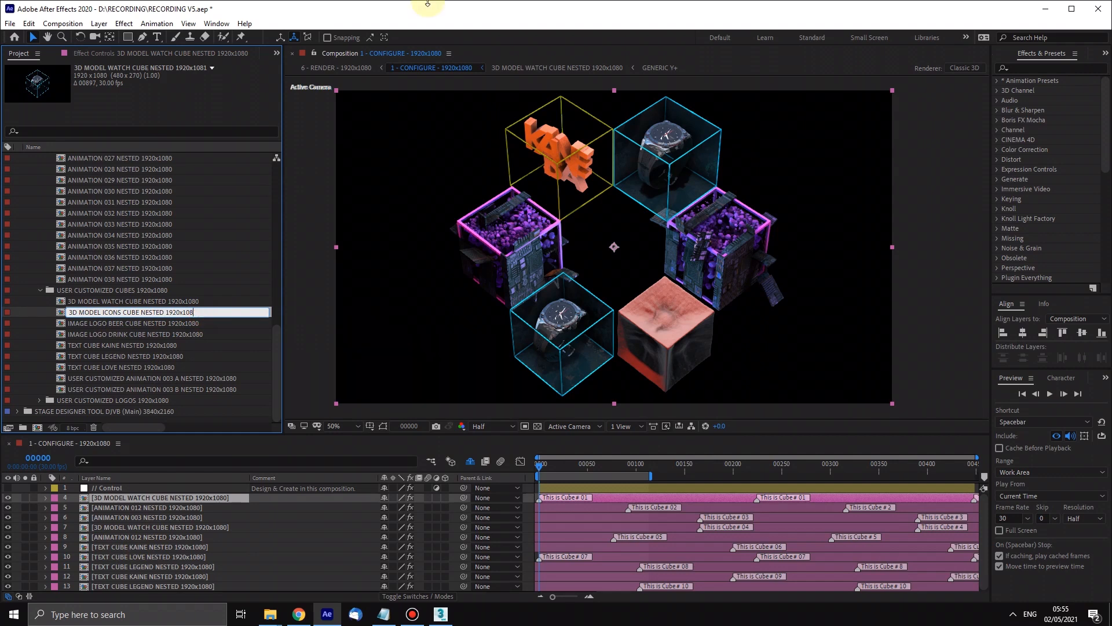
scroll("down", 3)
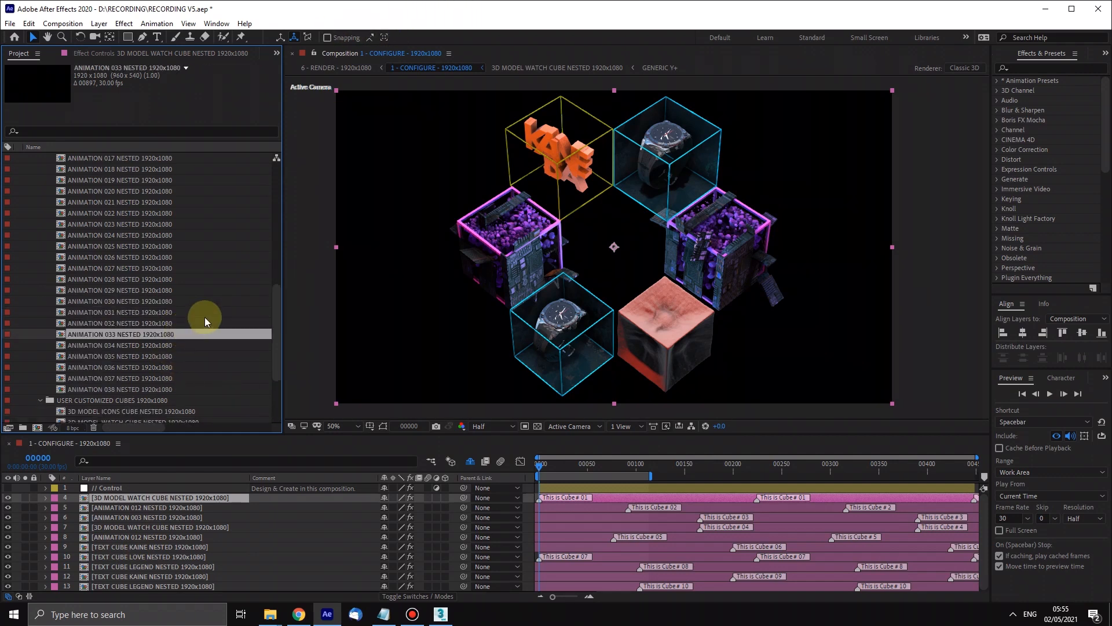
scroll("down", 3)
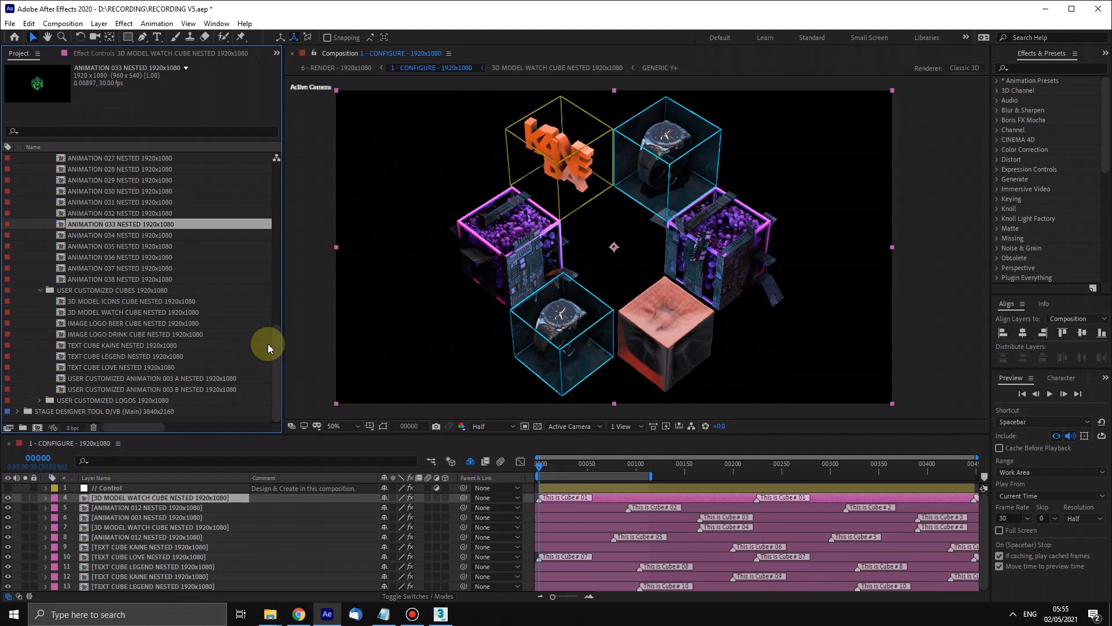
left_click(131, 323)
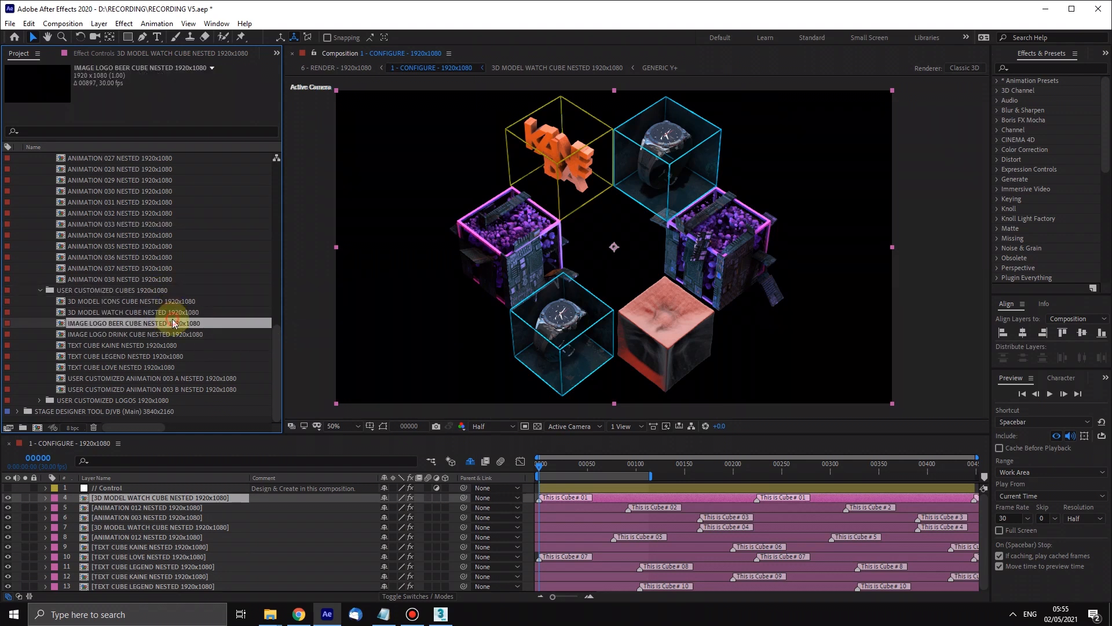
left_click(132, 334)
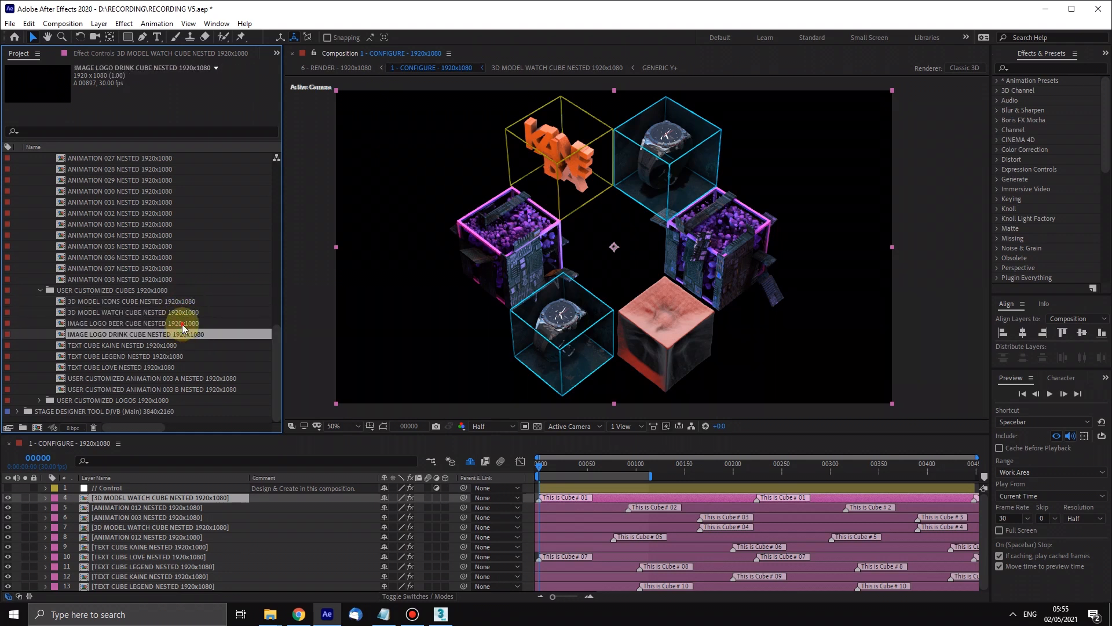
left_click(136, 312)
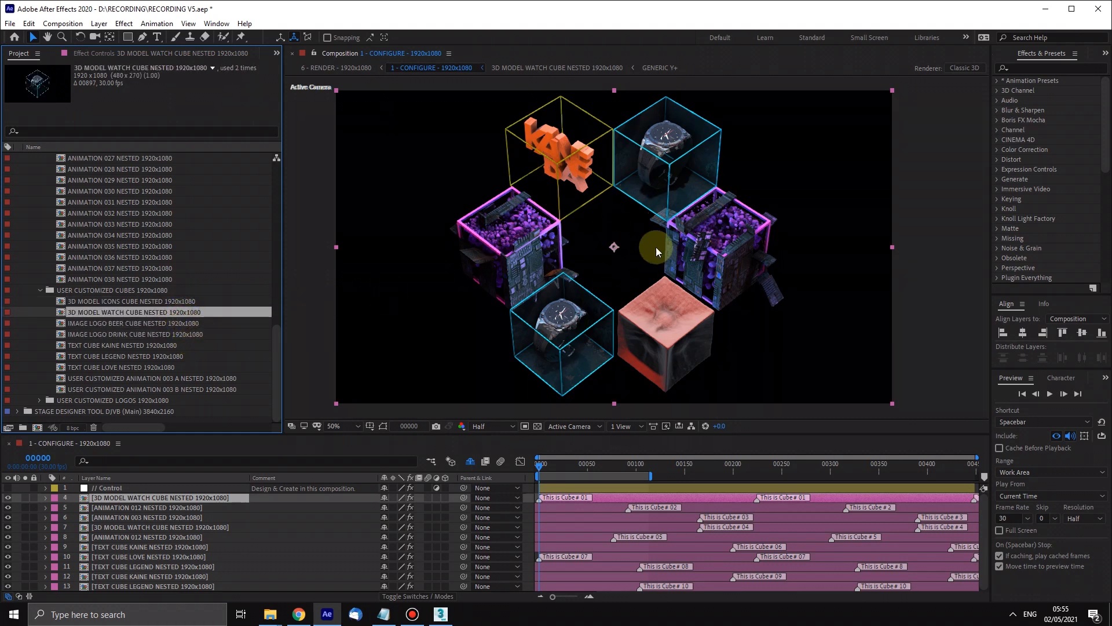
mouse_move(118, 460)
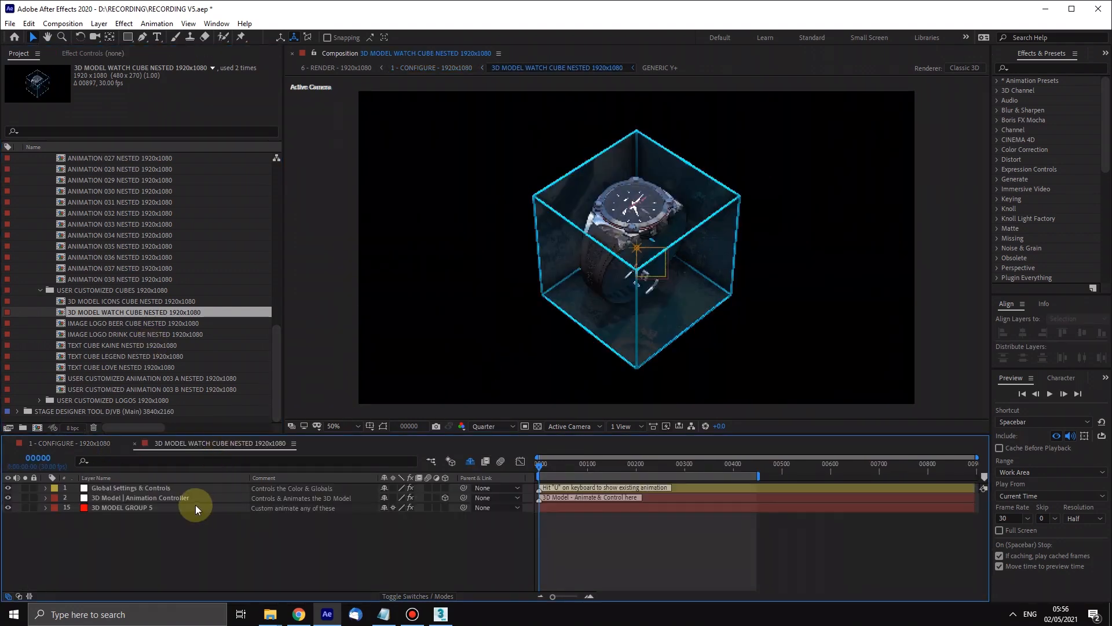
Open 3D MODEL ICONS CUBE NESTED and select its 3D MODEL GROUP 5 layer.
left_click(121, 508)
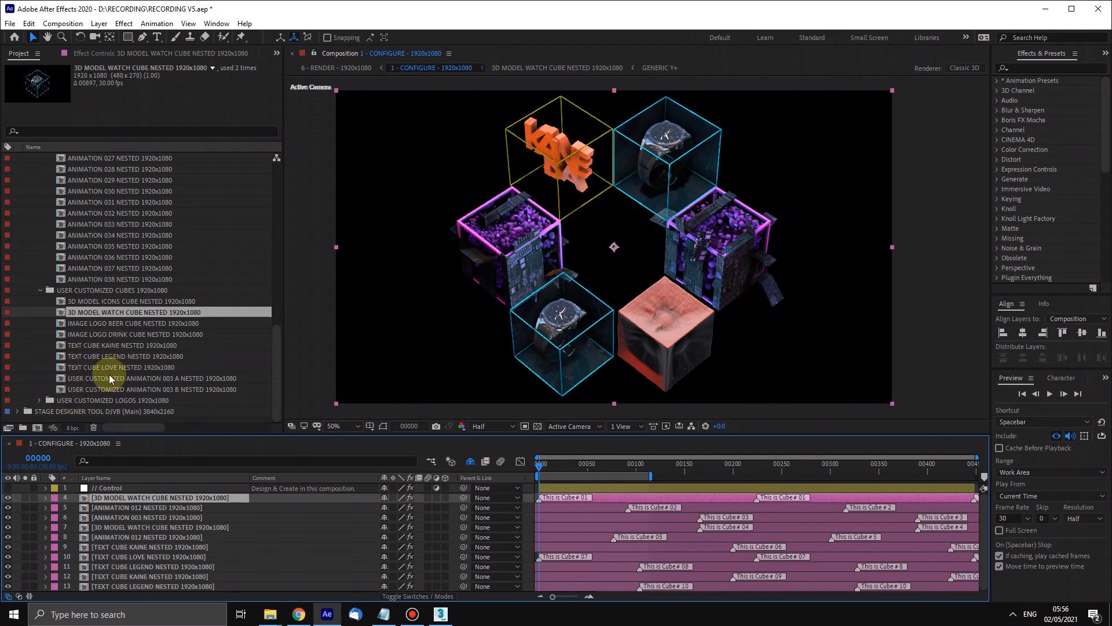
left_click(131, 301)
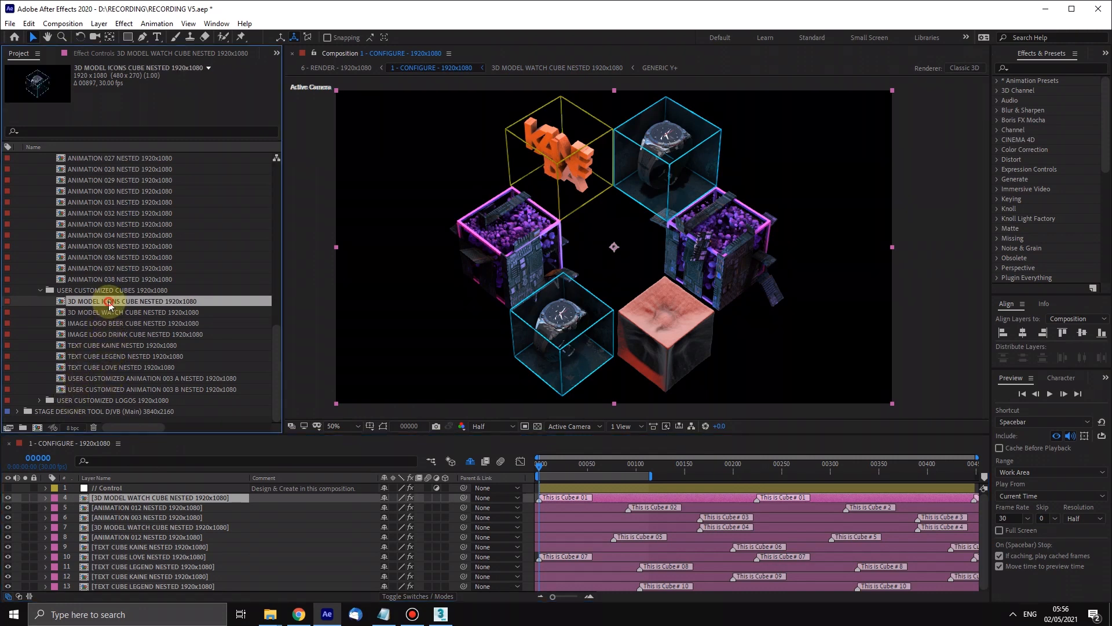
double_click(131, 300)
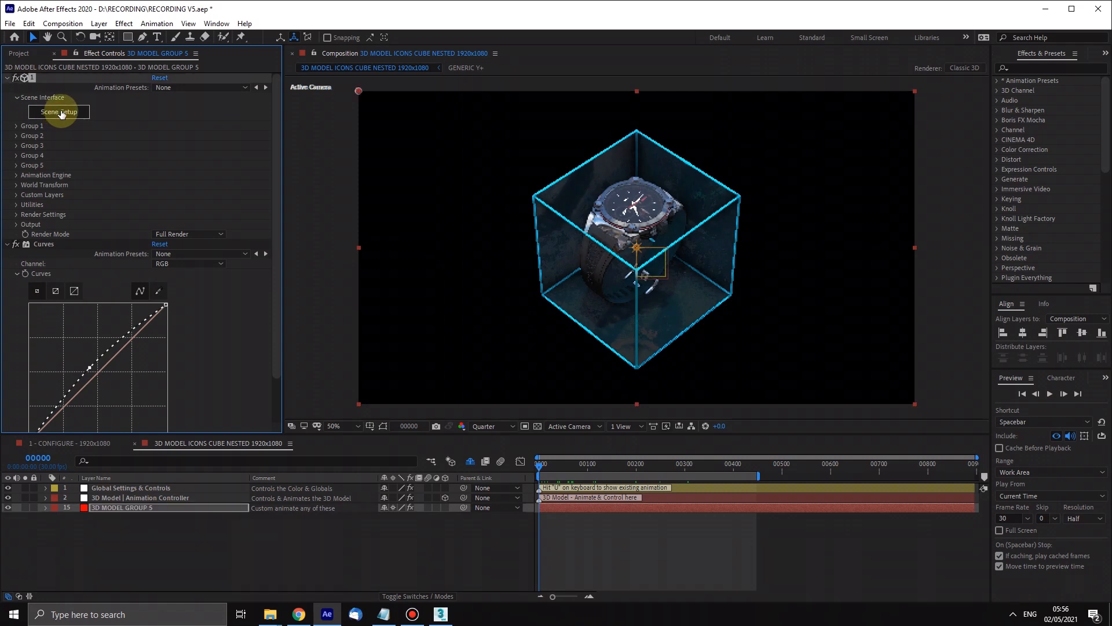
In Element 3D Scene Setup, delete the watch model, keeping only the guide cube.
left_click(59, 112)
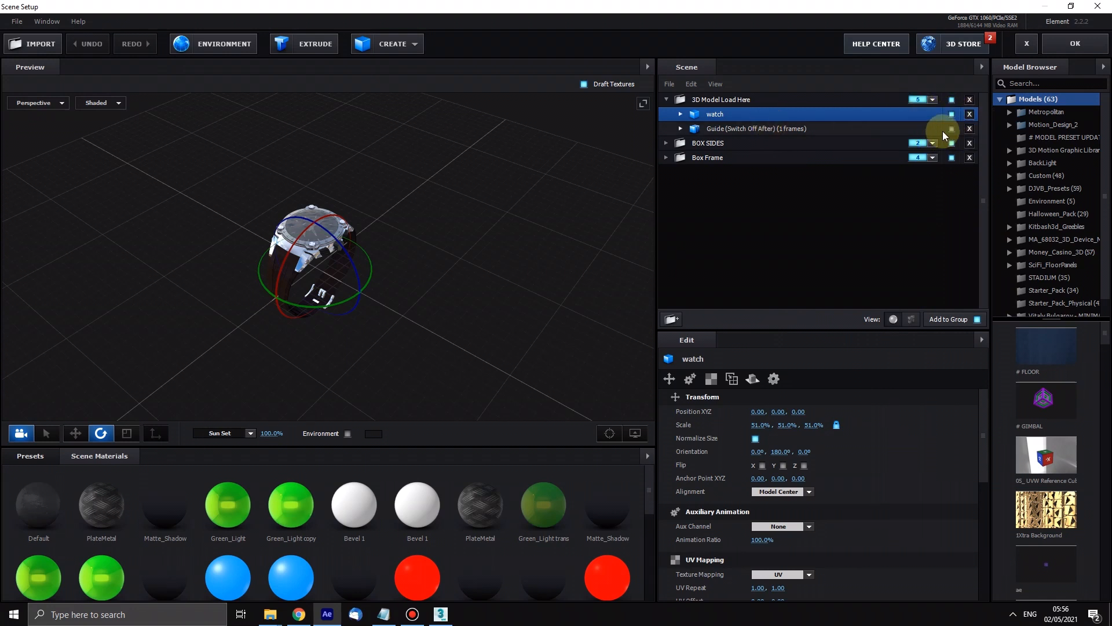
left_click(755, 129)
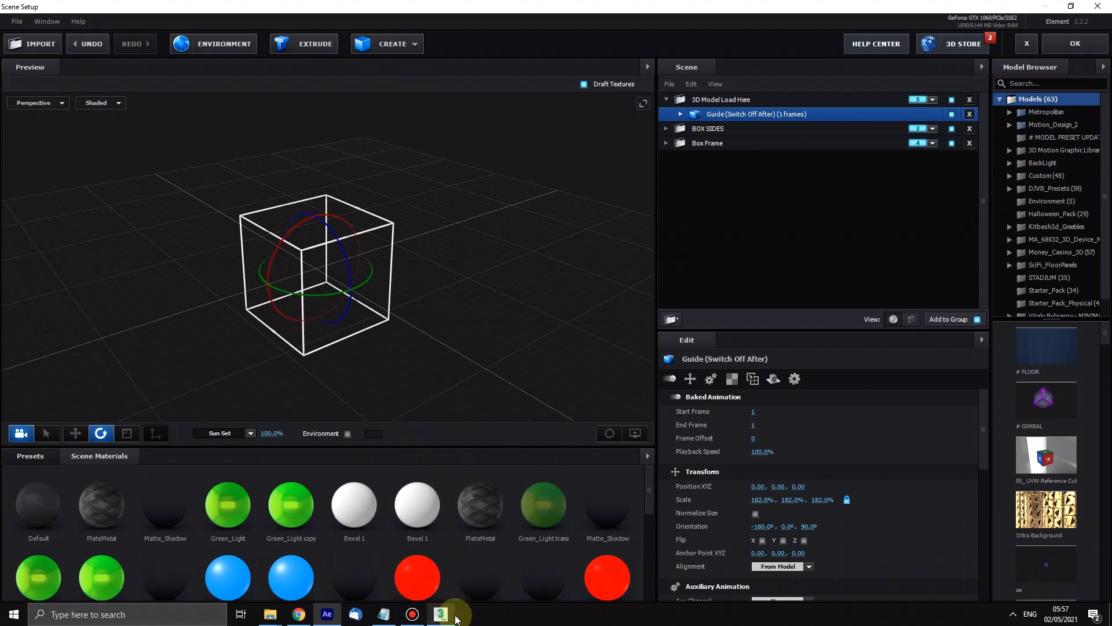
mouse_move(439, 613)
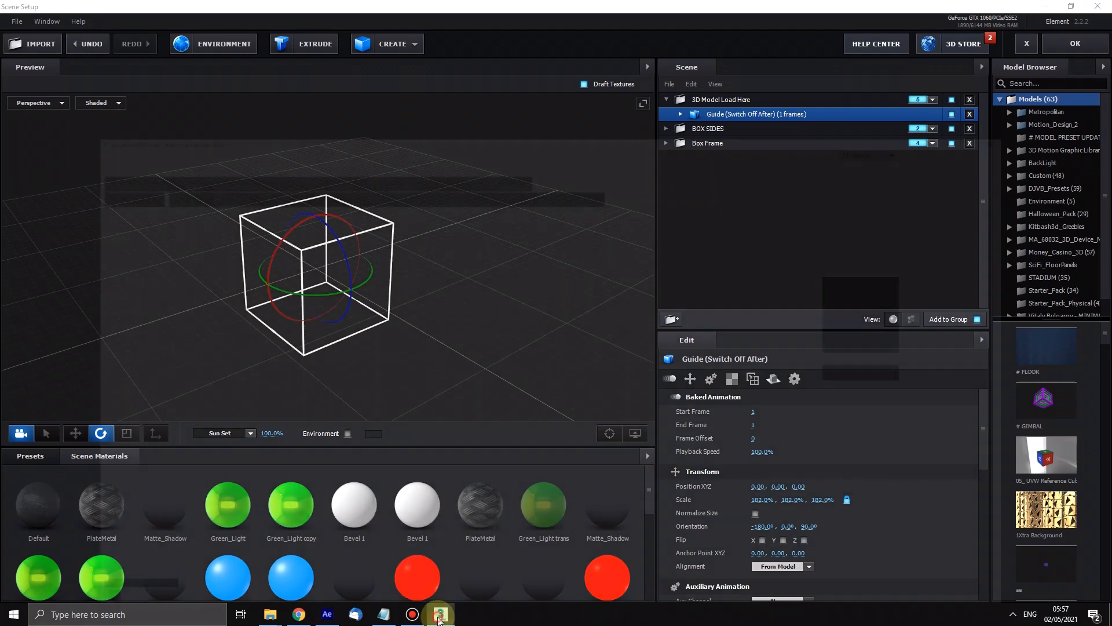
Switch to 3ds Max, select all, and zoom and orbit onto the social icons.
left_click(439, 614)
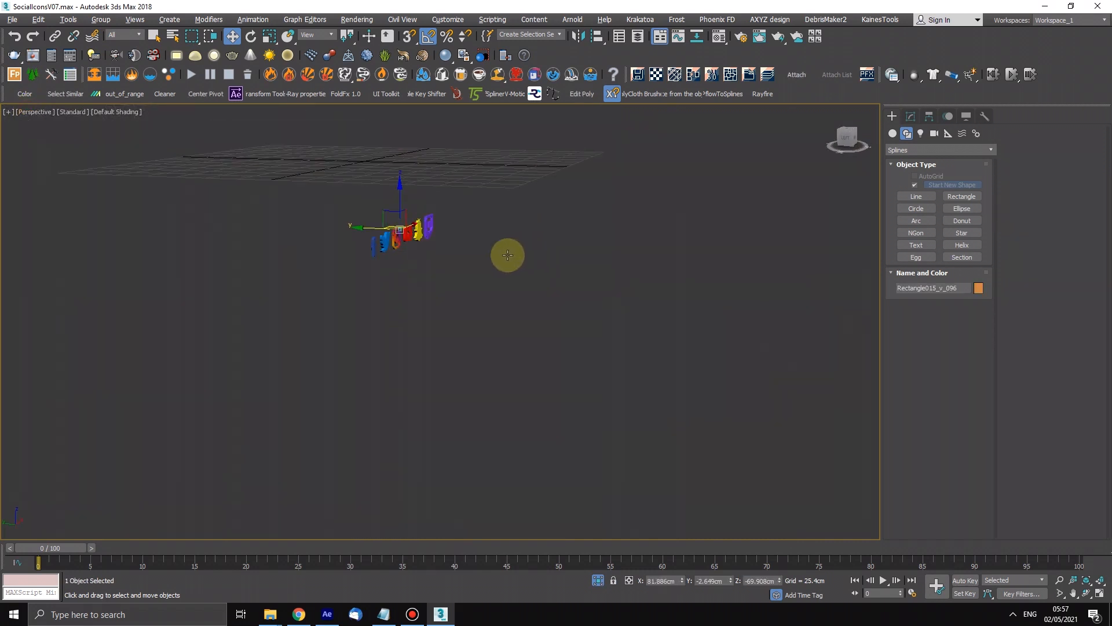
key("ctrl+a")
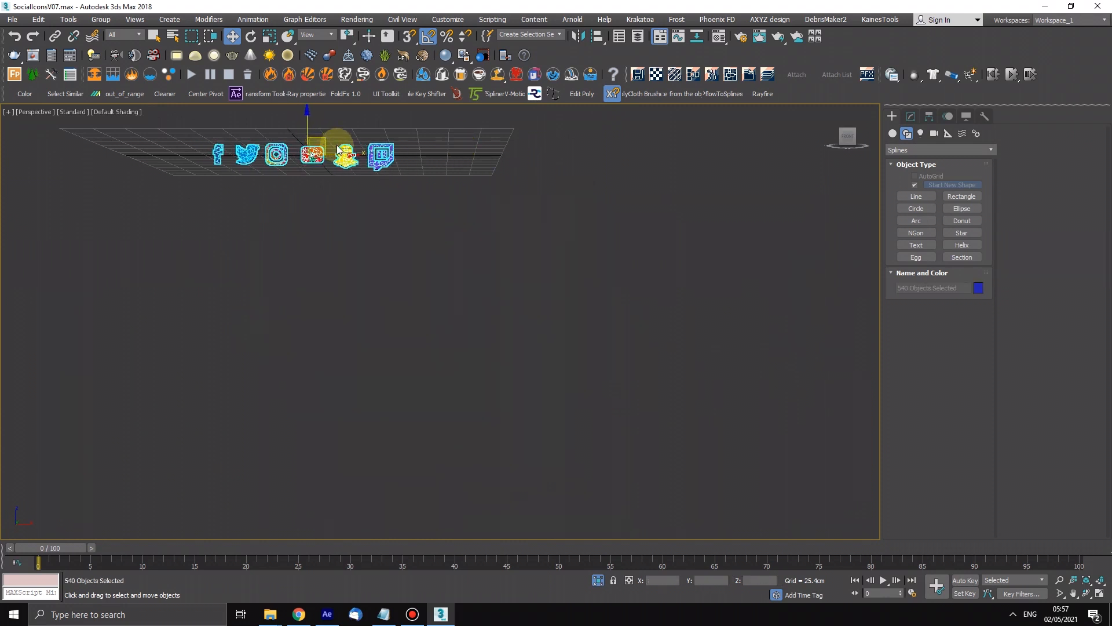
left_click_drag(340, 152, 531, 289)
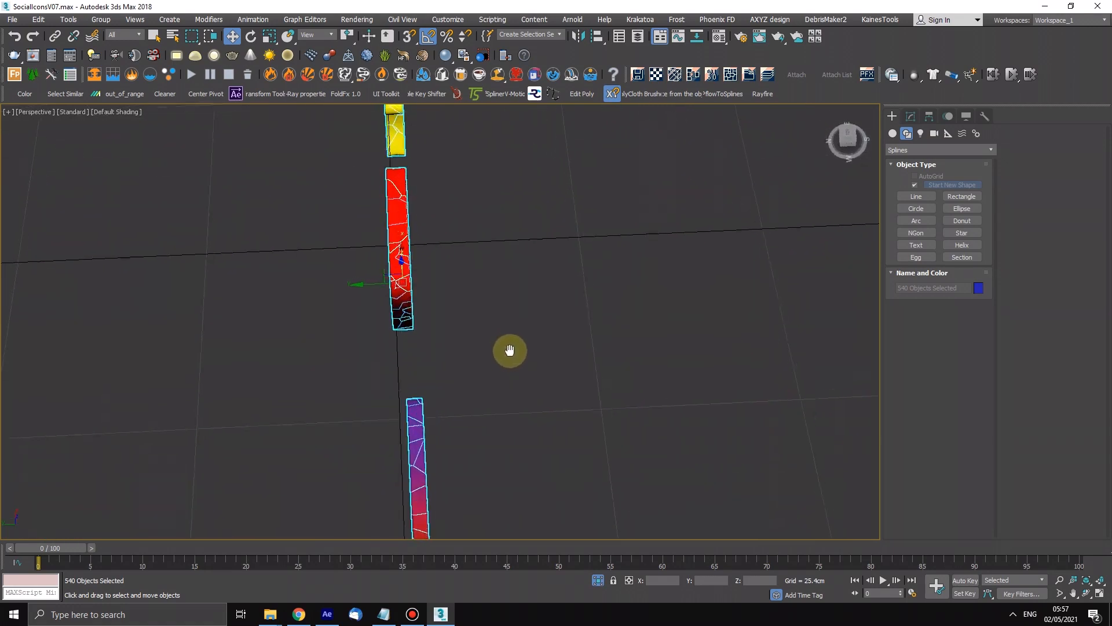
left_click_drag(509, 349, 365, 284)
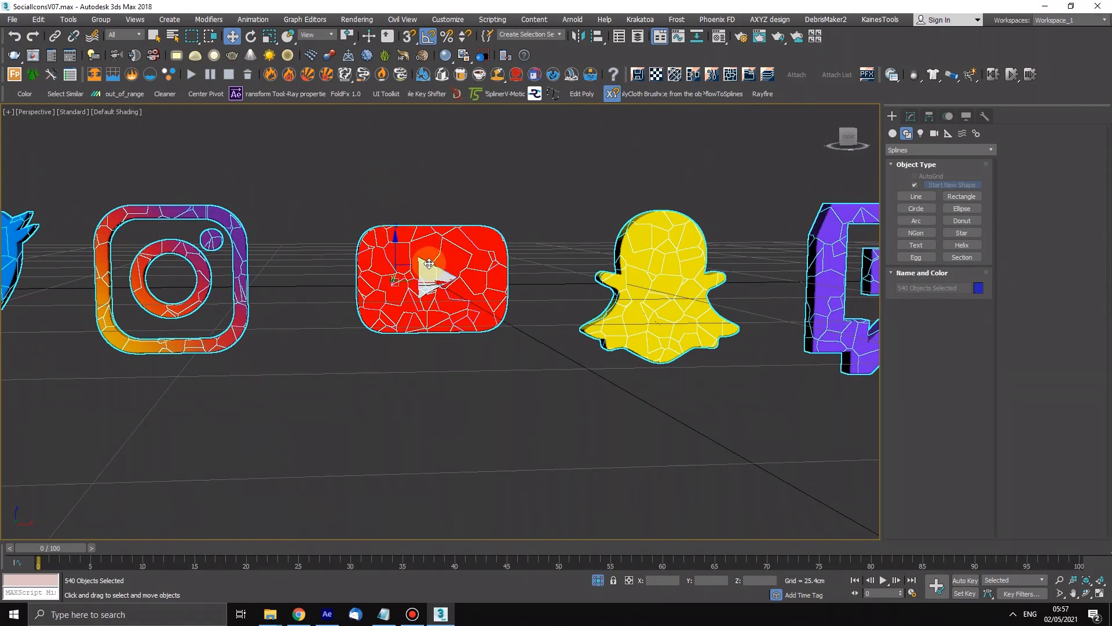
scroll("down", 3)
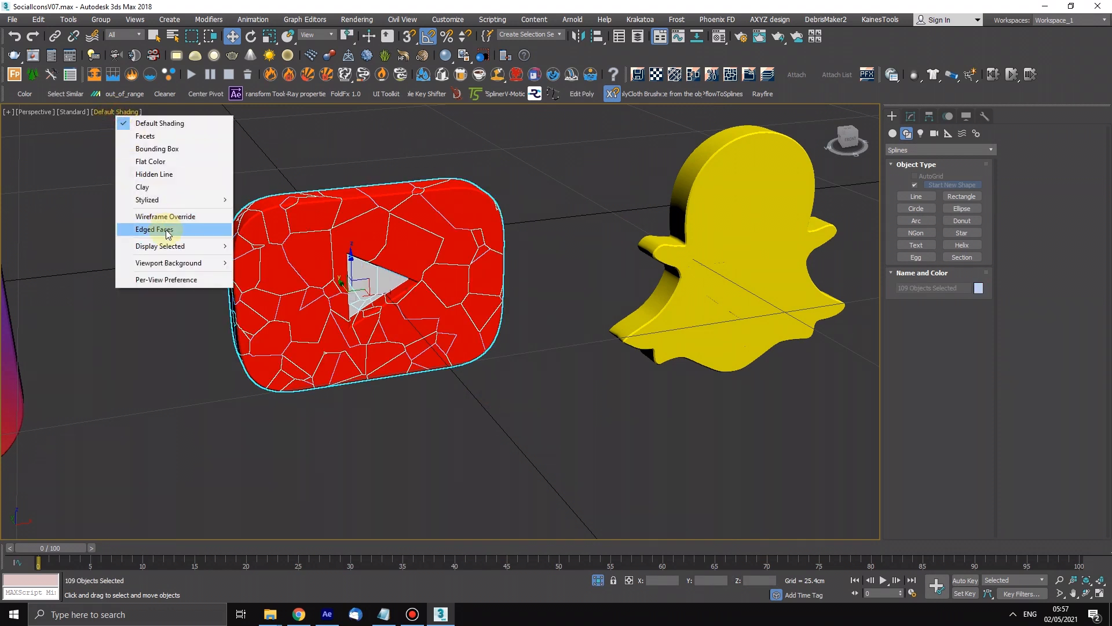
left_click(153, 229)
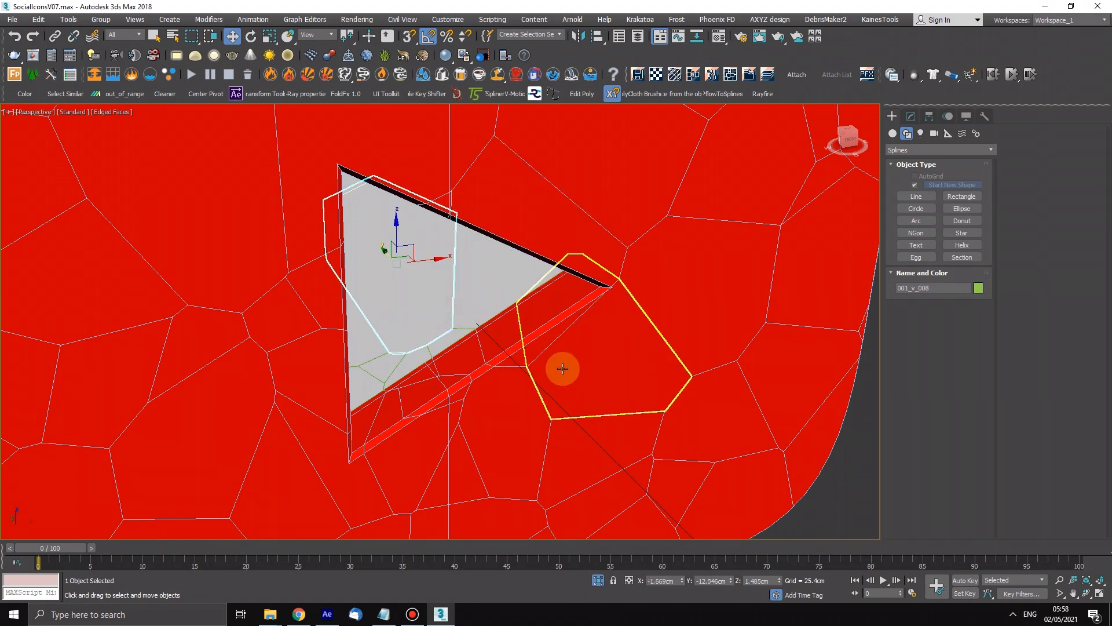
left_click(979, 287)
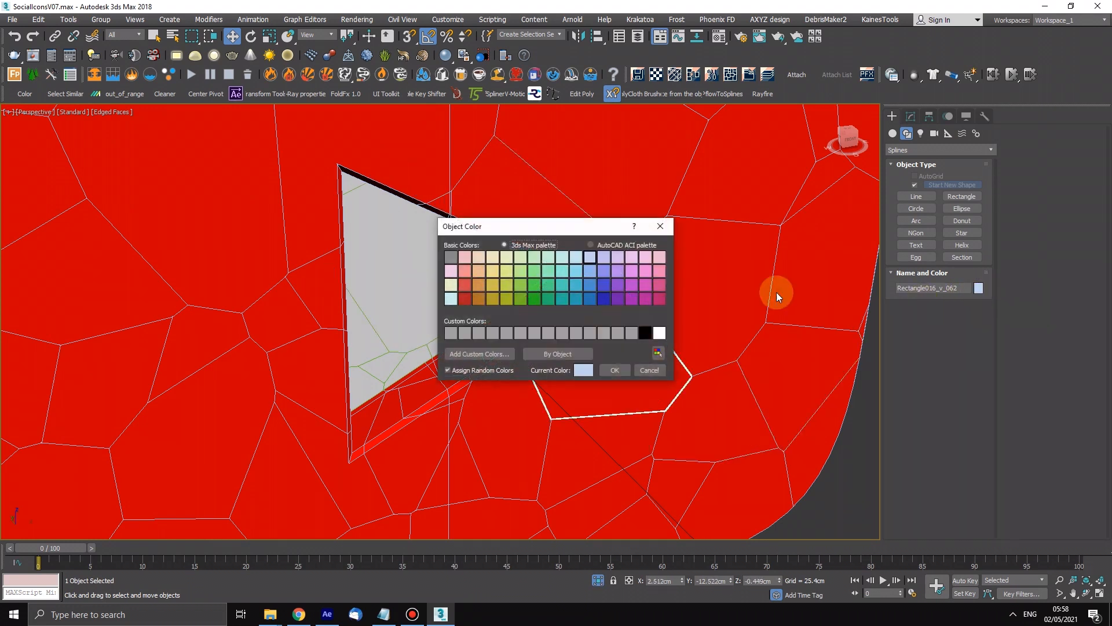
left_click(648, 370)
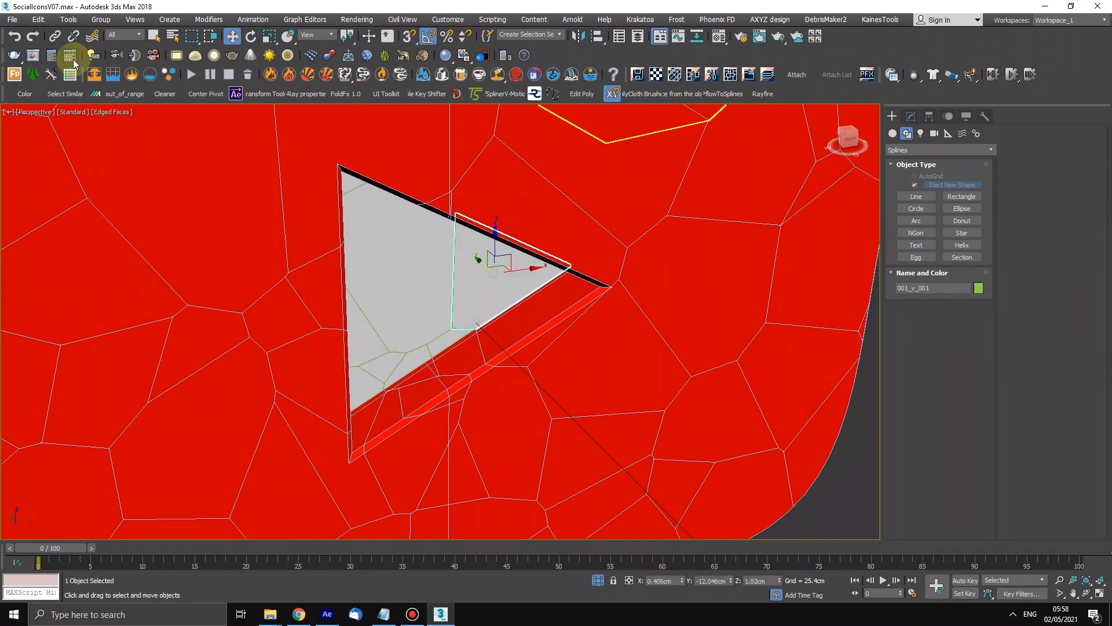
left_click(37, 19)
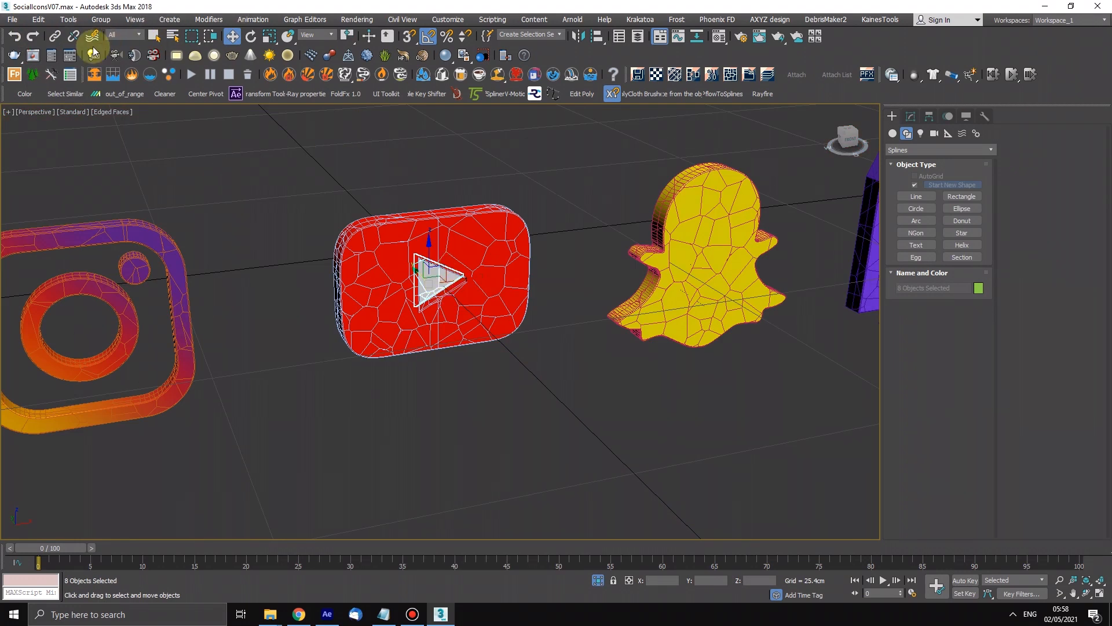
left_click(37, 19)
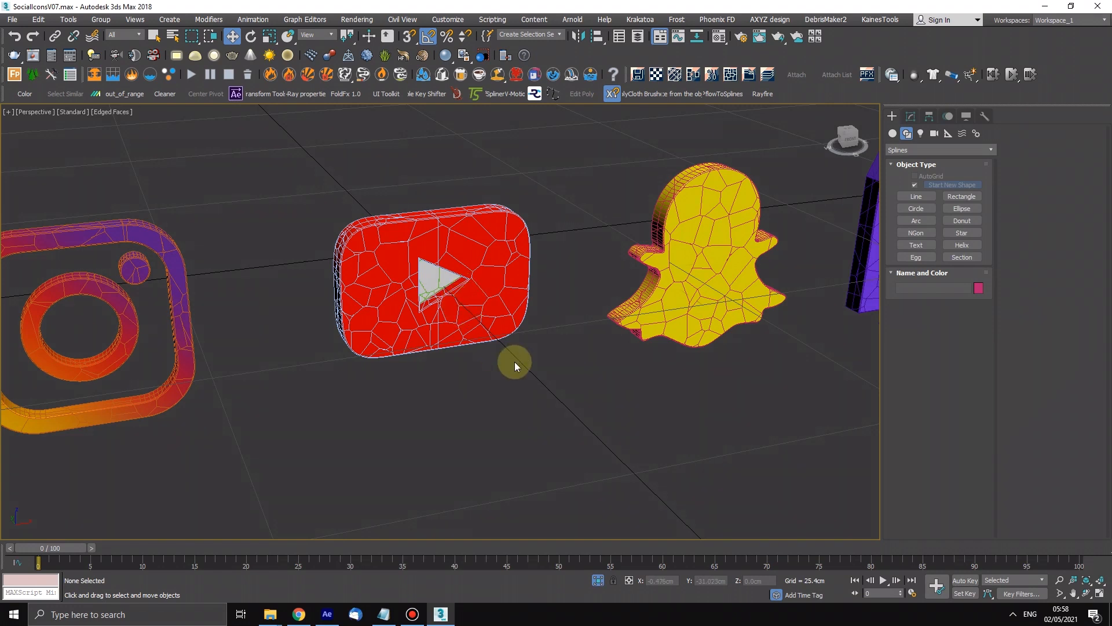
left_click_drag(516, 366, 487, 289)
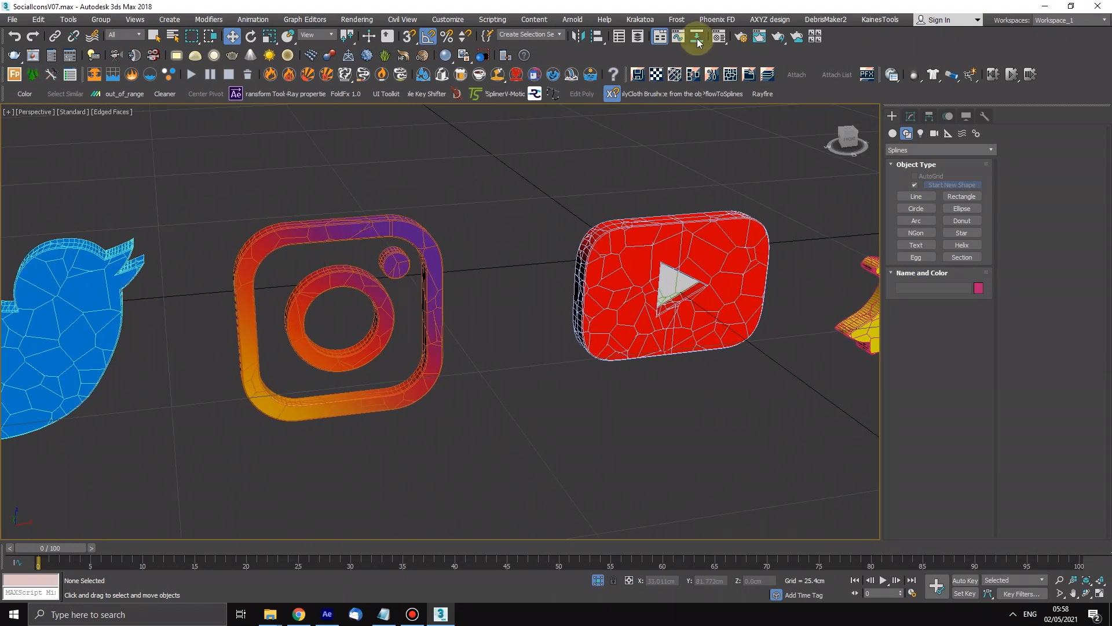
left_click(696, 36)
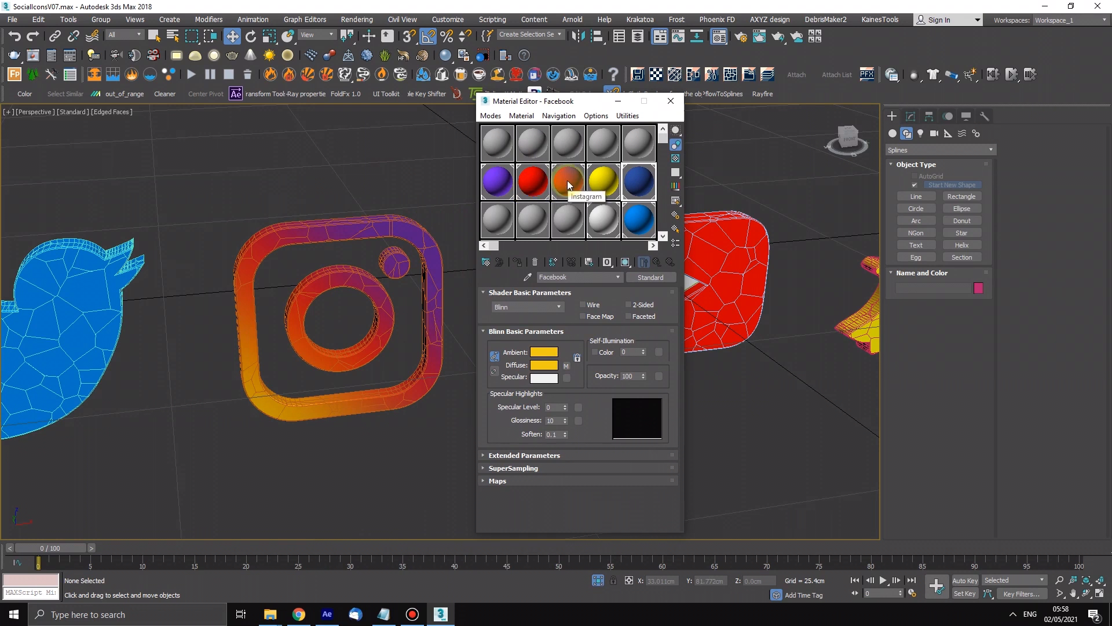
left_click(566, 181)
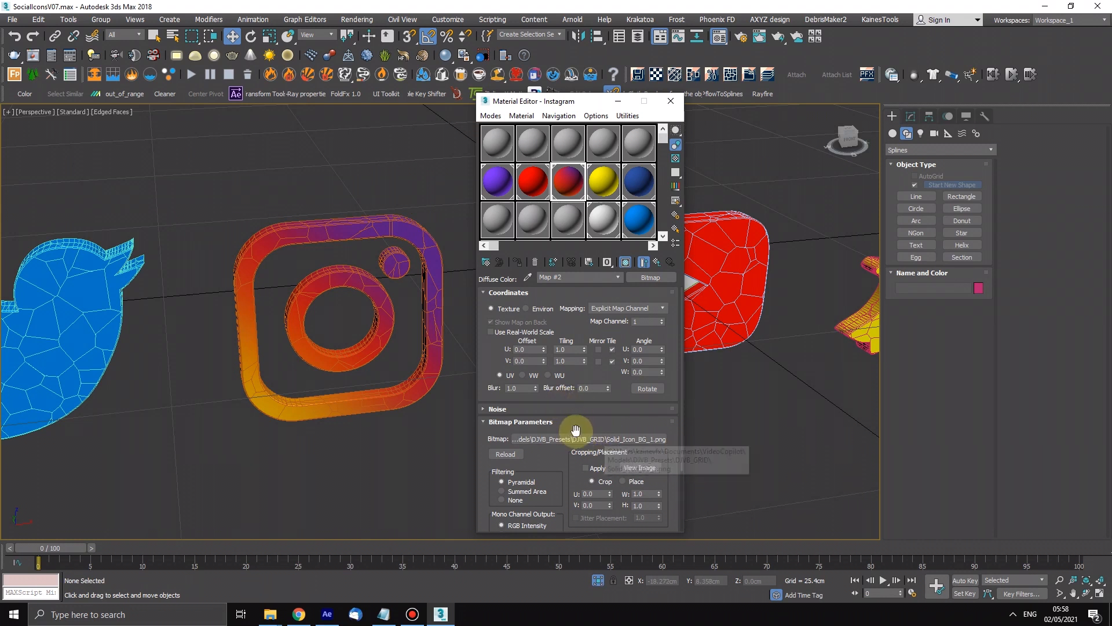
mouse_move(600, 339)
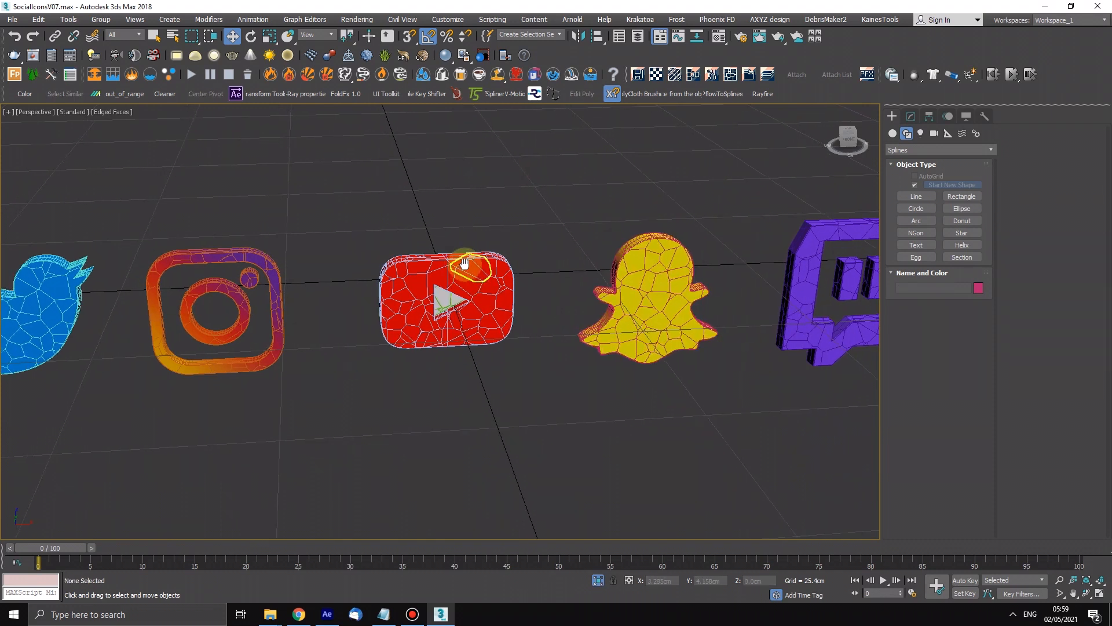
Export the selected YouTube icon pieces as OBJ named 'YOUTUBE ICONS'.
key("ctrl+a")
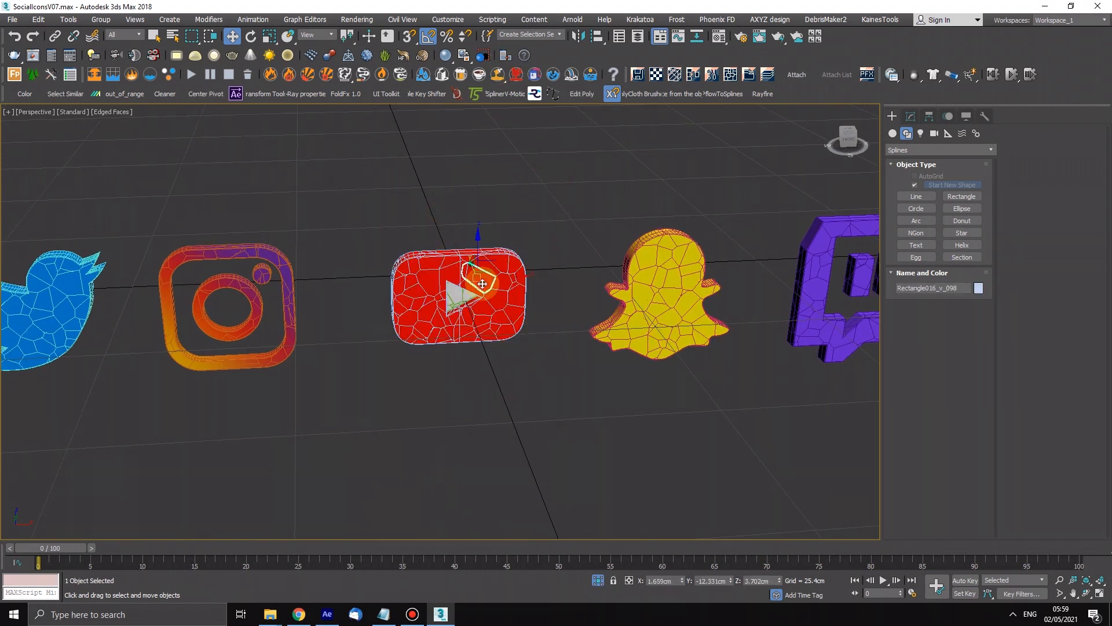
left_click_drag(483, 283, 461, 316)
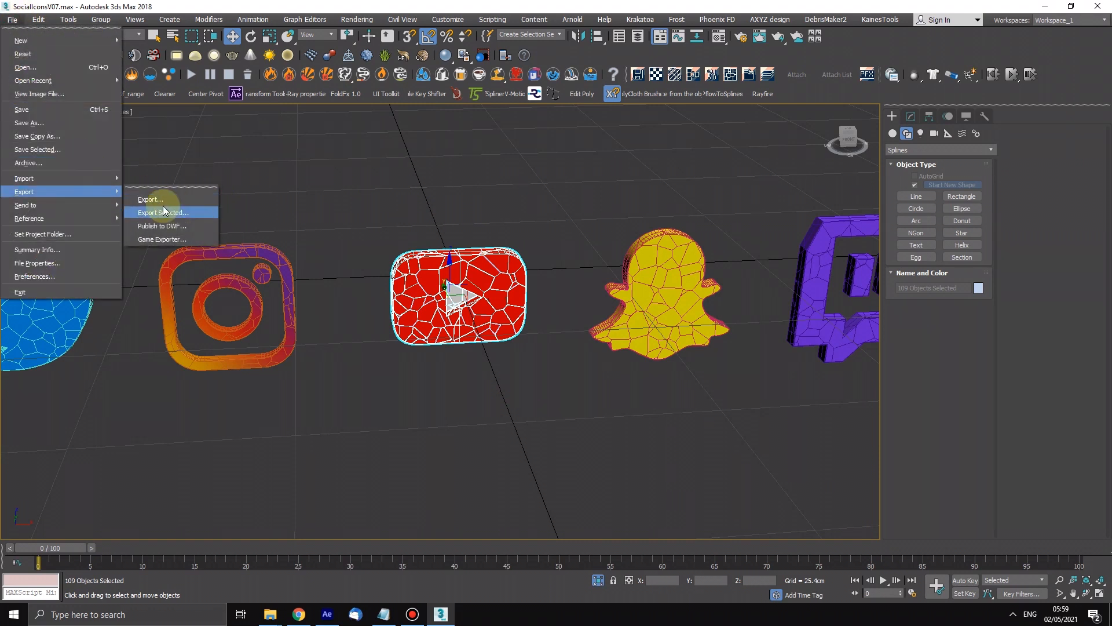
left_click(149, 199)
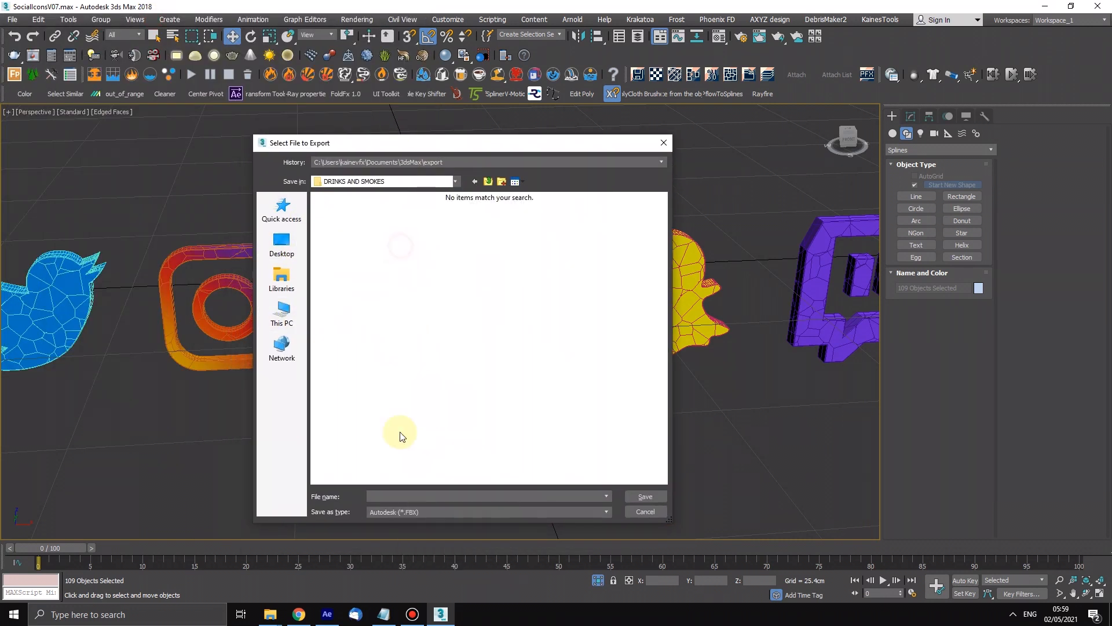
left_click(605, 511)
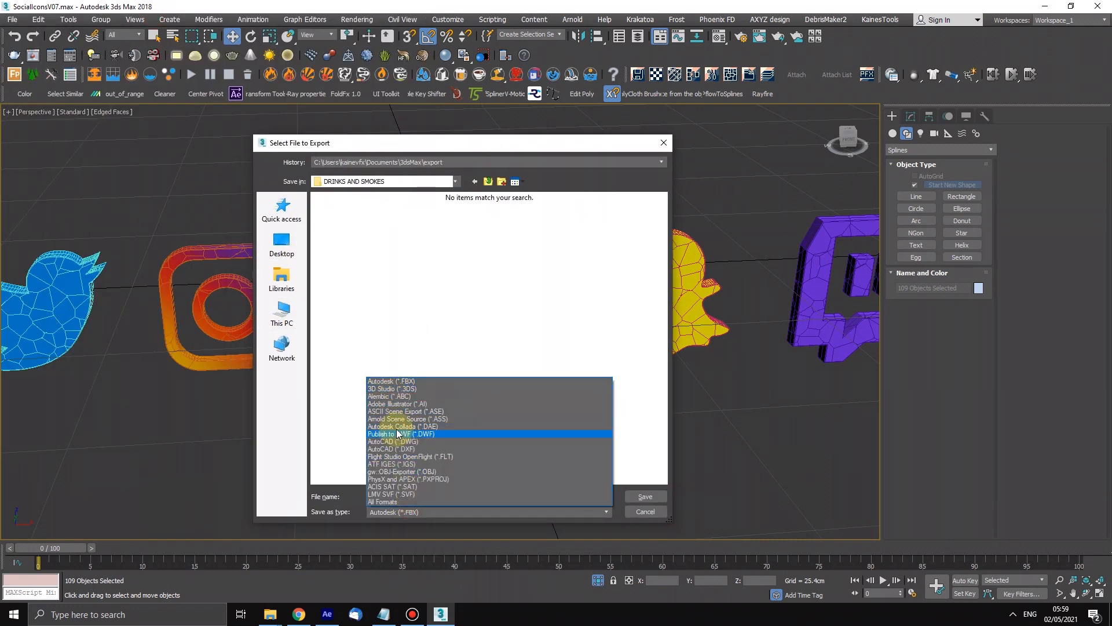
left_click(402, 471)
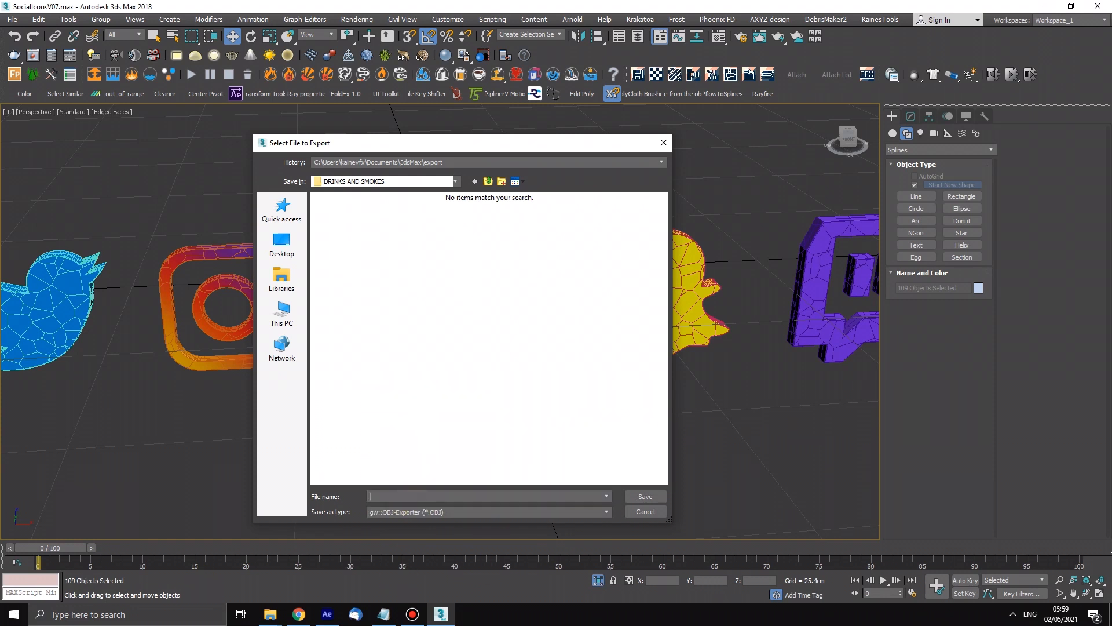
type("YOUTUBE ICONS")
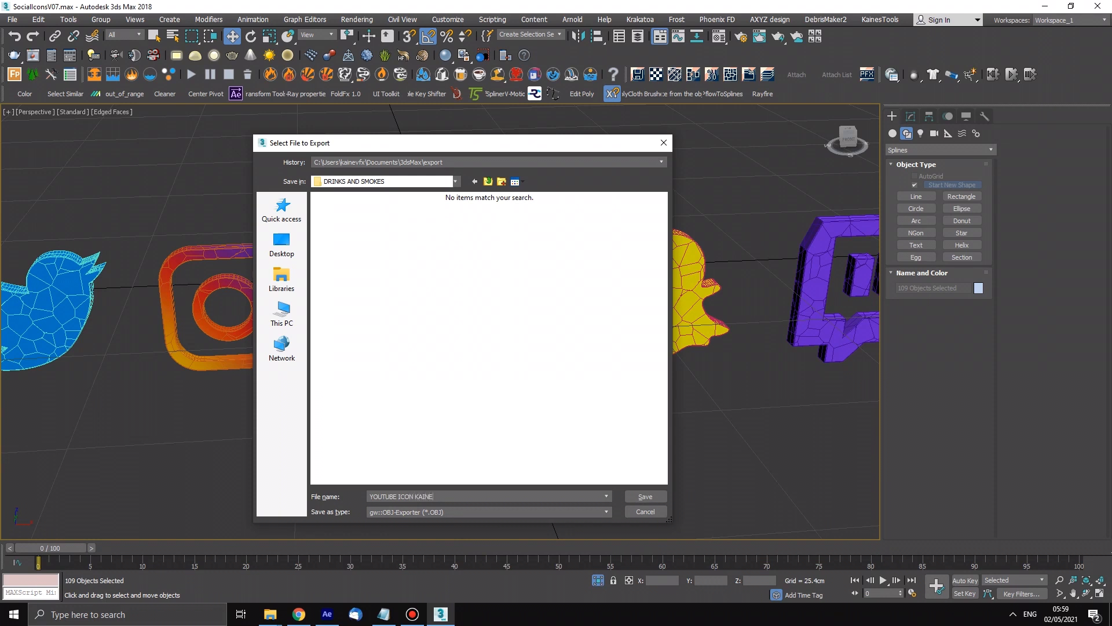
left_click(644, 496)
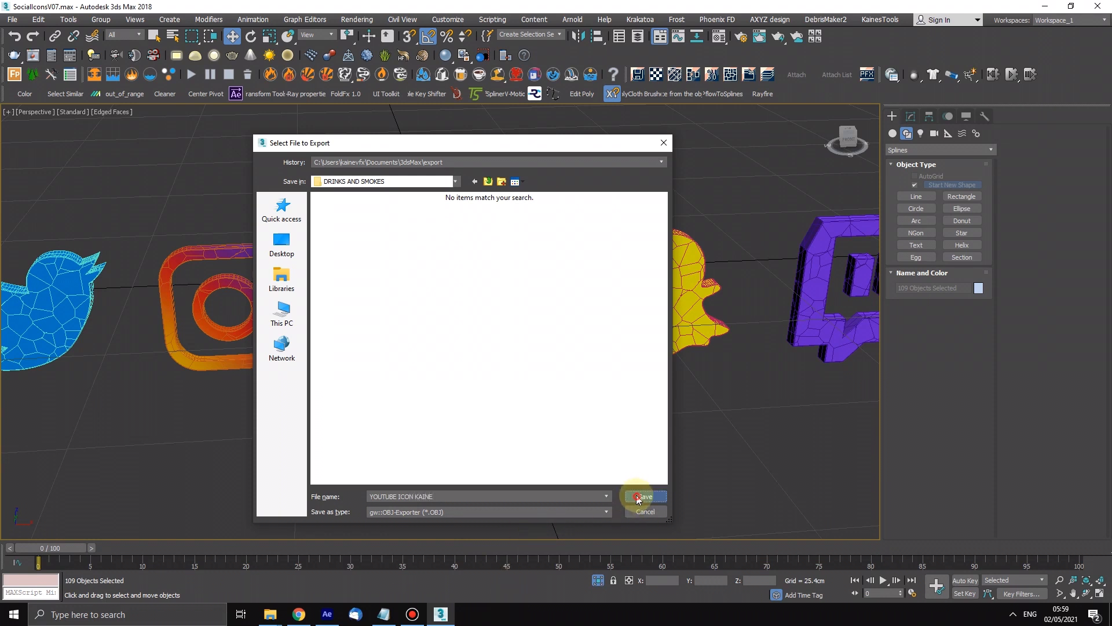
Save the export and set OBJ faces to Triangles.
left_click(642, 496)
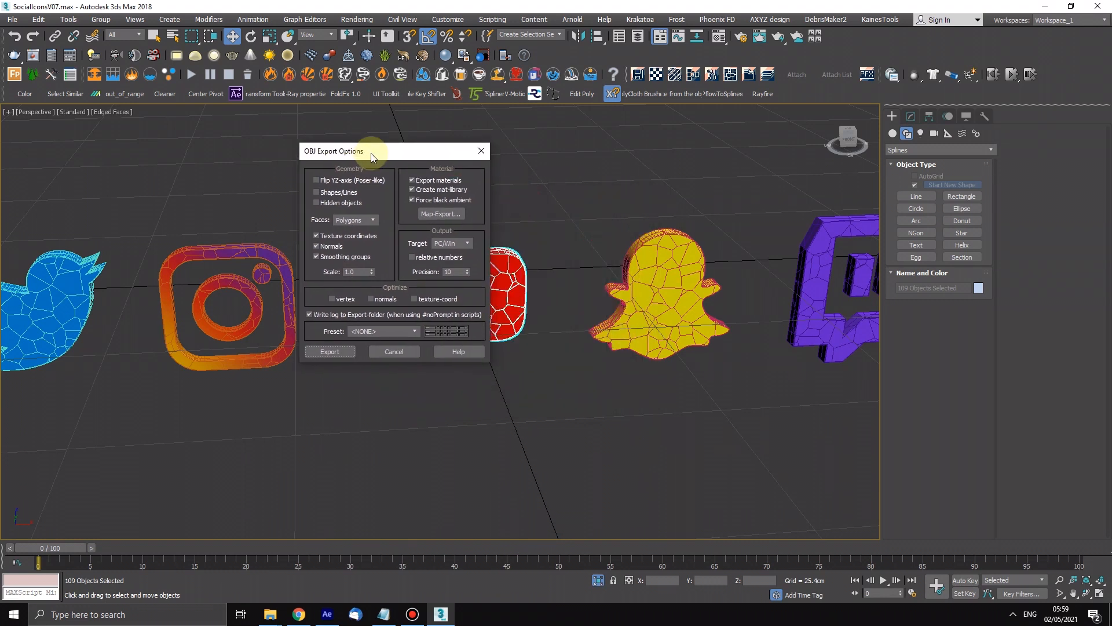
left_click(354, 219)
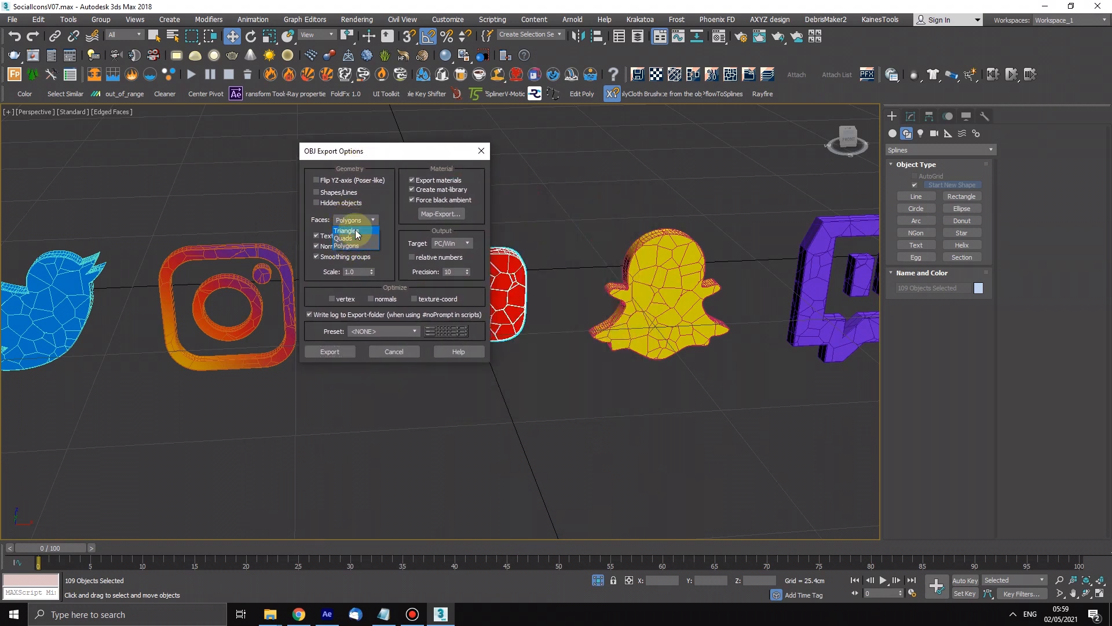
left_click(345, 230)
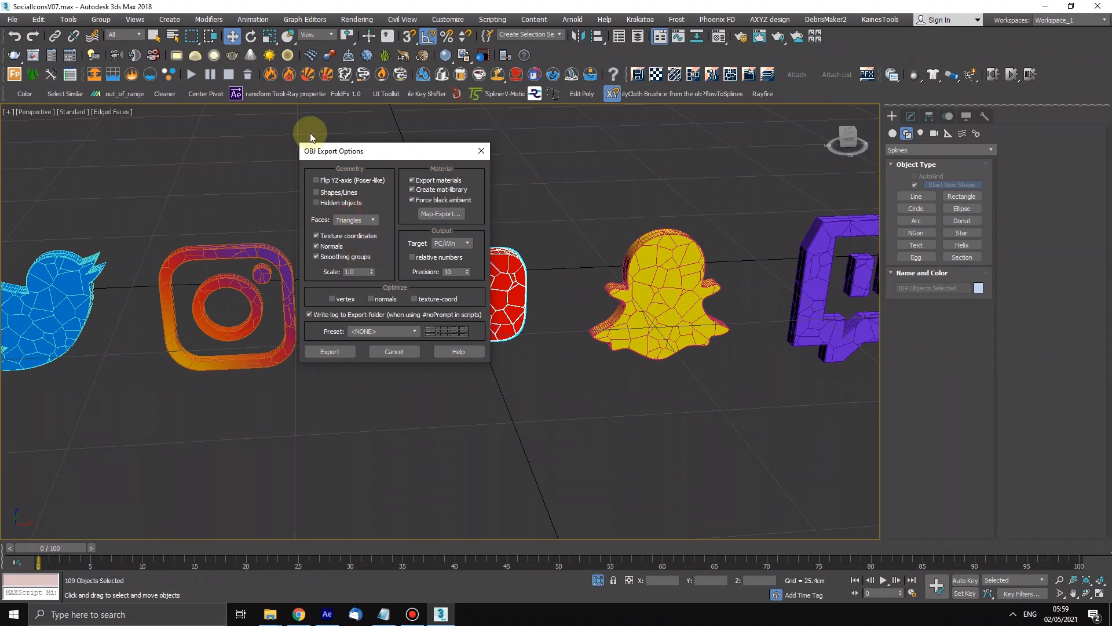
mouse_move(383, 197)
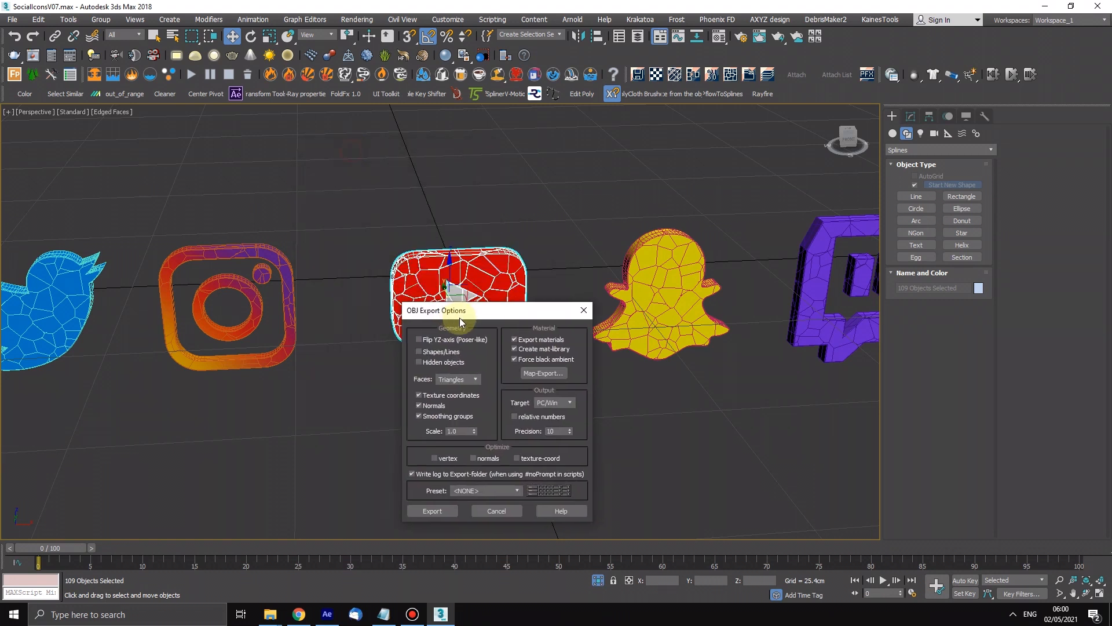
left_click_drag(459, 310, 481, 399)
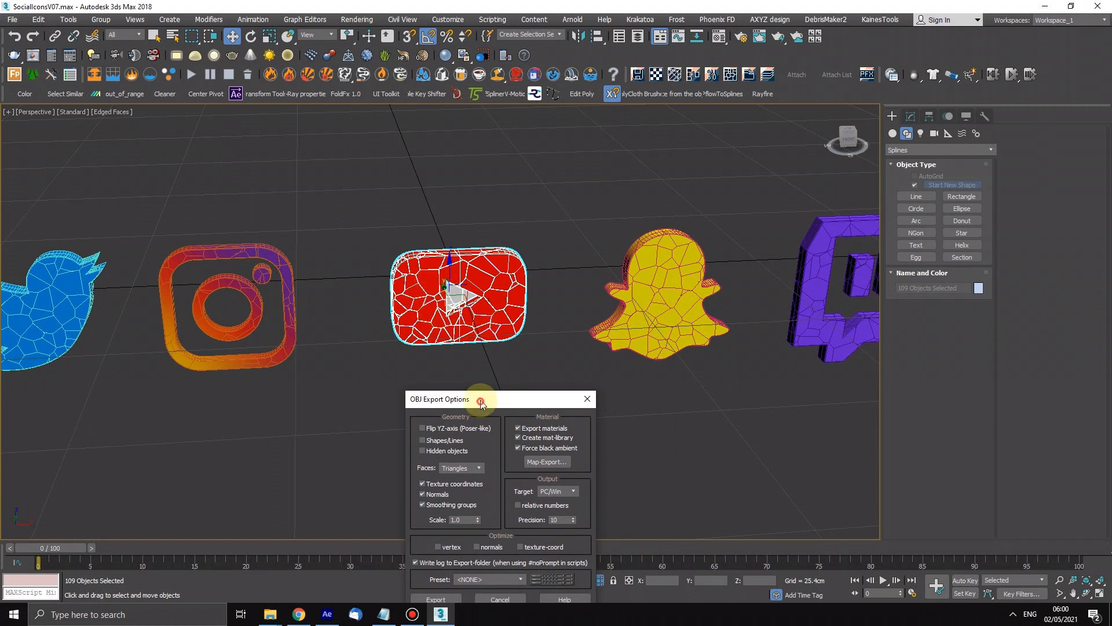
left_click_drag(483, 399, 234, 122)
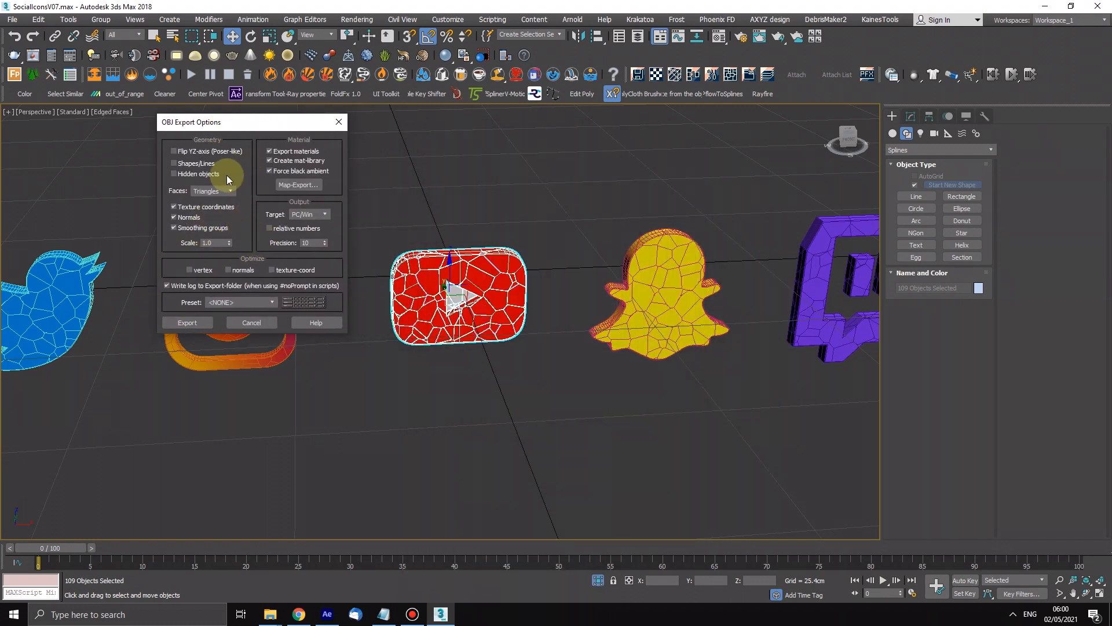
Run the OBJ export, yielding 3370 vertices and 6304 triangles.
left_click(229, 191)
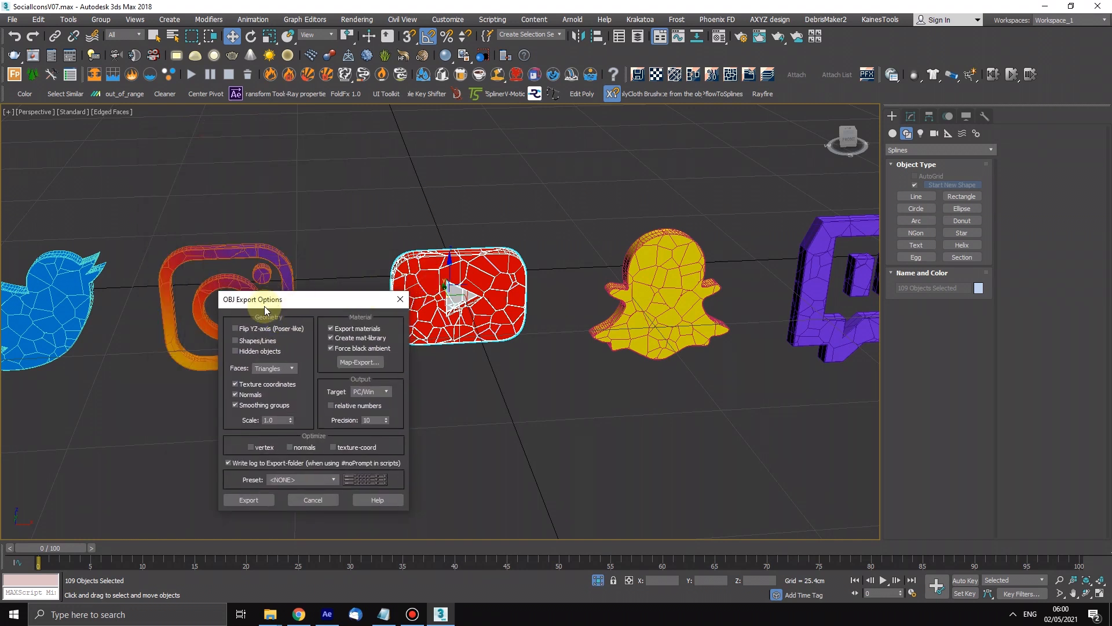
left_click_drag(252, 299, 307, 340)
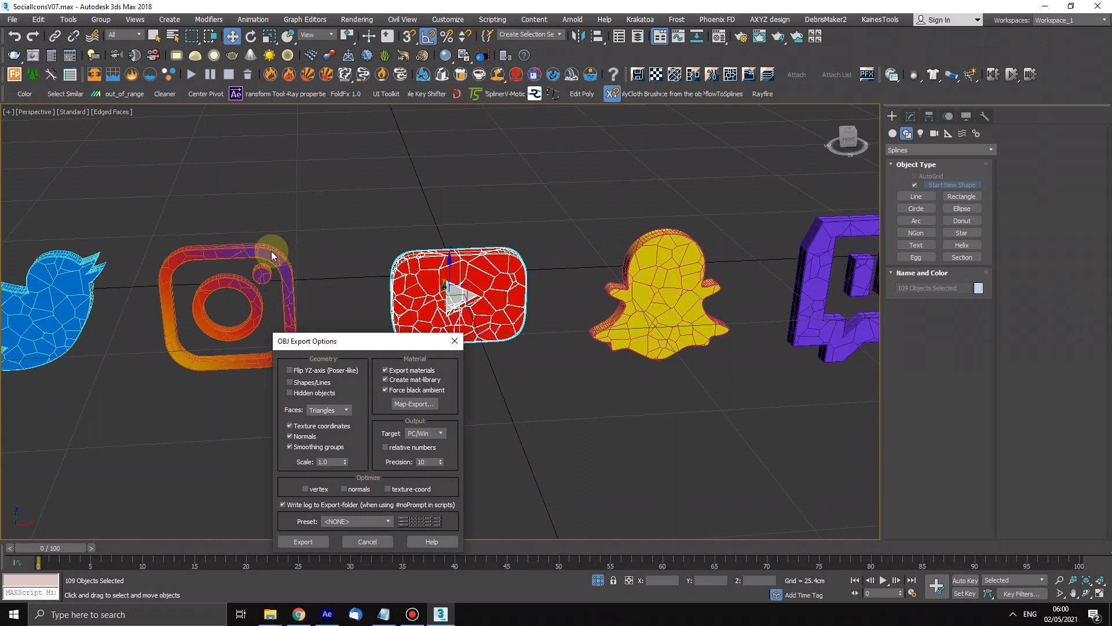
left_click_drag(306, 342, 567, 100)
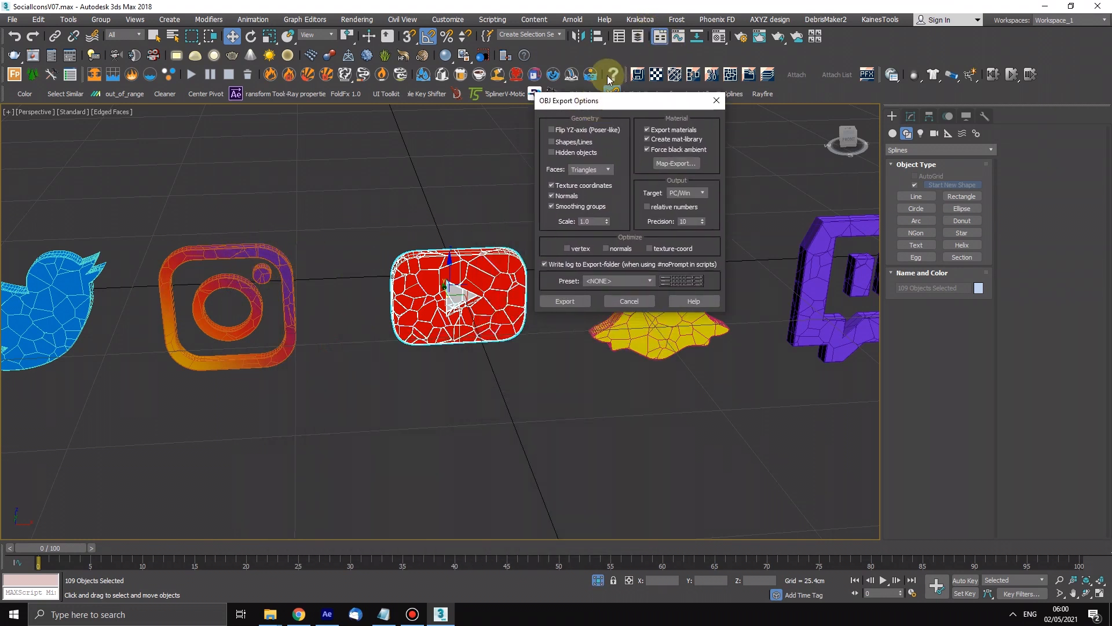
left_click_drag(607, 100, 649, 155)
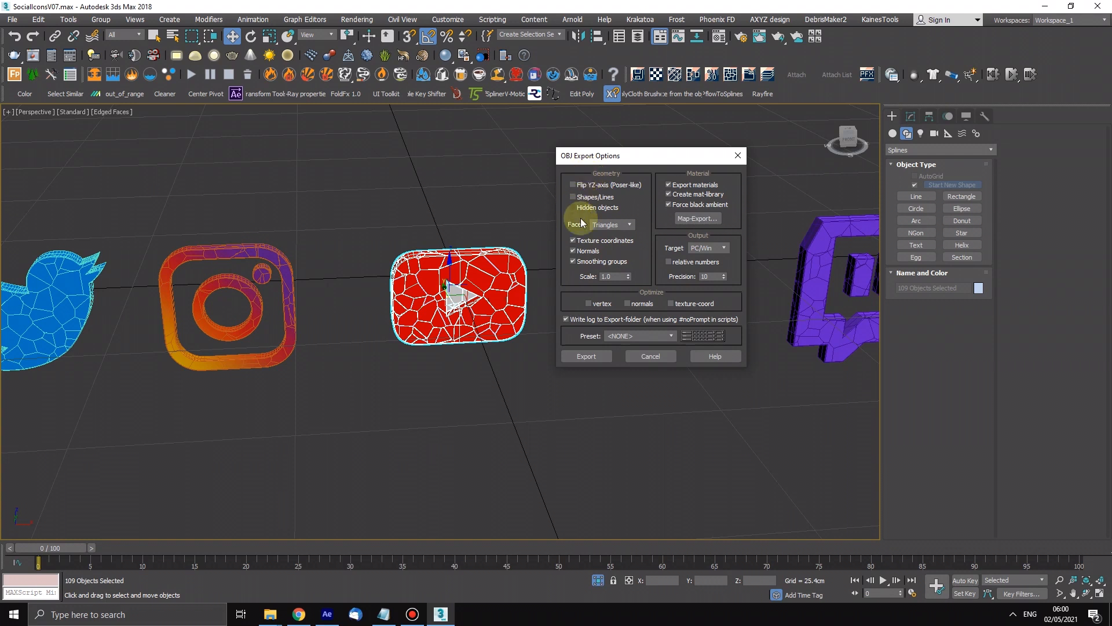
left_click(585, 355)
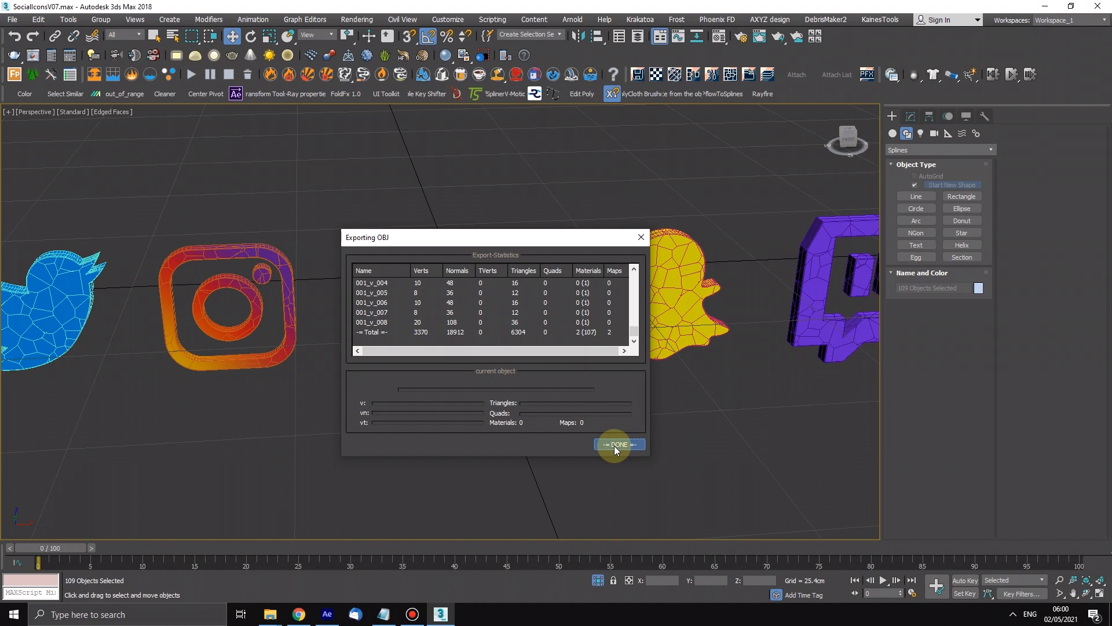
Dismiss the export statistics and select the Instagram icon pieces.
left_click(618, 444)
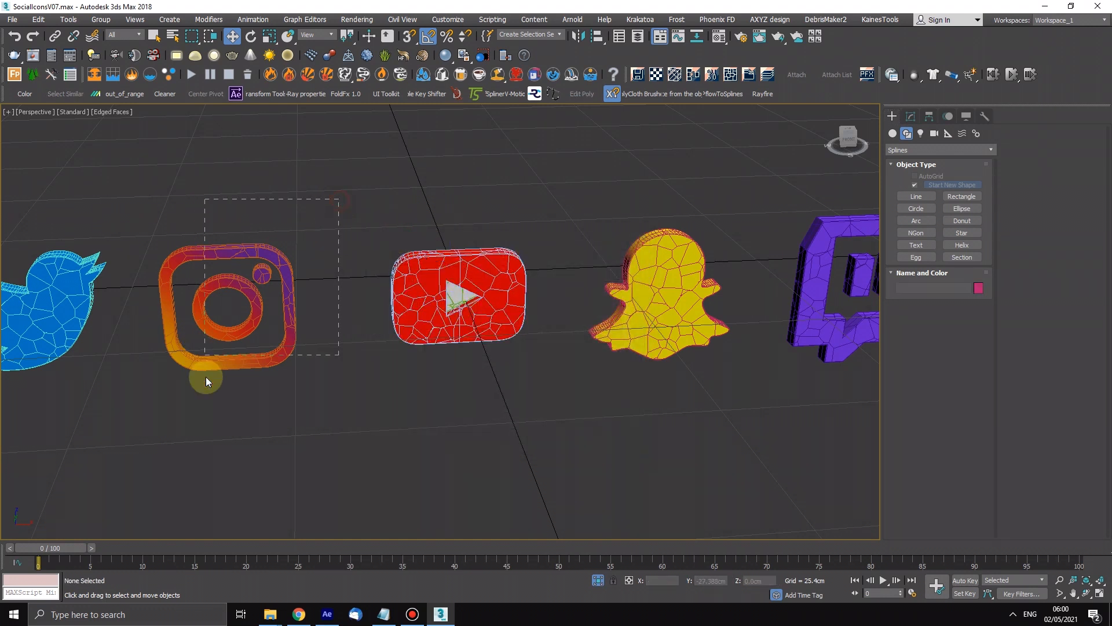
left_click(234, 298)
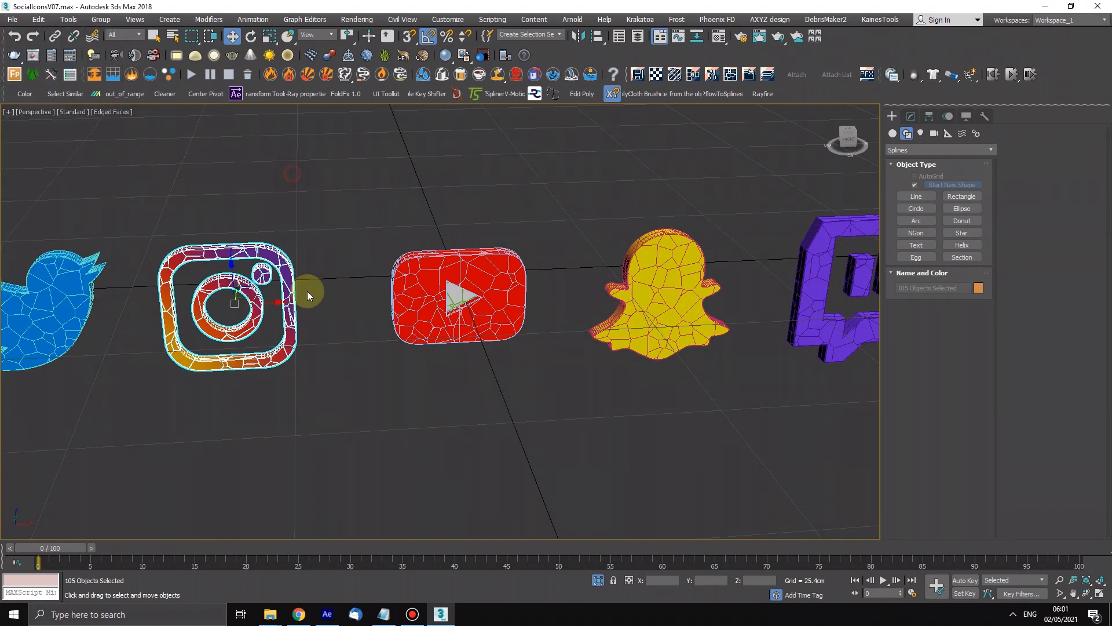
left_click(458, 295)
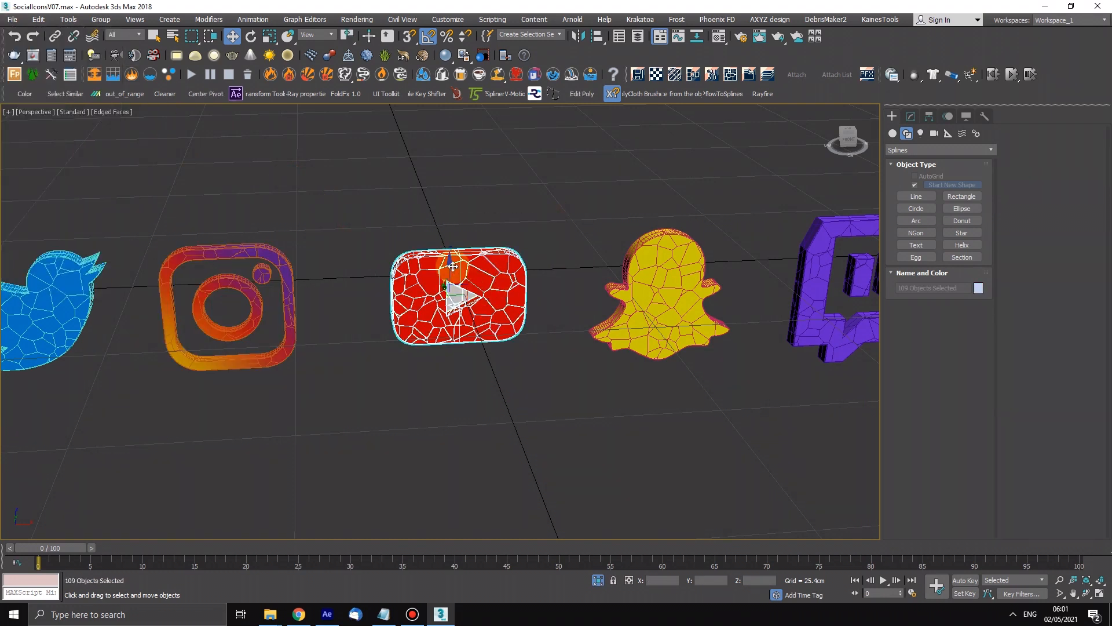
left_click(357, 227)
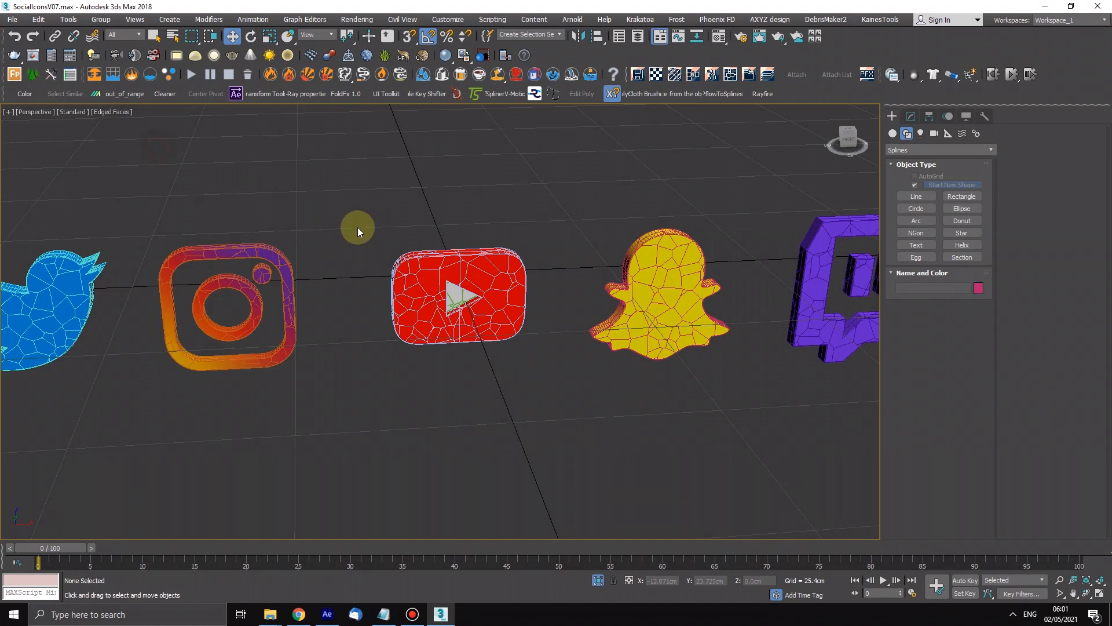
left_click(11, 19)
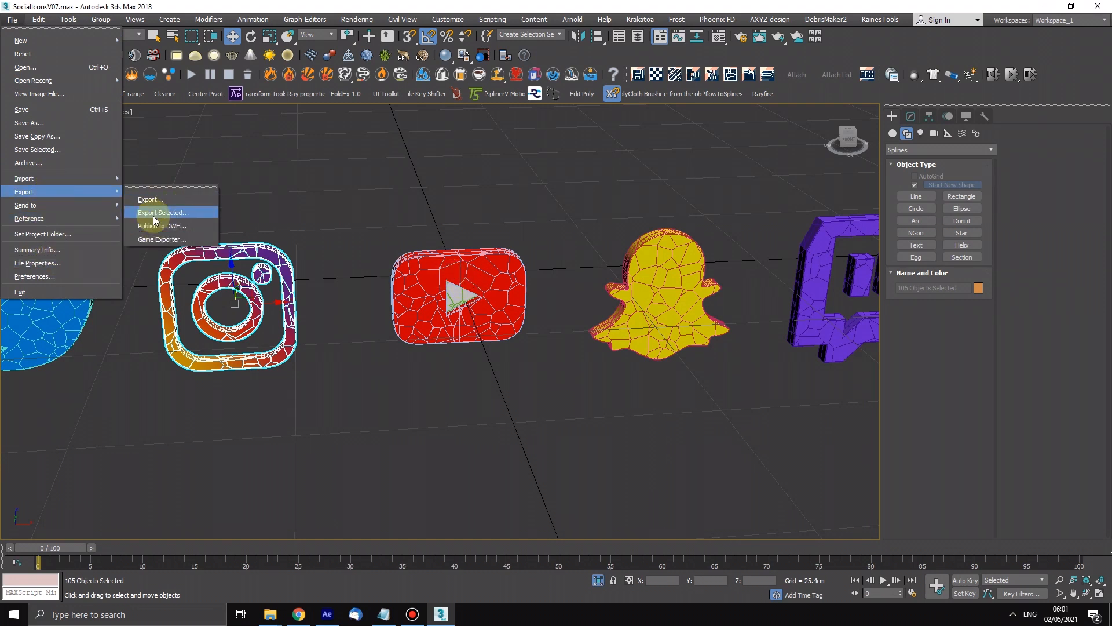
mouse_move(181, 233)
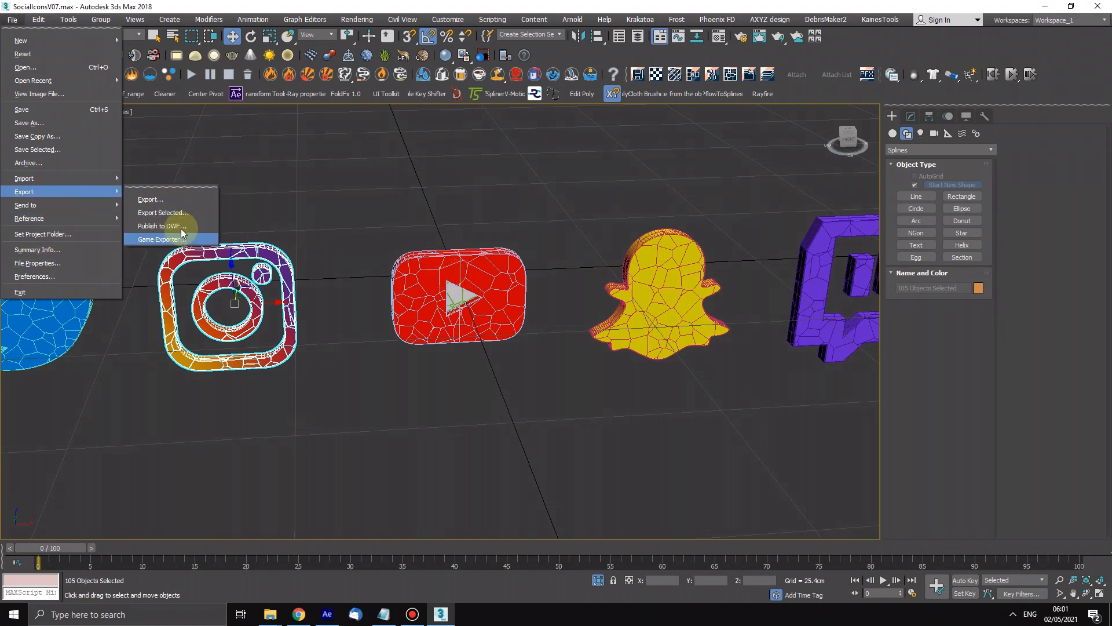
mouse_move(170, 212)
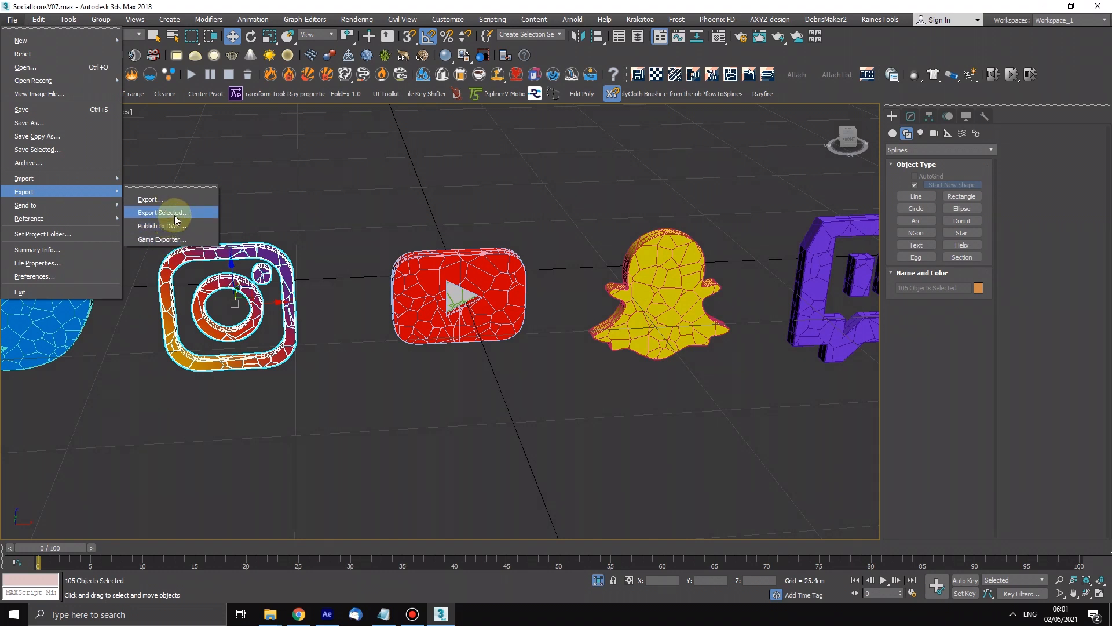
Export the selected Instagram icon as OBJ named 'INSTA ICON KAINE'.
left_click(162, 212)
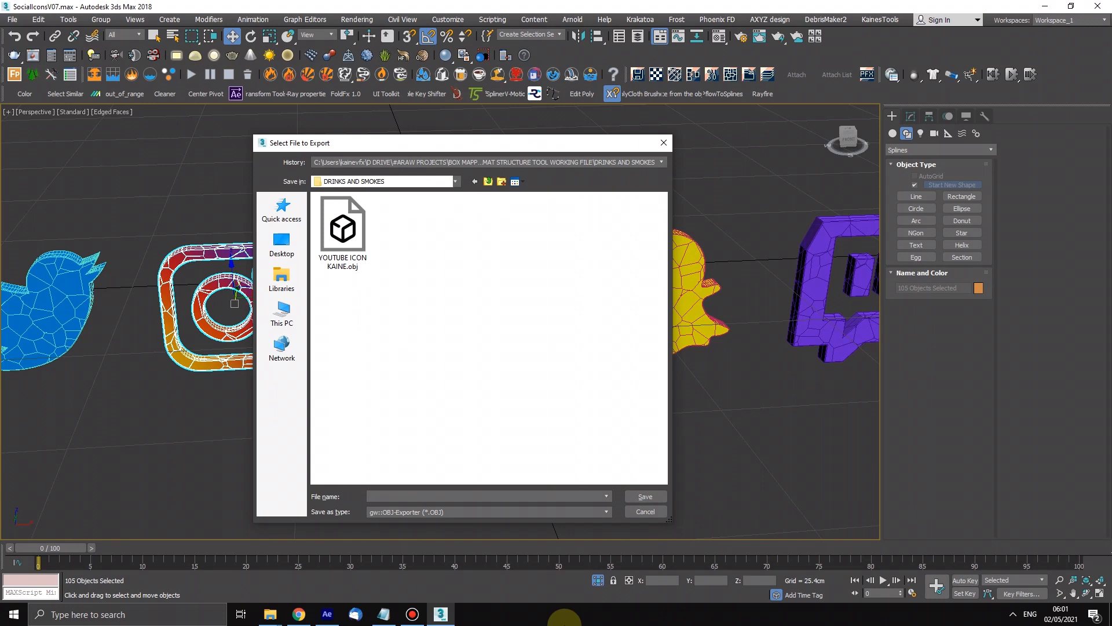
type("INSTA ICON KAINE")
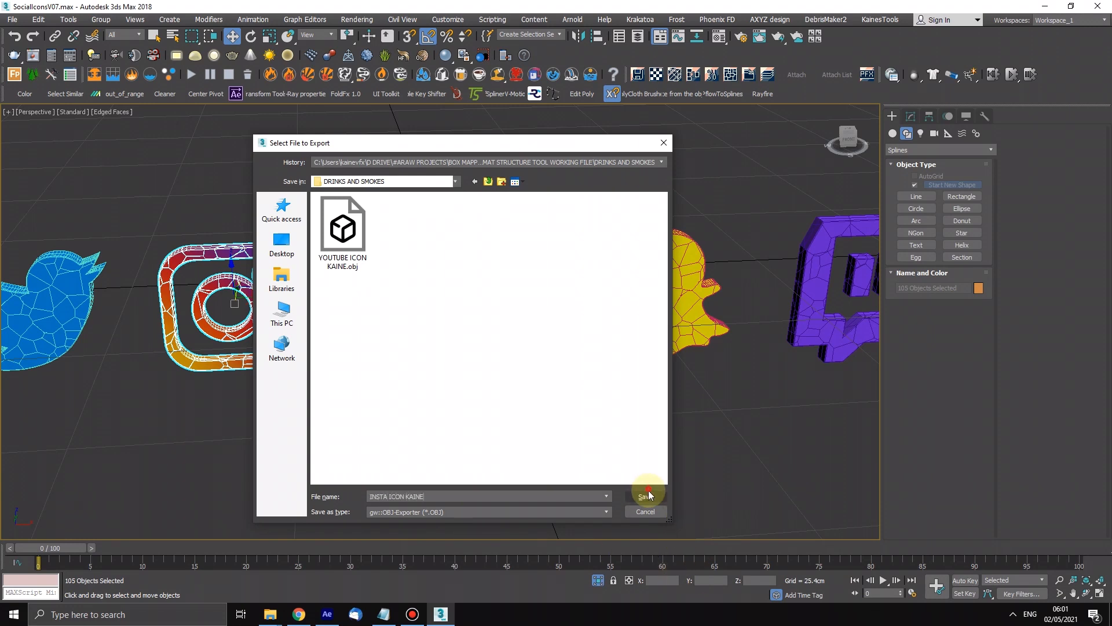
left_click(642, 495)
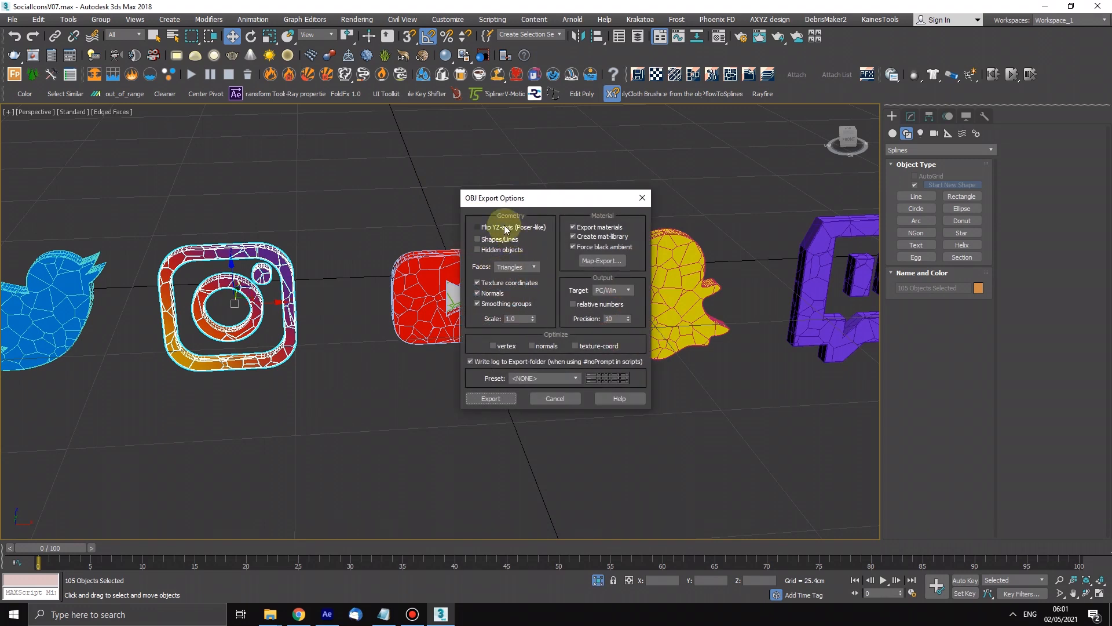
Confirm the OBJ export options to export the Instagram icon.
left_click(489, 398)
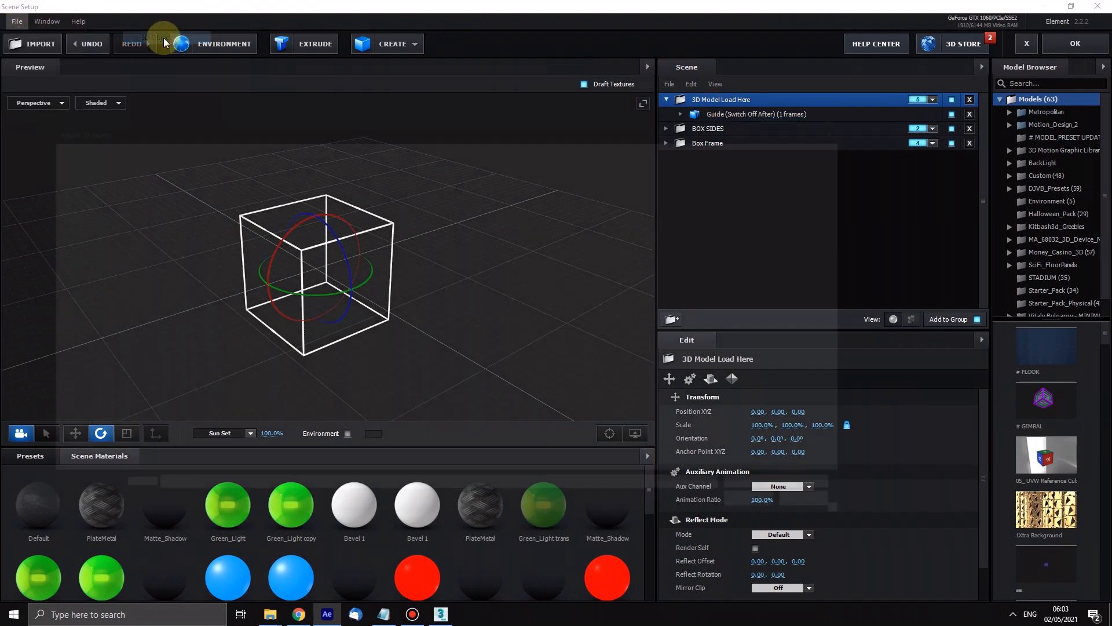
Import YOUTUBE ICON KAINE.obj into Element 3D's model load group.
left_click(32, 44)
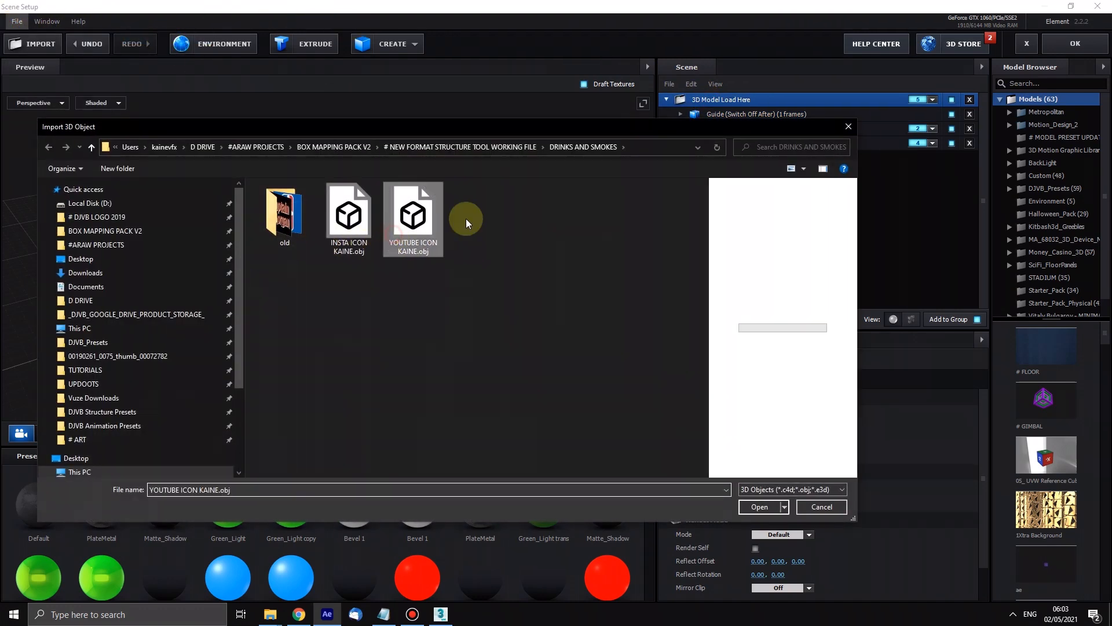
left_click(758, 506)
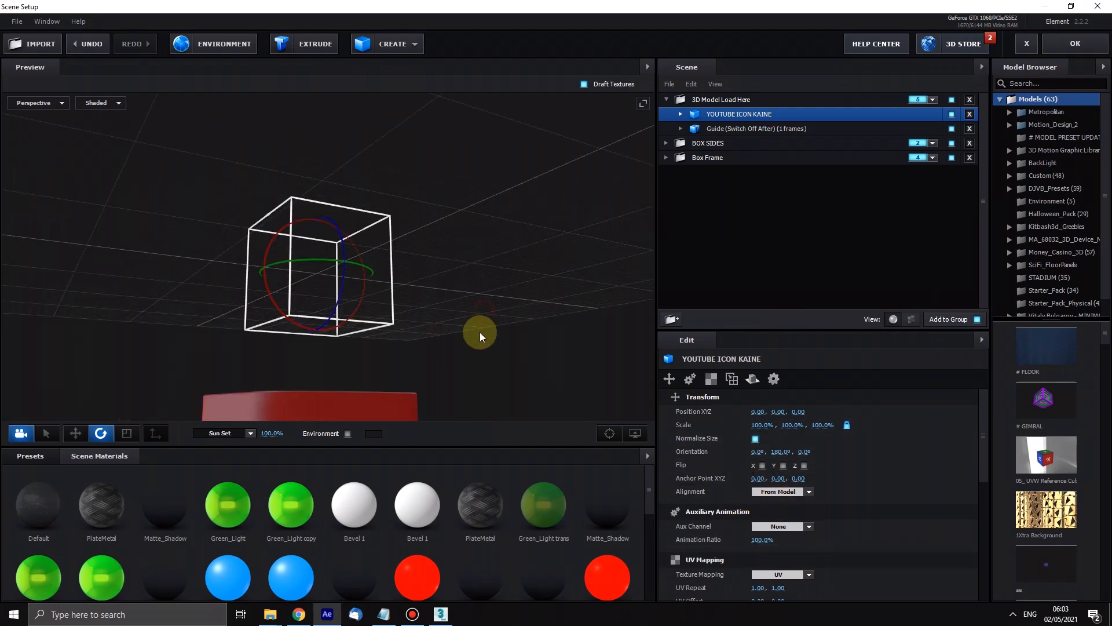
Set the YouTube icon to Model Center alignment, Normalize Size, and scale 53.5%.
left_click_drag(480, 337, 477, 376)
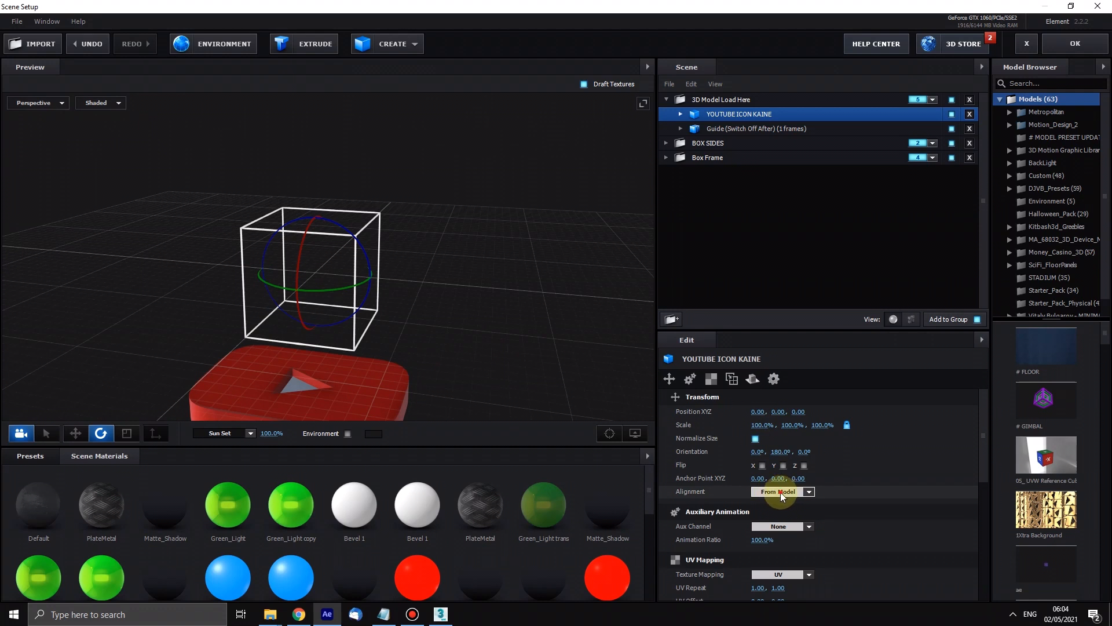
left_click(808, 491)
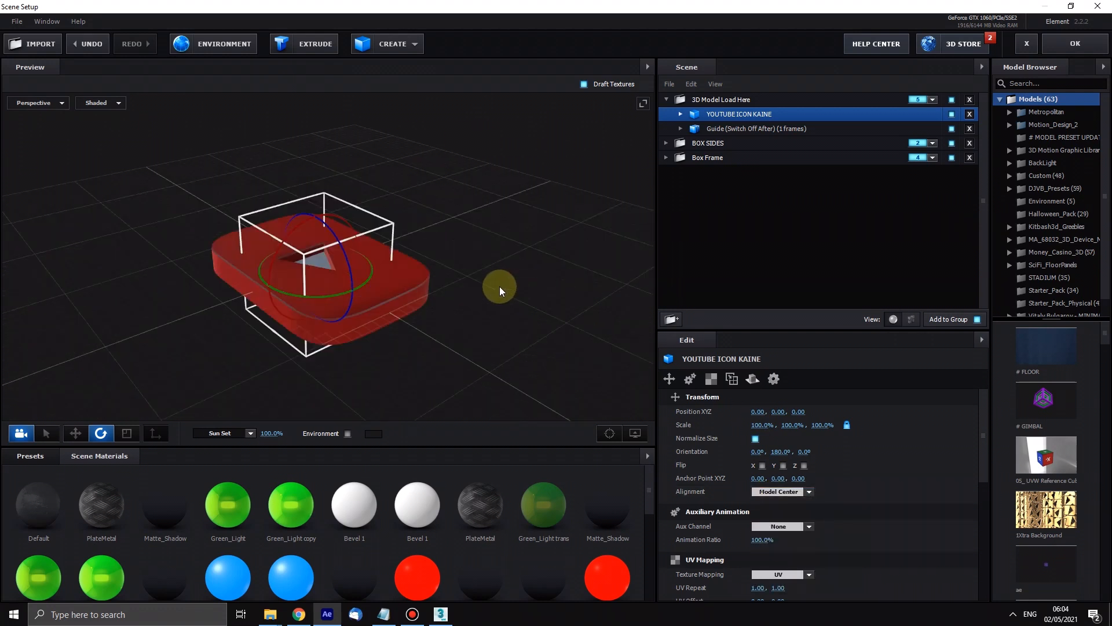
left_click(755, 438)
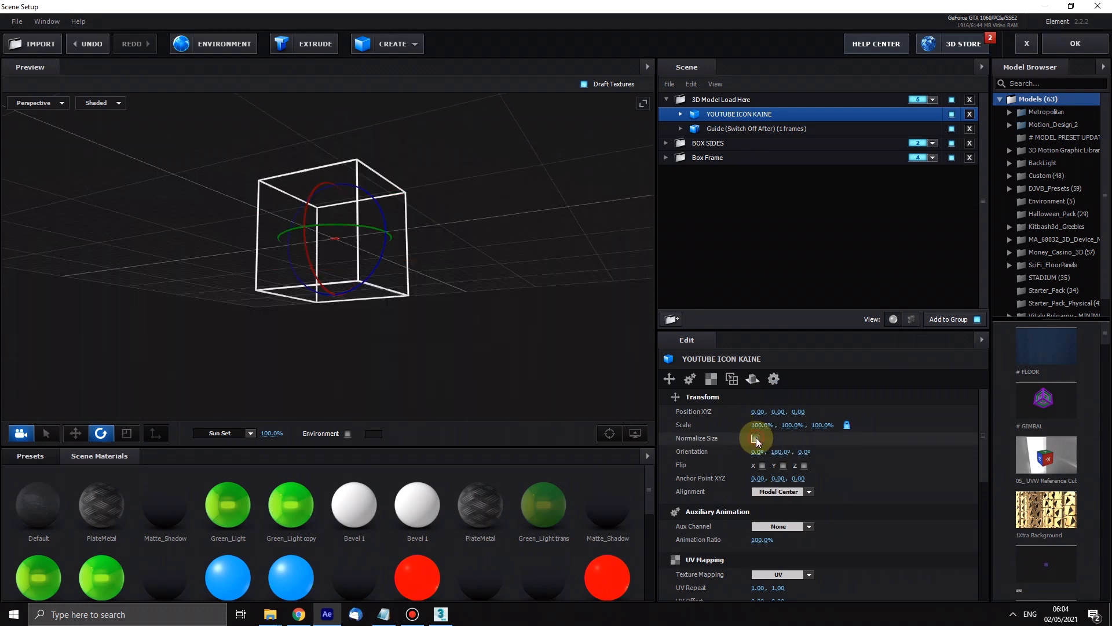
left_click(755, 439)
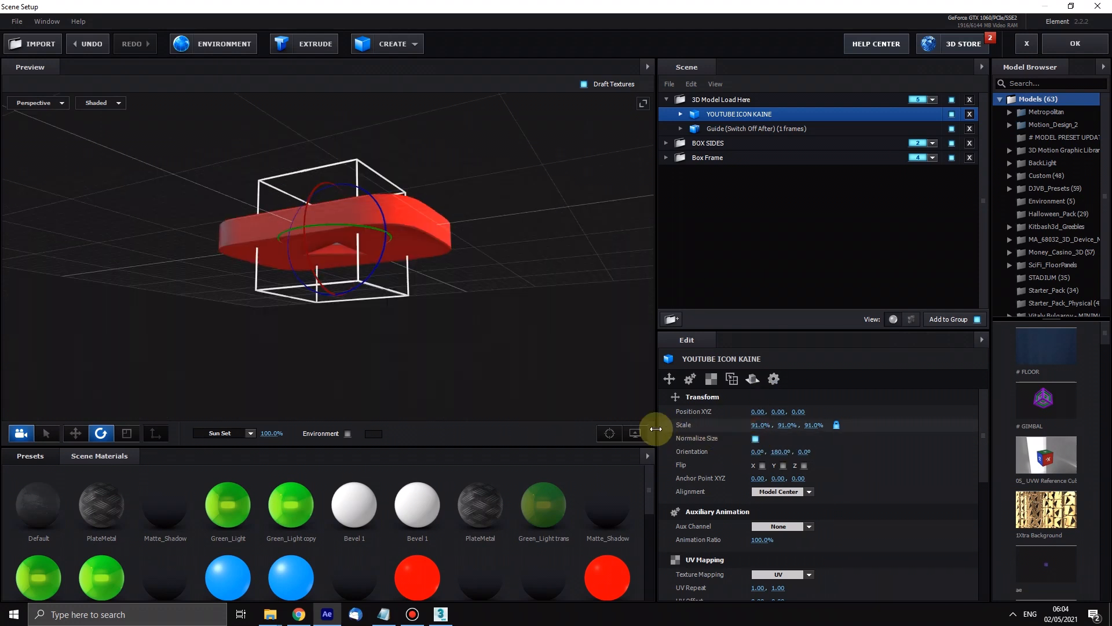
left_click_drag(653, 427, 695, 419)
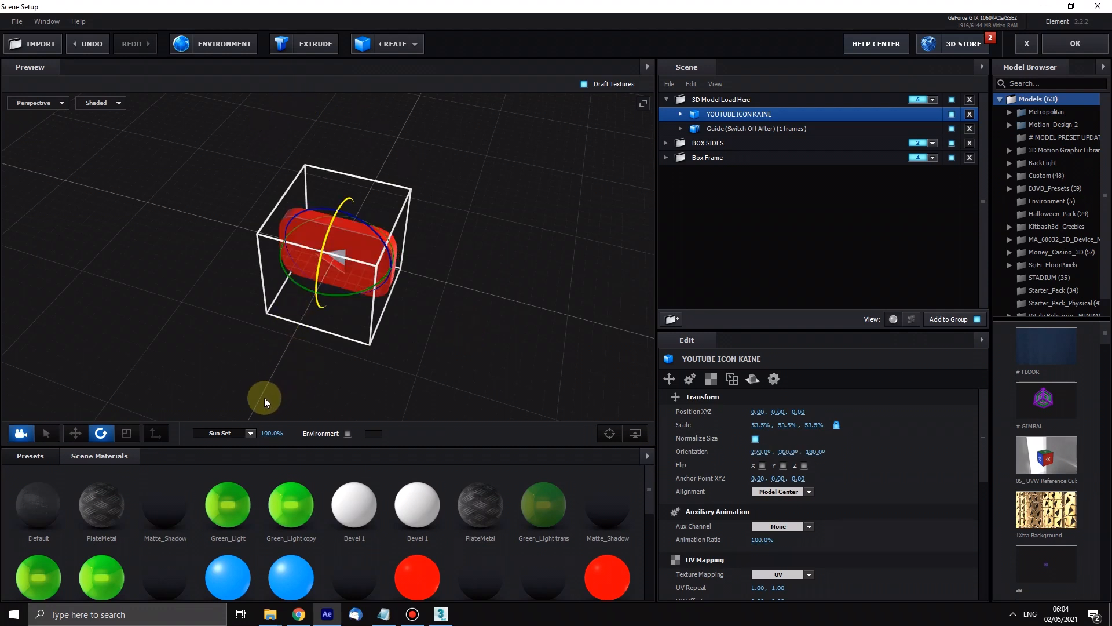
Rotate the YouTube icon to Orientation X 270° and check it from the front view.
left_click_drag(264, 396, 340, 227)
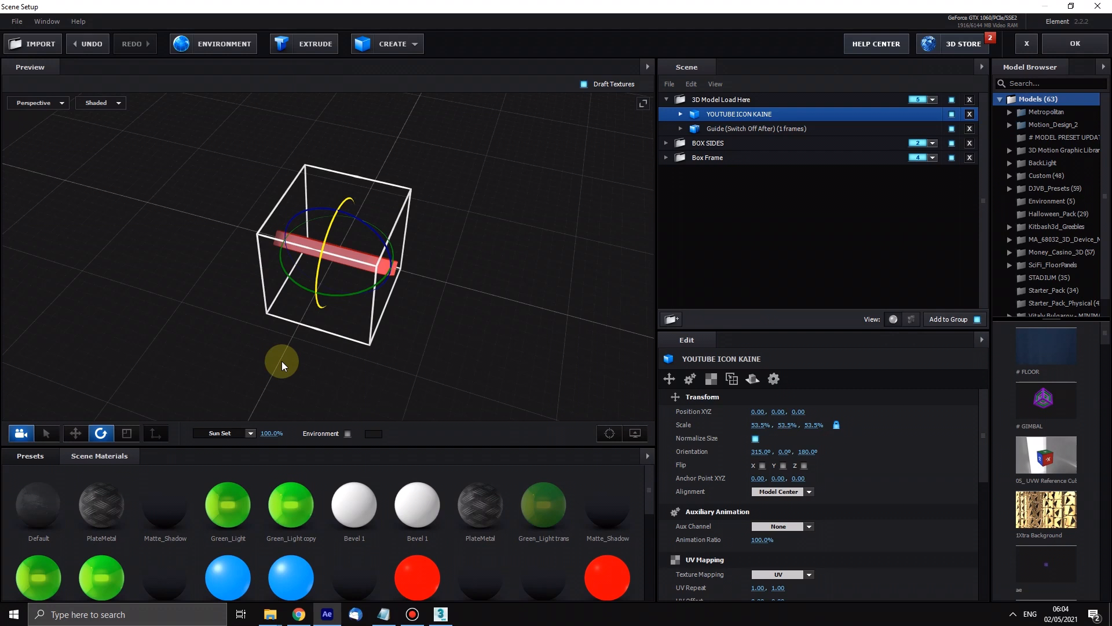
left_click(38, 104)
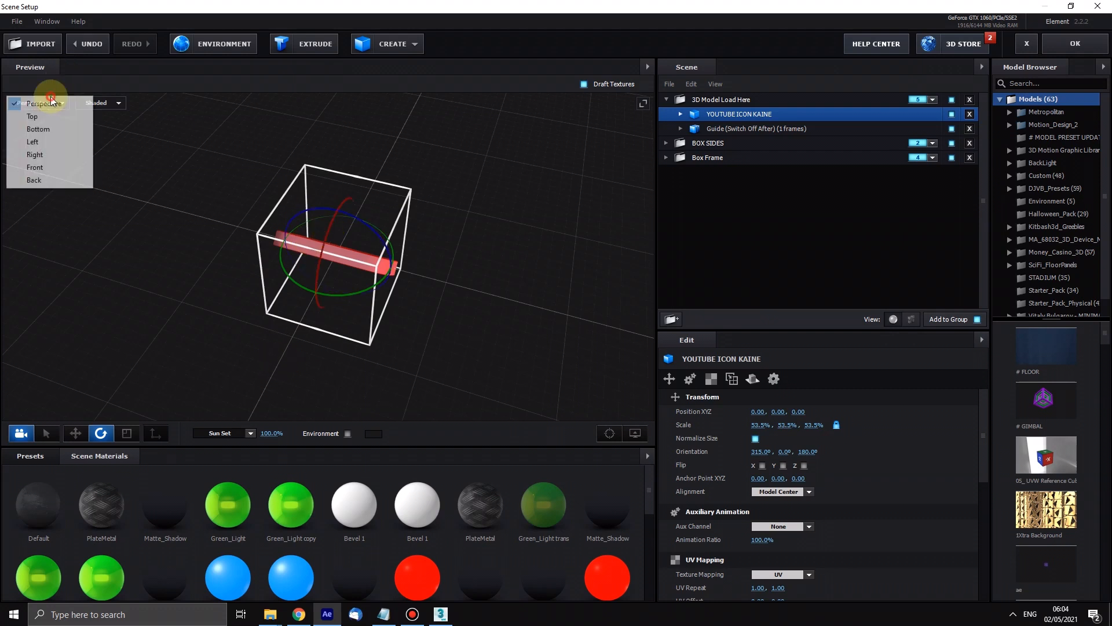
left_click(35, 167)
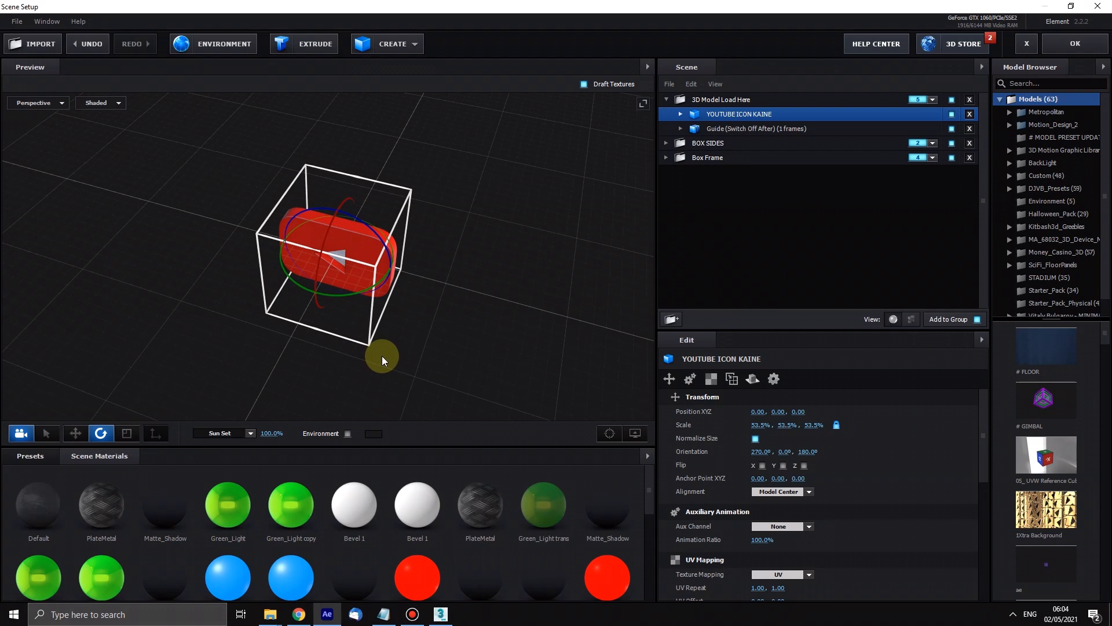
left_click_drag(381, 358, 399, 355)
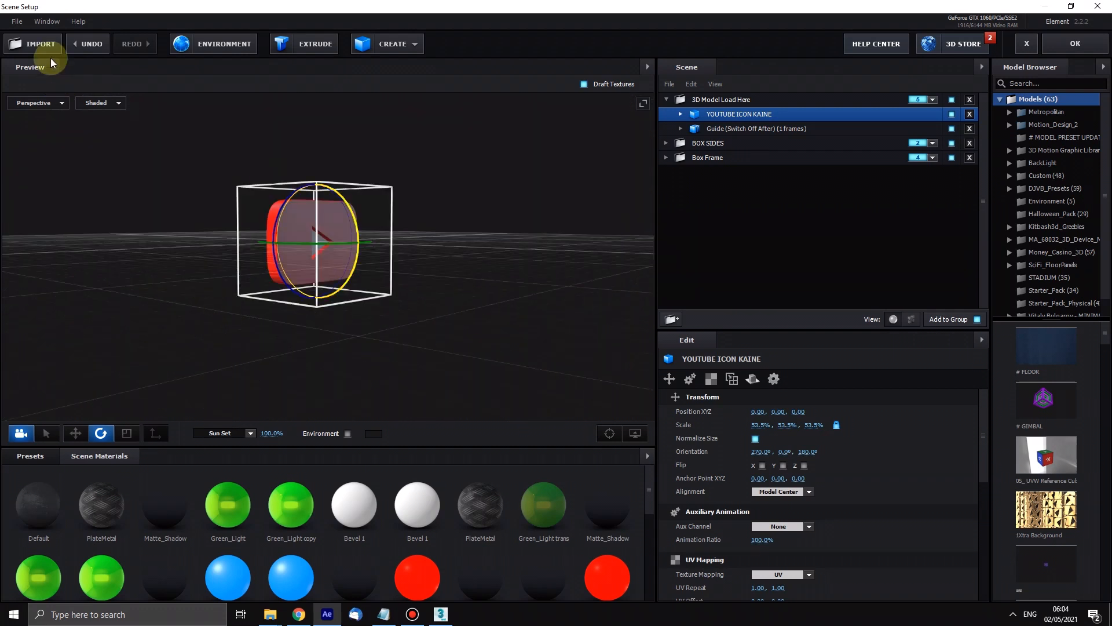
left_click(16, 22)
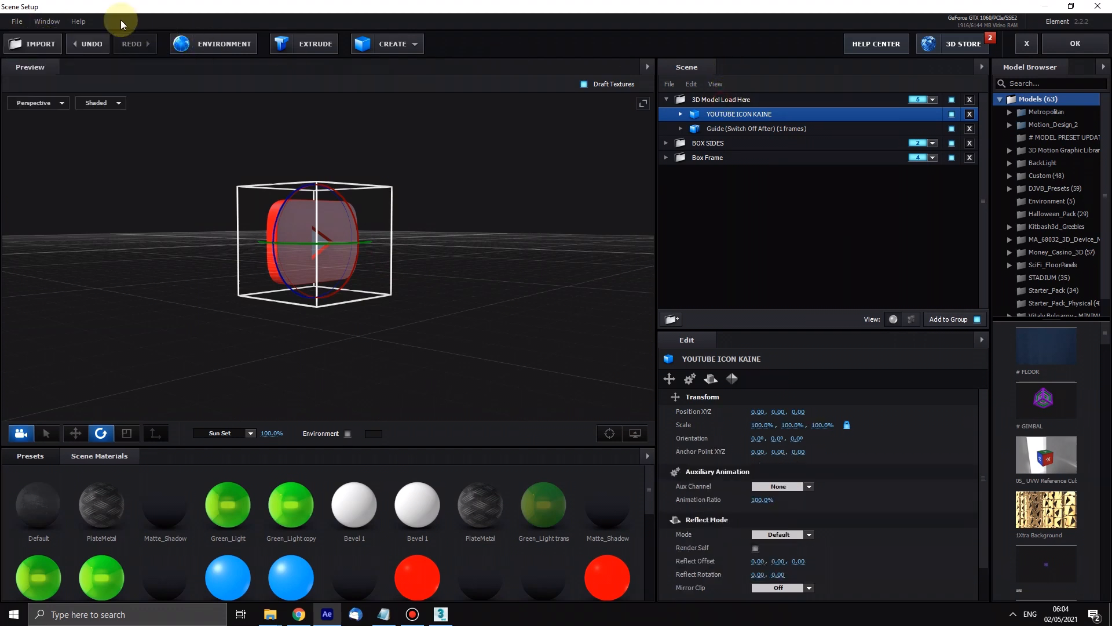
Import the INSTA ICON KAINE.obj 3D object and confirm the import preferences.
left_click(16, 21)
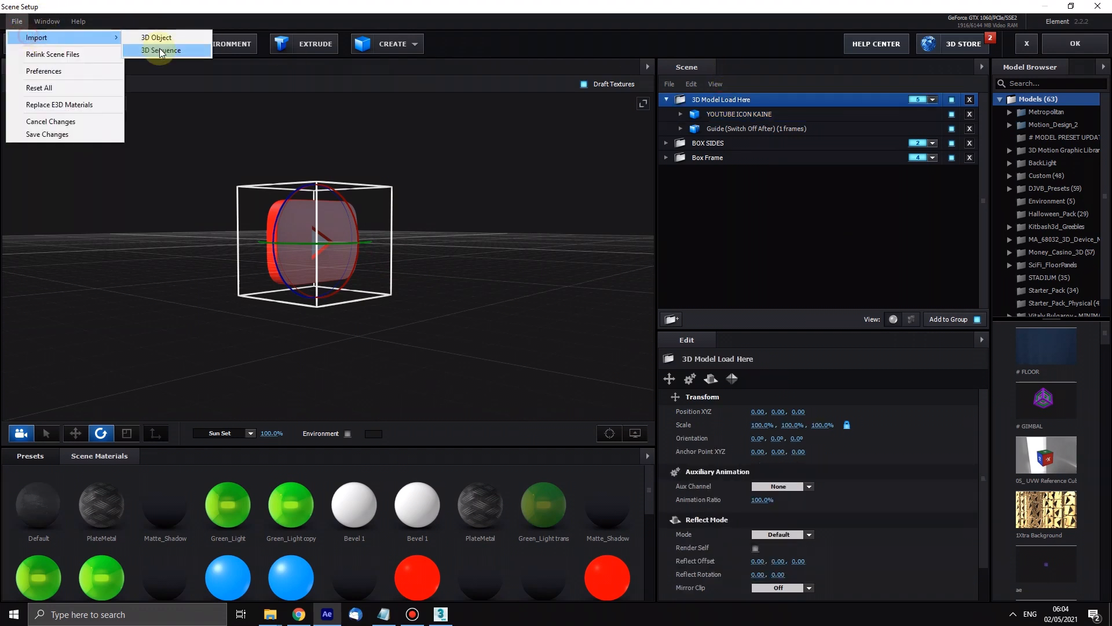
left_click(155, 38)
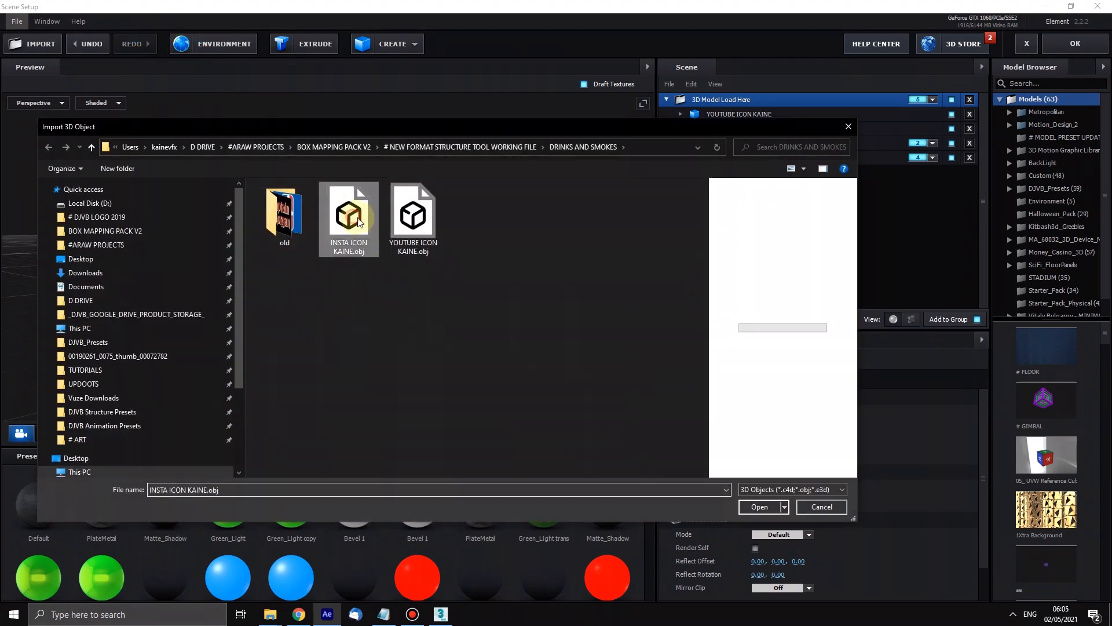
left_click(759, 506)
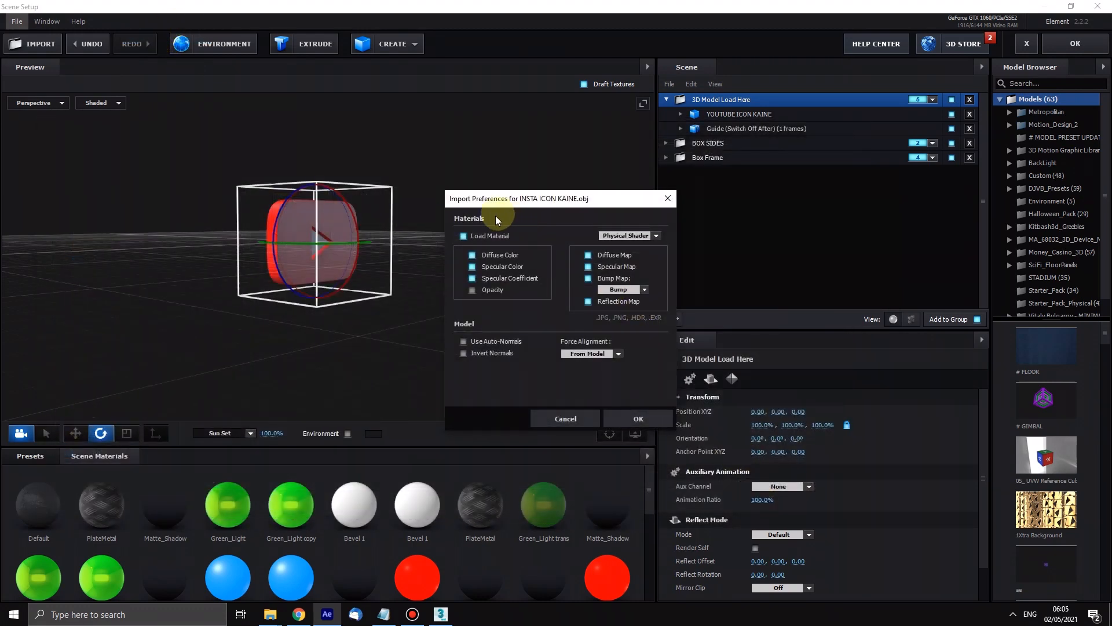
left_click(638, 417)
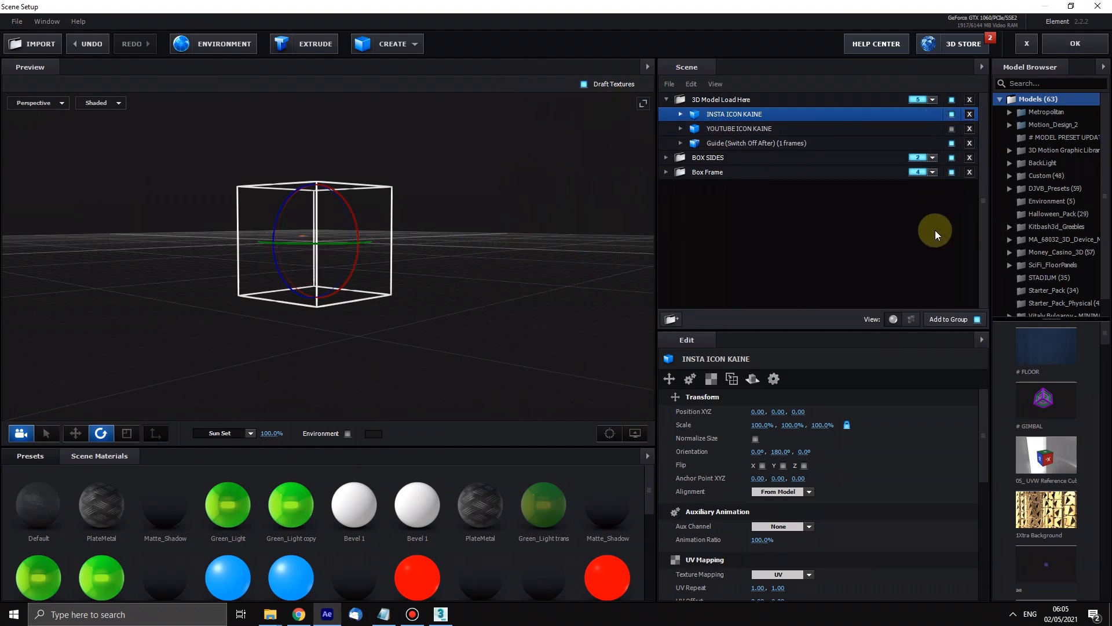
Centre the INSTA ICON KAINE model on Model Center, then adjust the YouTube icon layer.
left_click(780, 490)
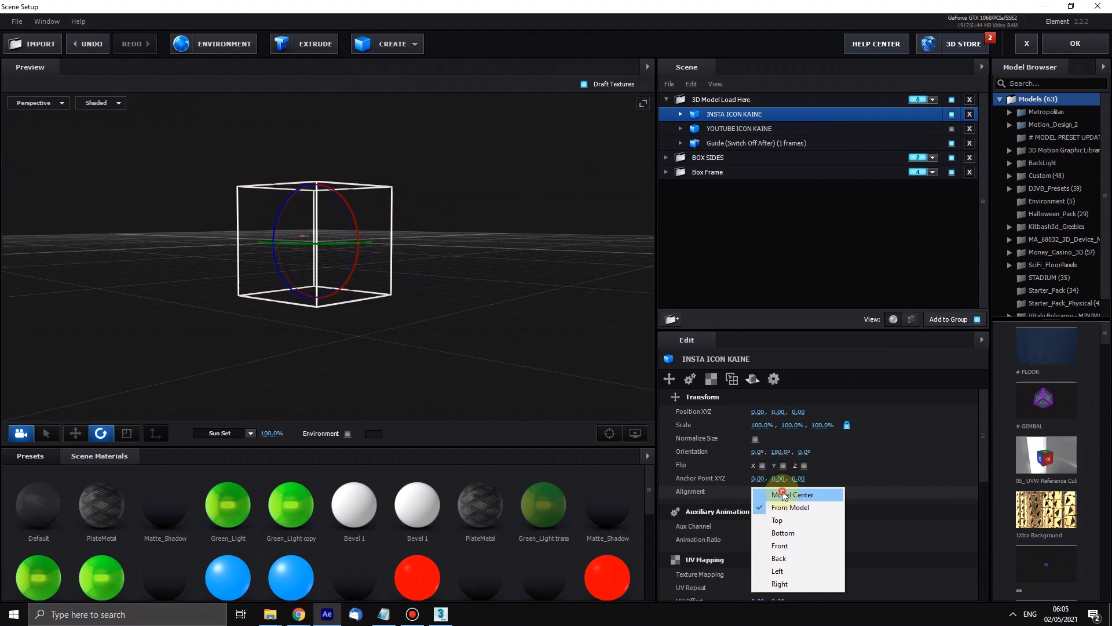
left_click(790, 494)
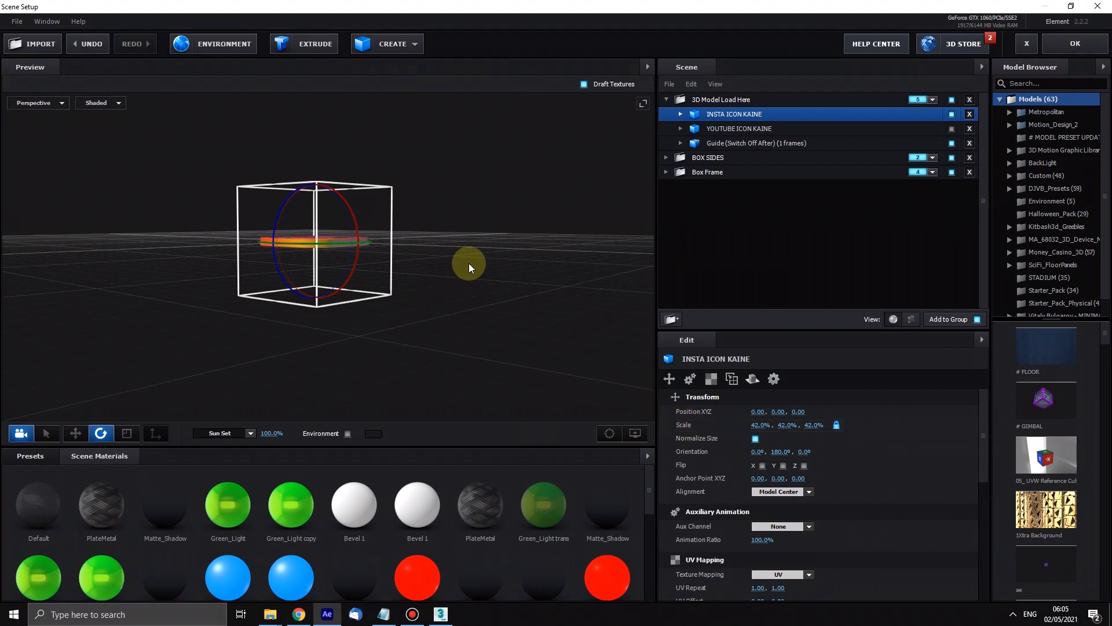
left_click(739, 129)
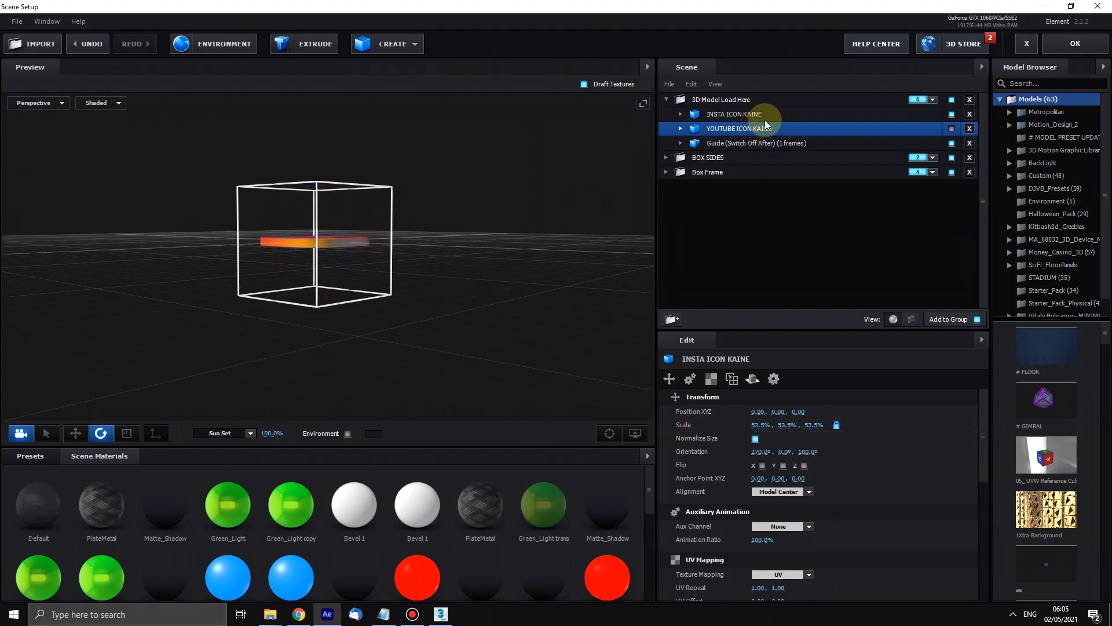
right_click(761, 451)
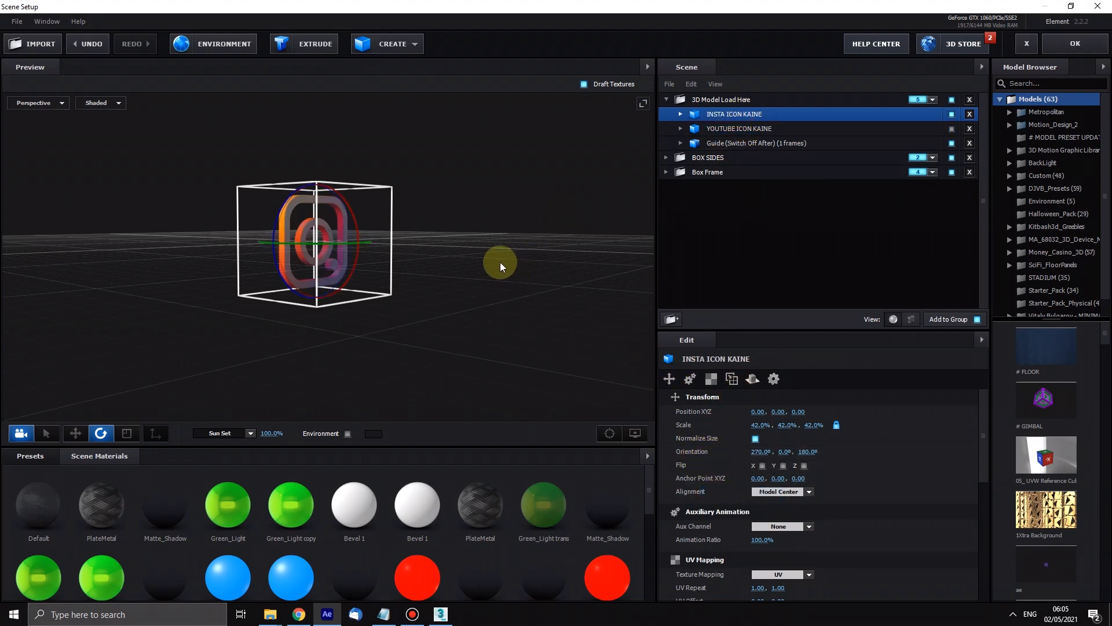
left_click_drag(500, 267, 430, 294)
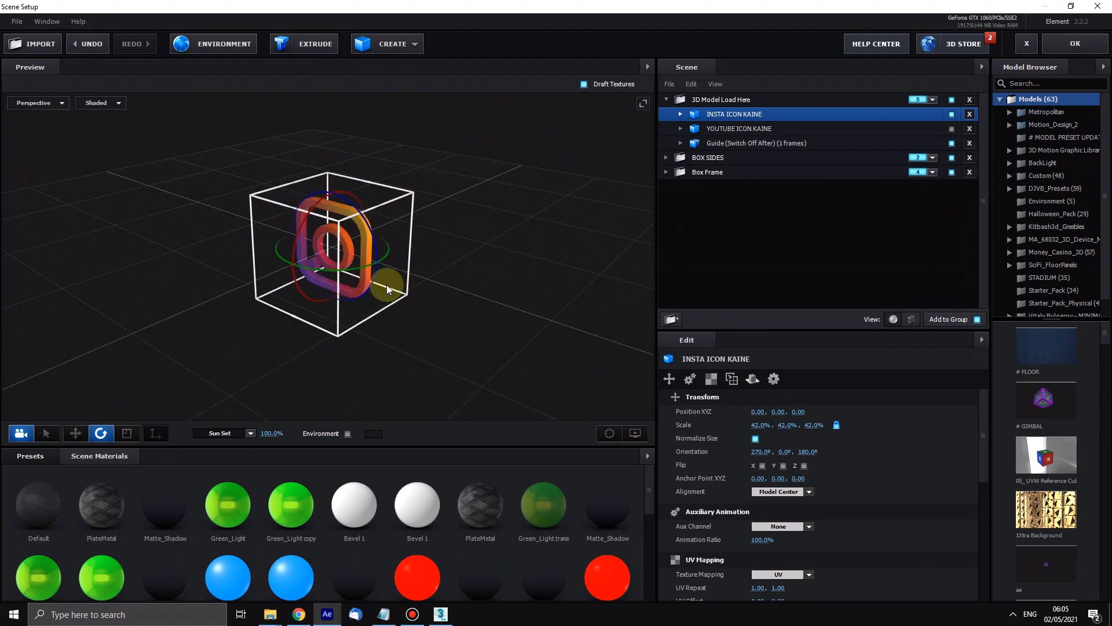
left_click_drag(390, 283, 369, 277)
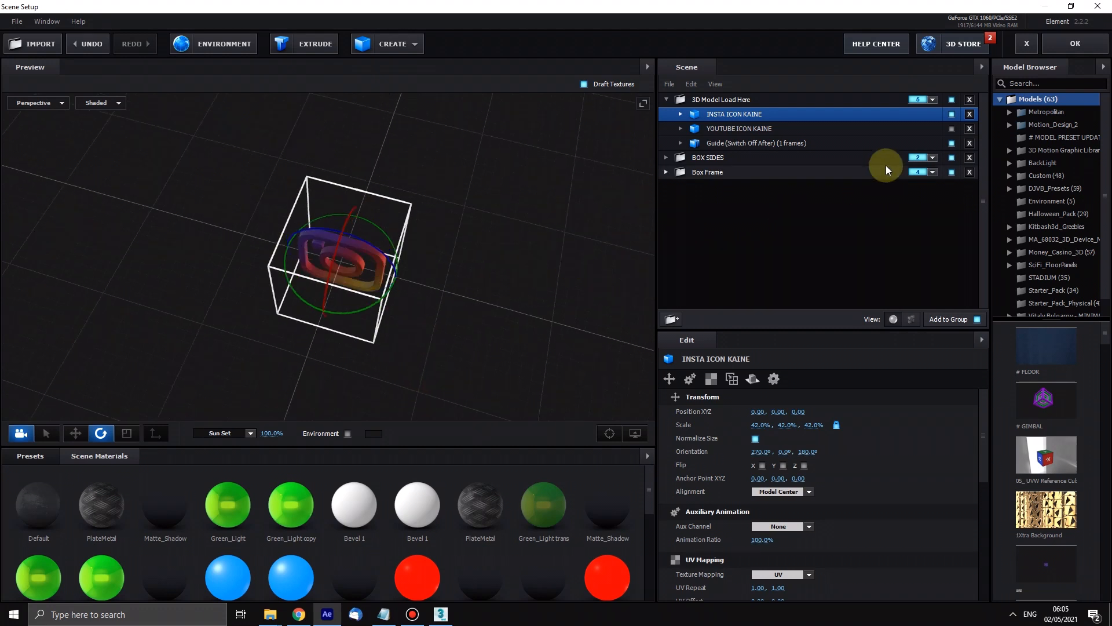
left_click(679, 113)
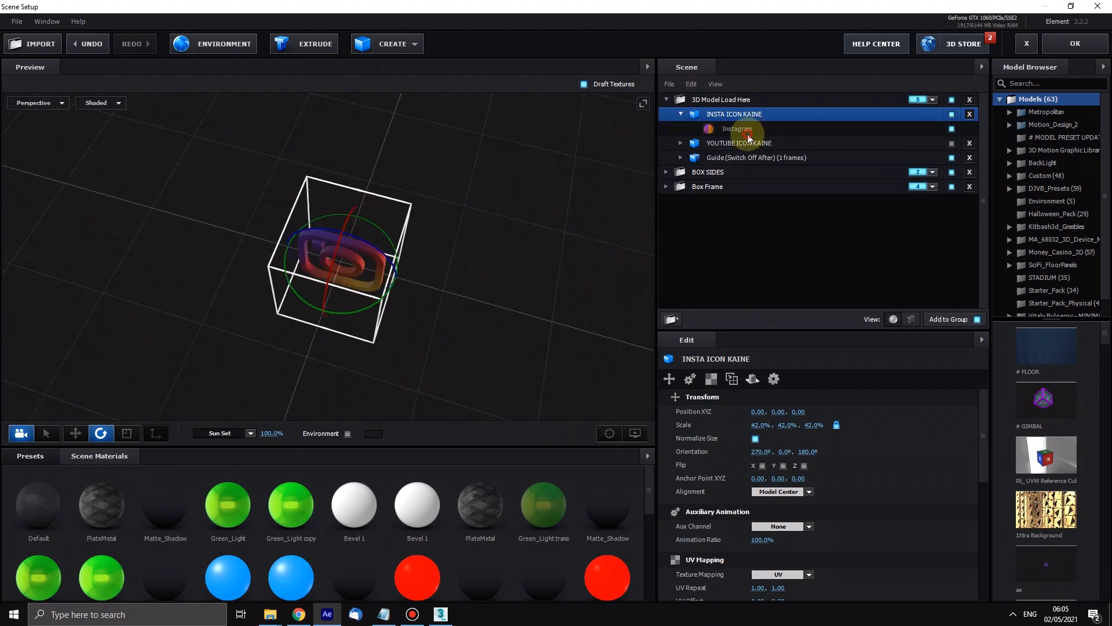
left_click(736, 129)
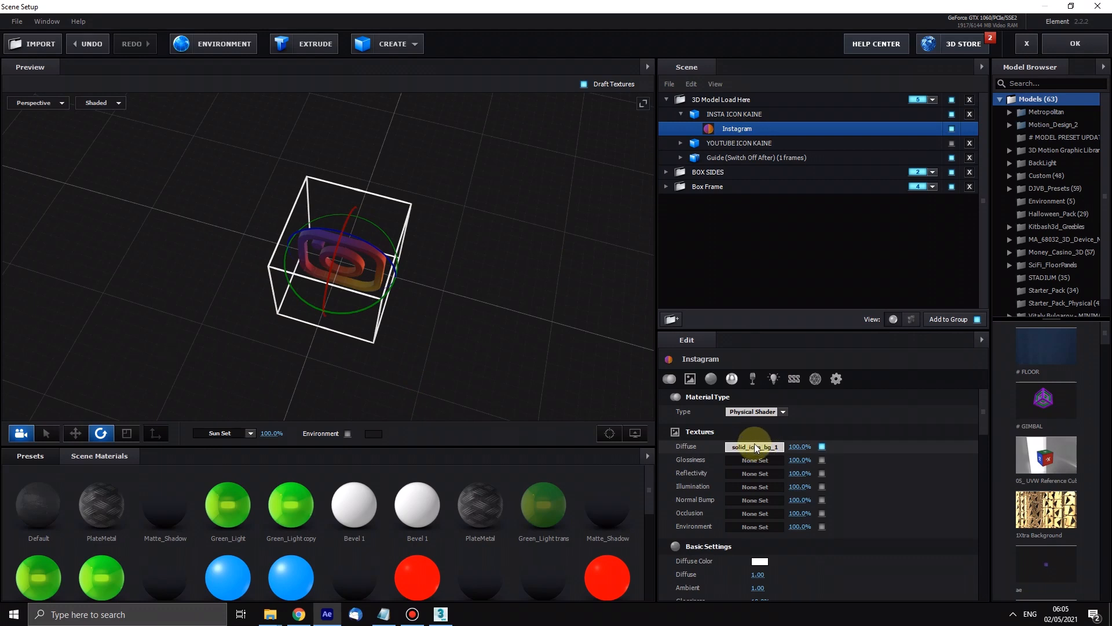
left_click(754, 446)
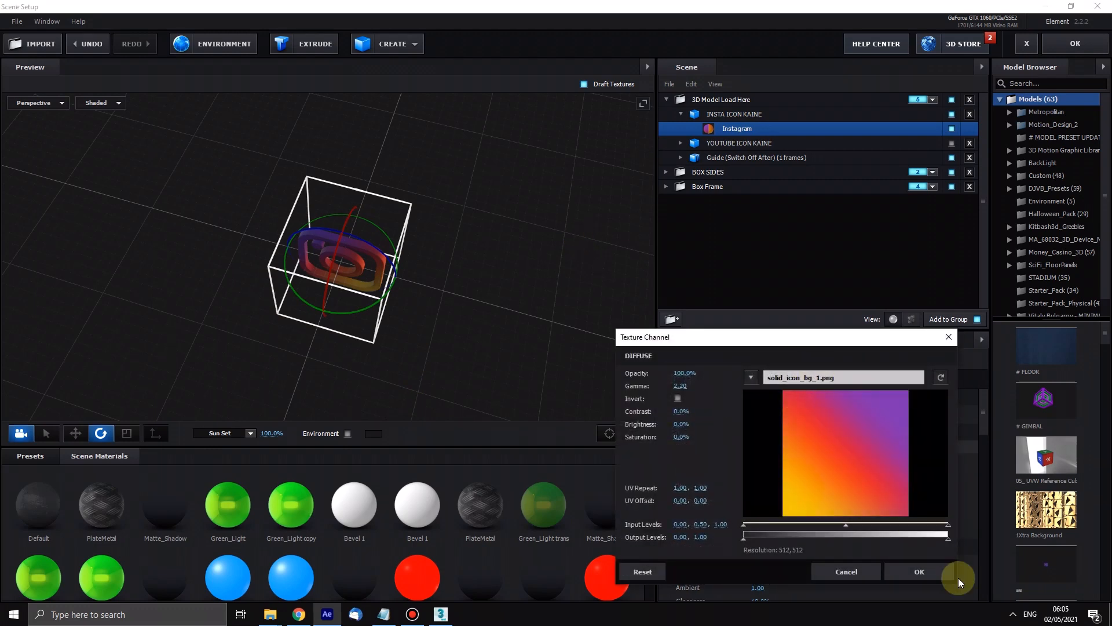
left_click(919, 571)
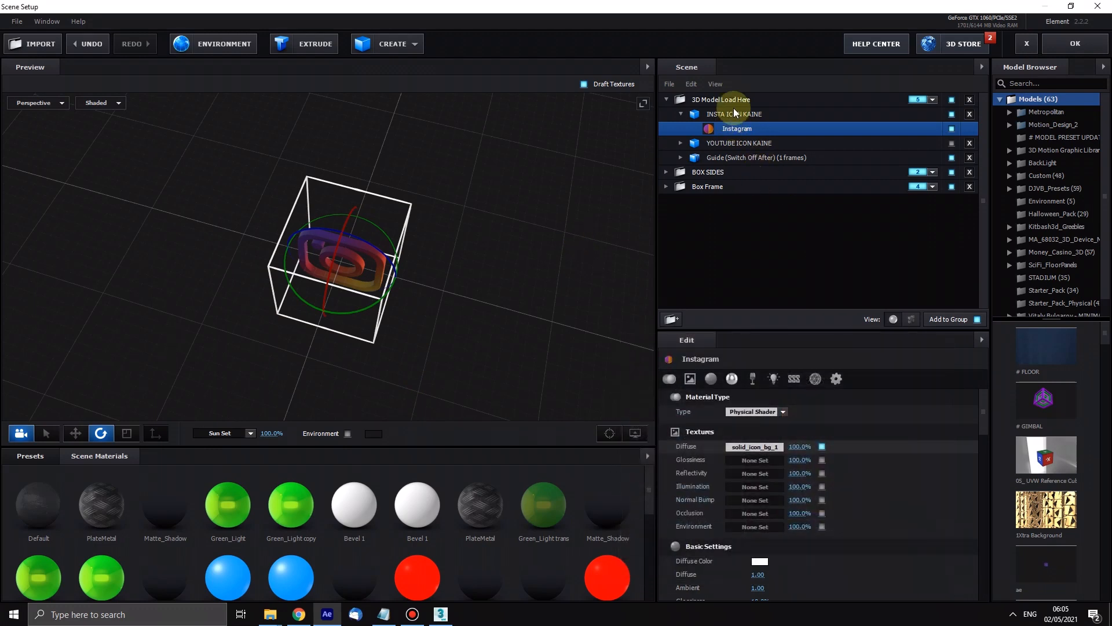
left_click(734, 113)
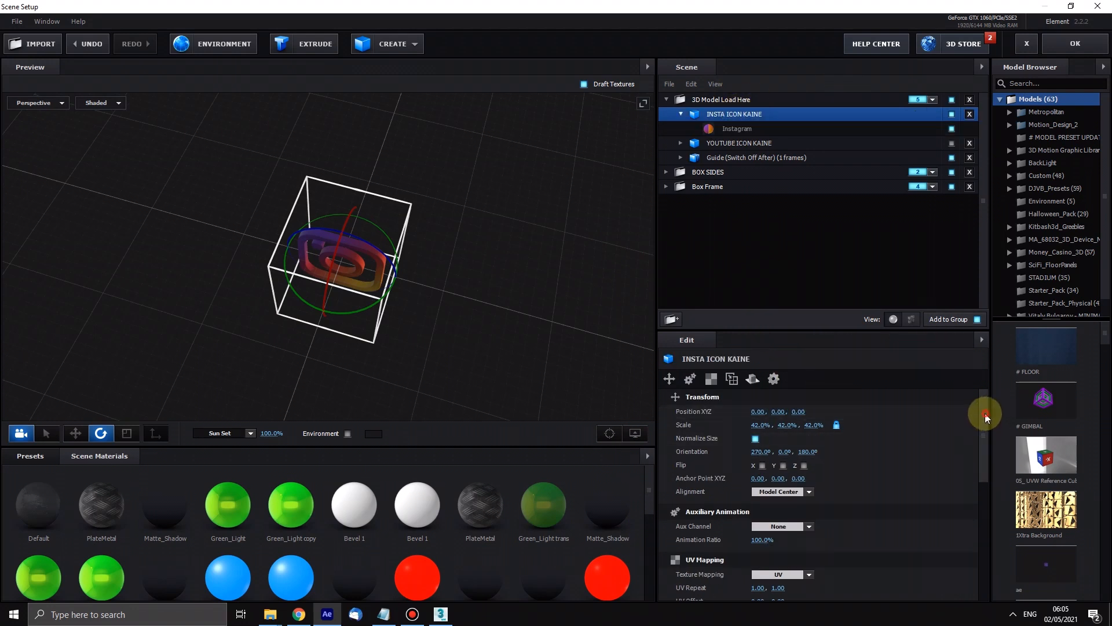
left_click(778, 525)
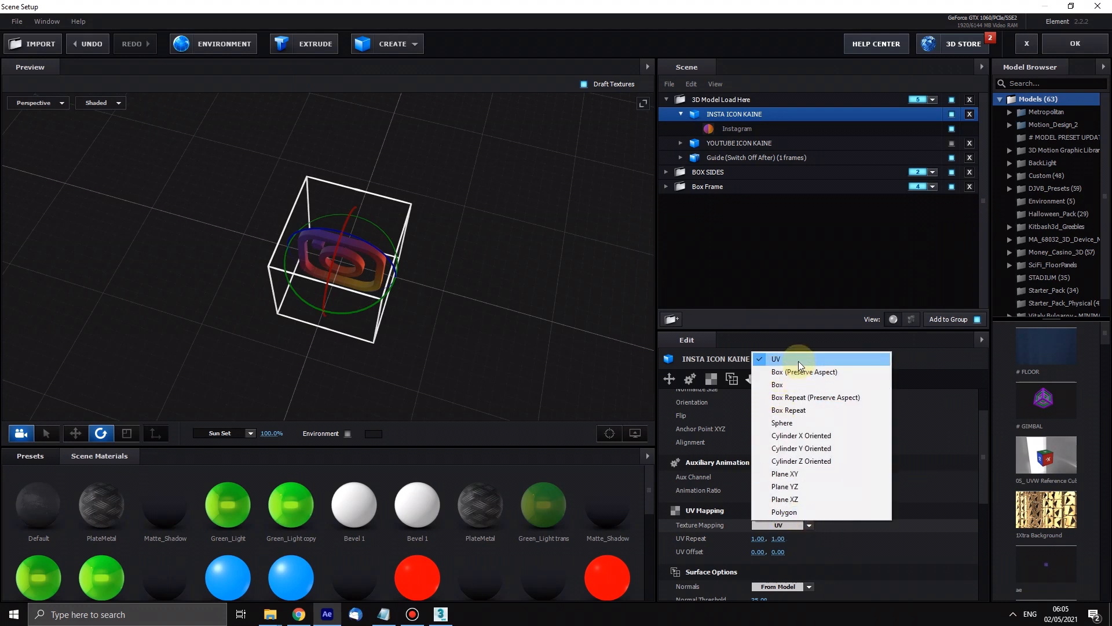
mouse_move(783, 371)
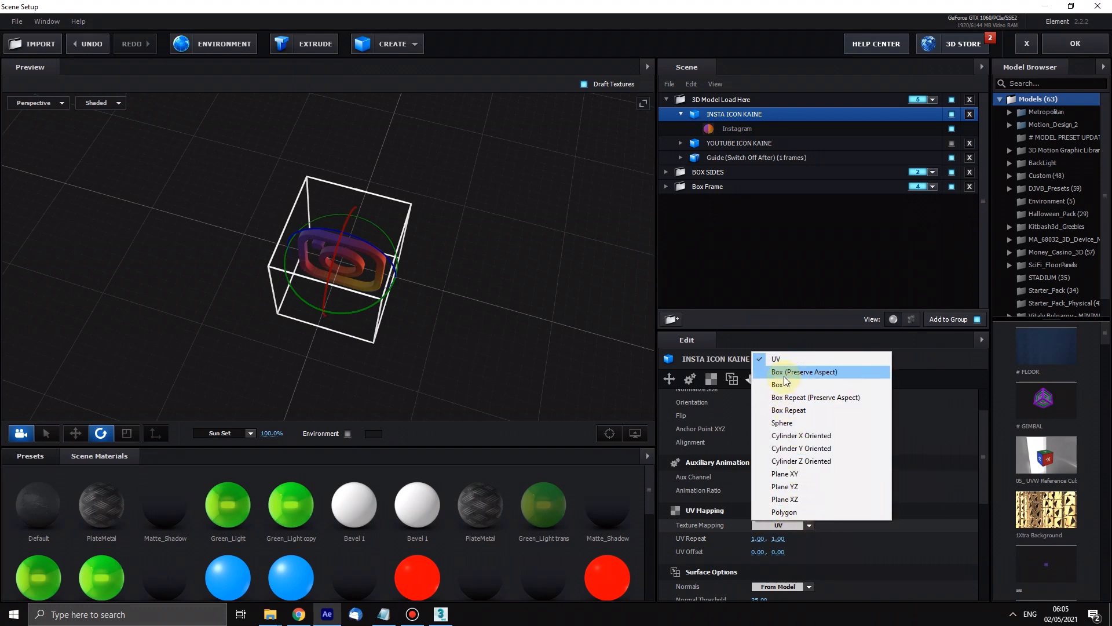
left_click(805, 372)
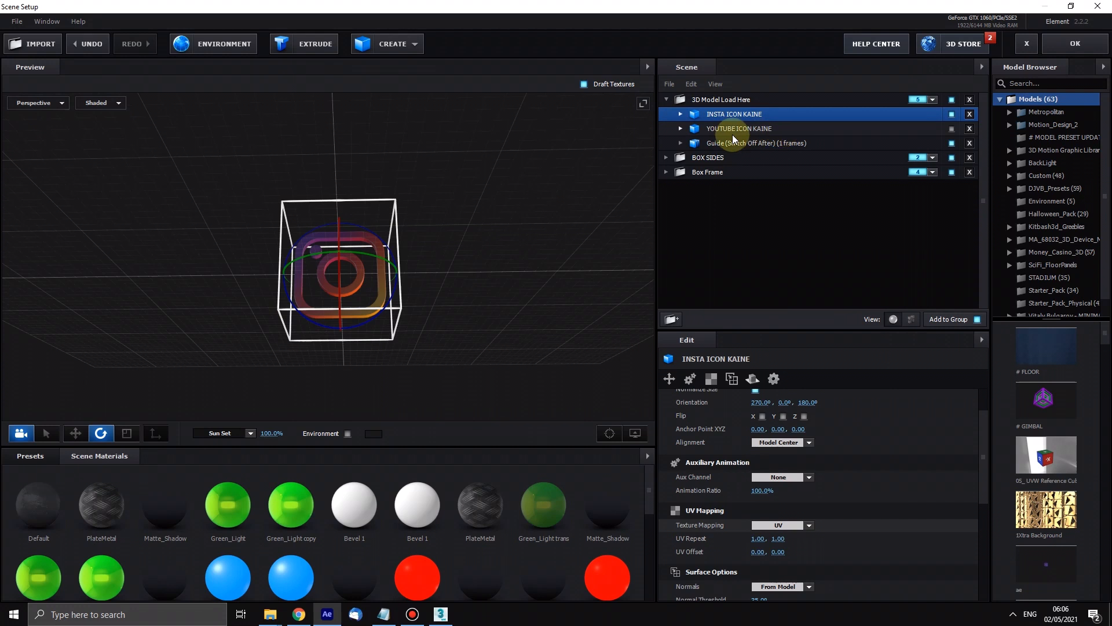
Exit Element 3D Scene Setup with OK and select the Global Settings & Controls layer.
left_click(756, 143)
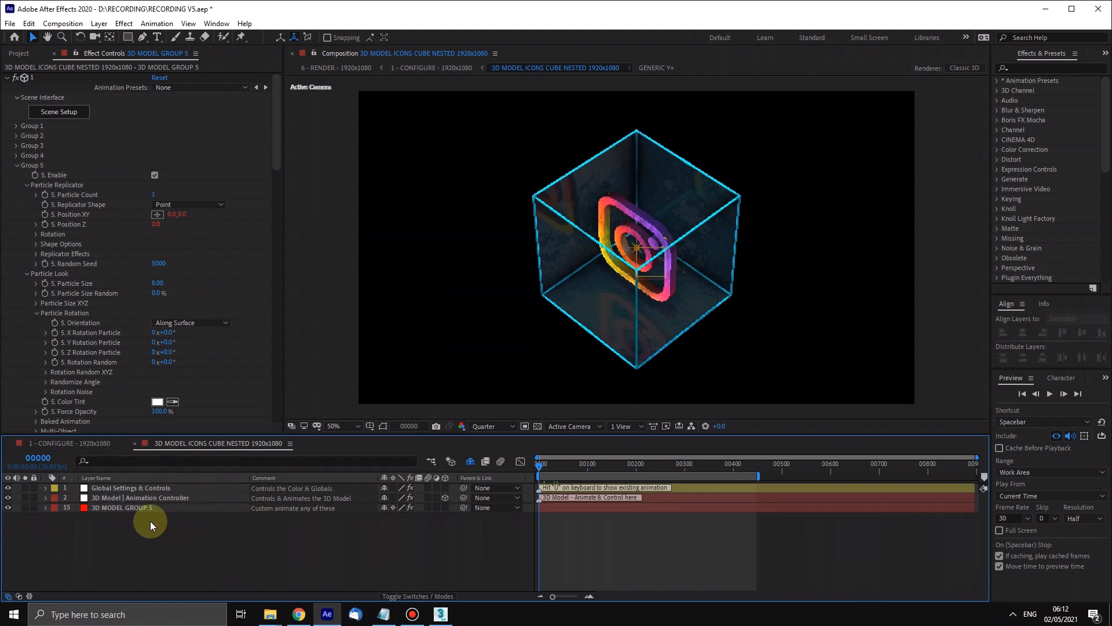
left_click(130, 487)
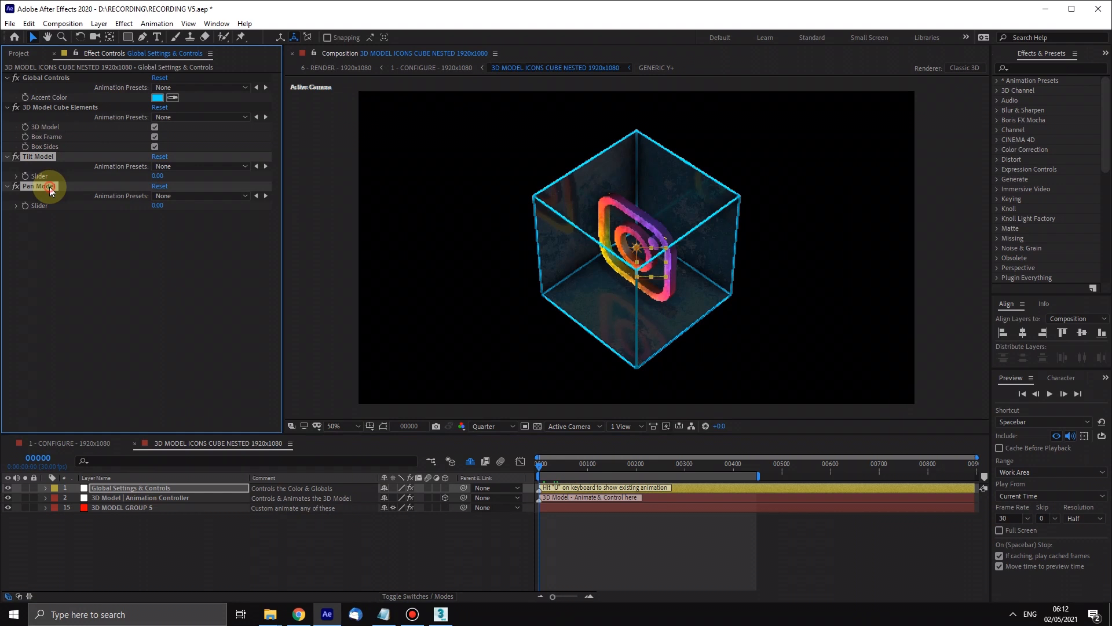
Twirl down the Animation Controller's Y Rotation expression and scrub to preview the spin.
left_click(139, 497)
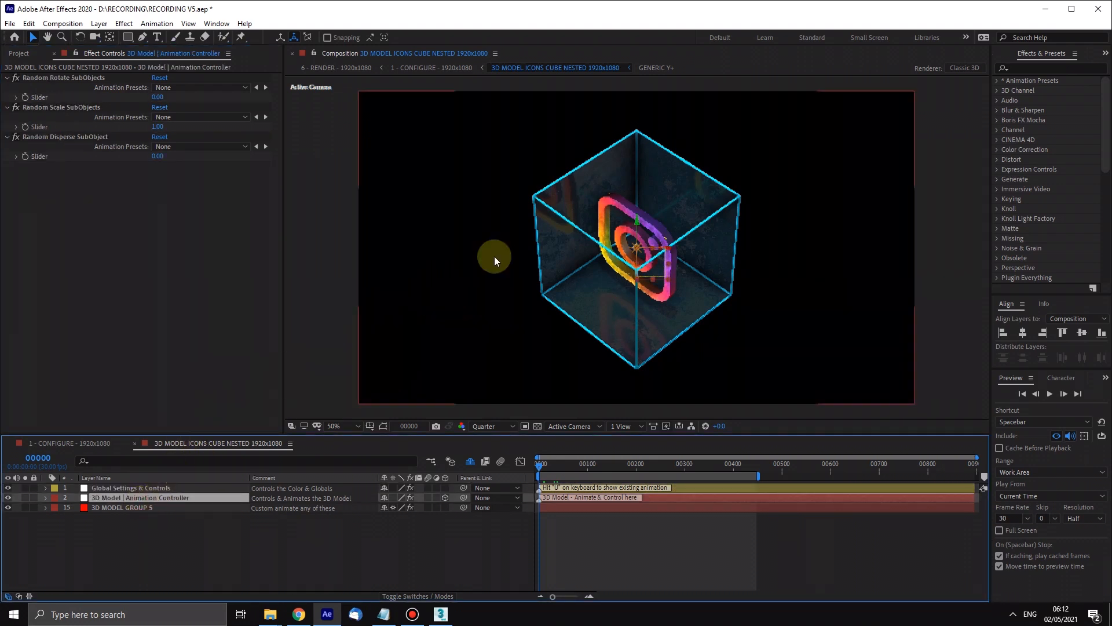
left_click(44, 497)
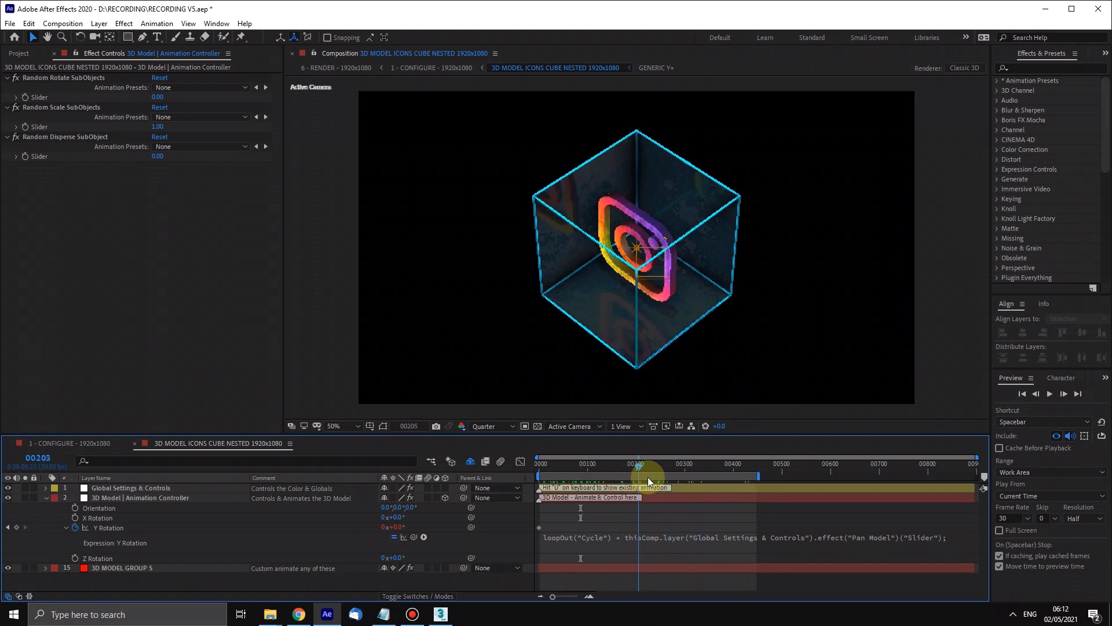
left_click_drag(637, 464, 739, 464)
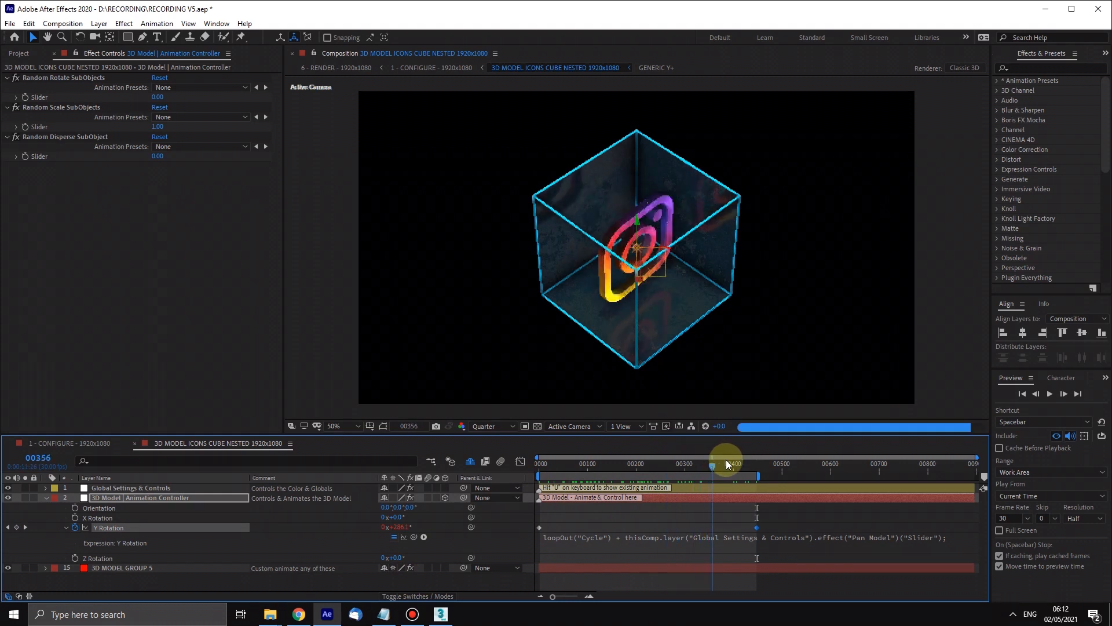
left_click_drag(727, 463, 638, 463)
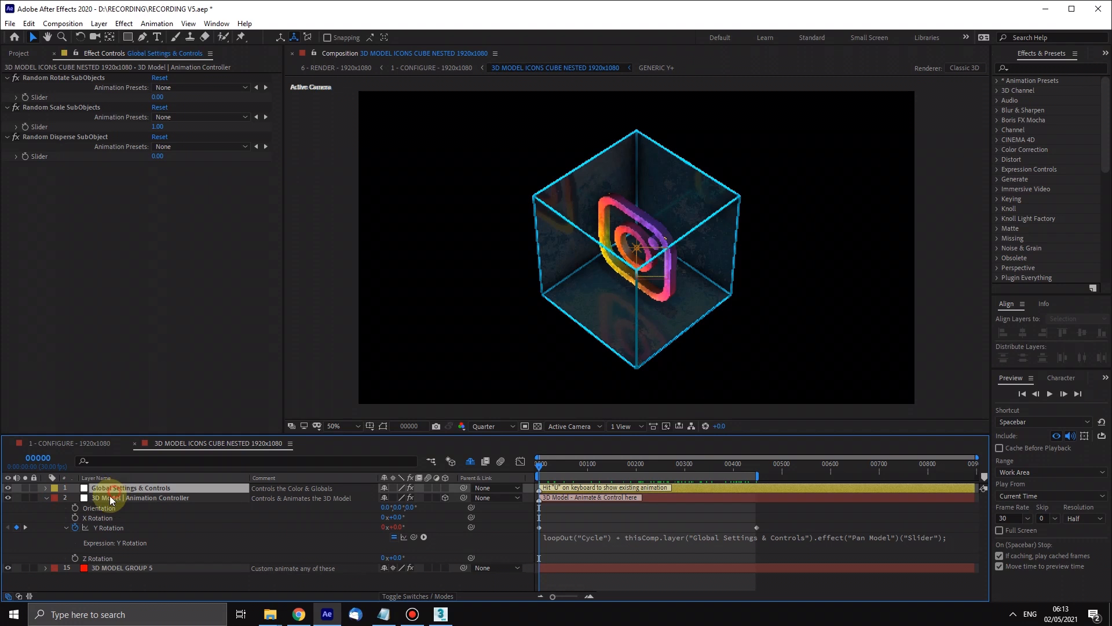
Set Tilt Model to 41, preview the tilted spin, then try the Pan Model slider.
left_click(129, 487)
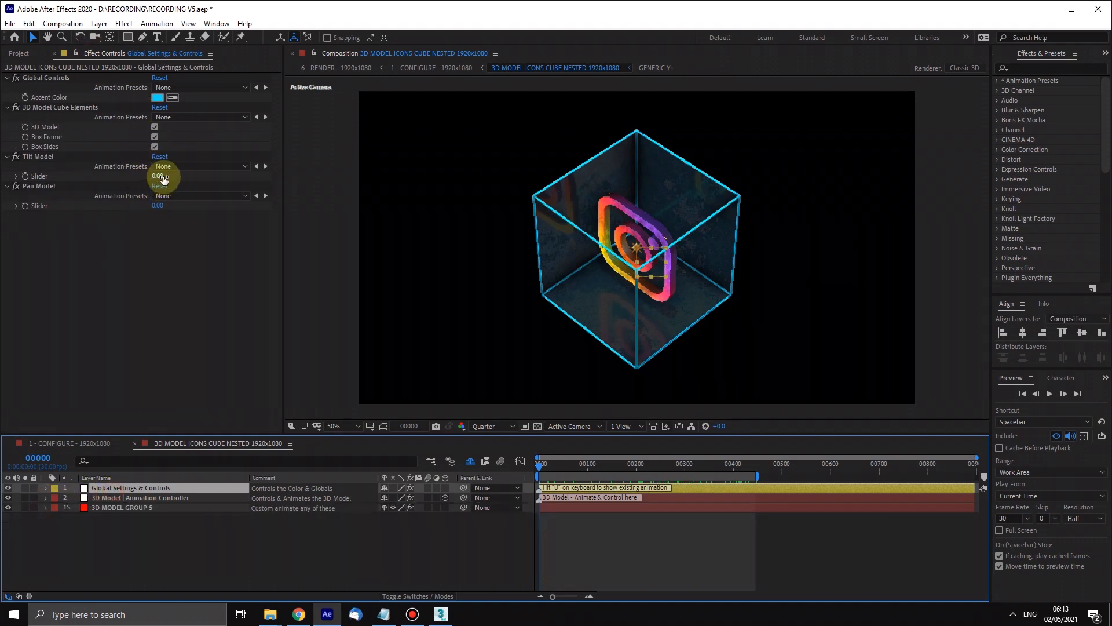
left_click_drag(160, 175, 188, 175)
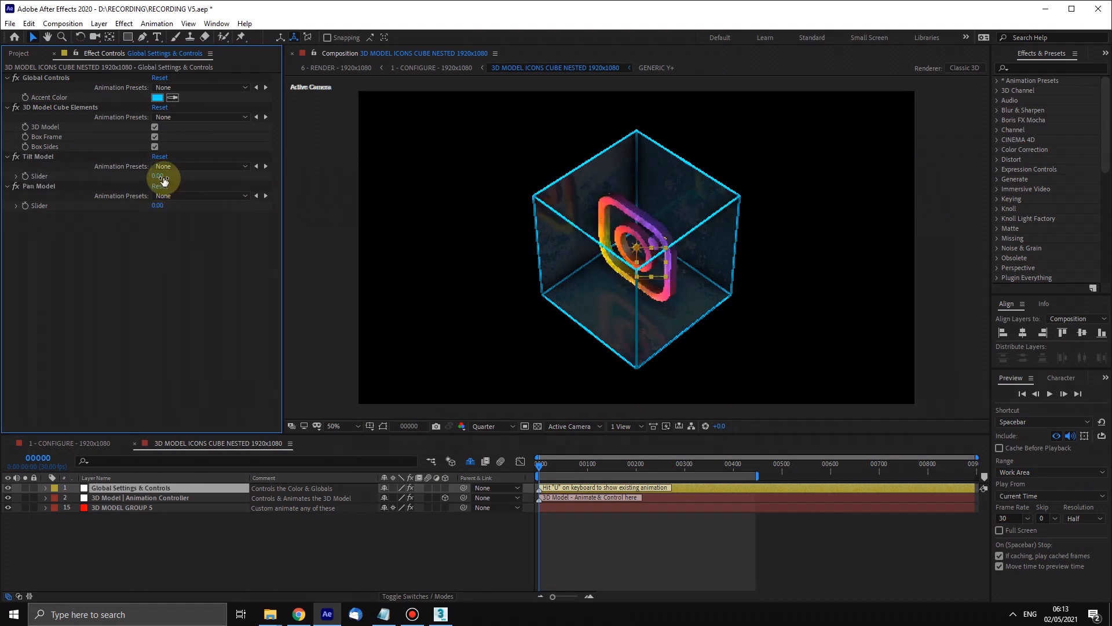
left_click_drag(157, 175, 178, 175)
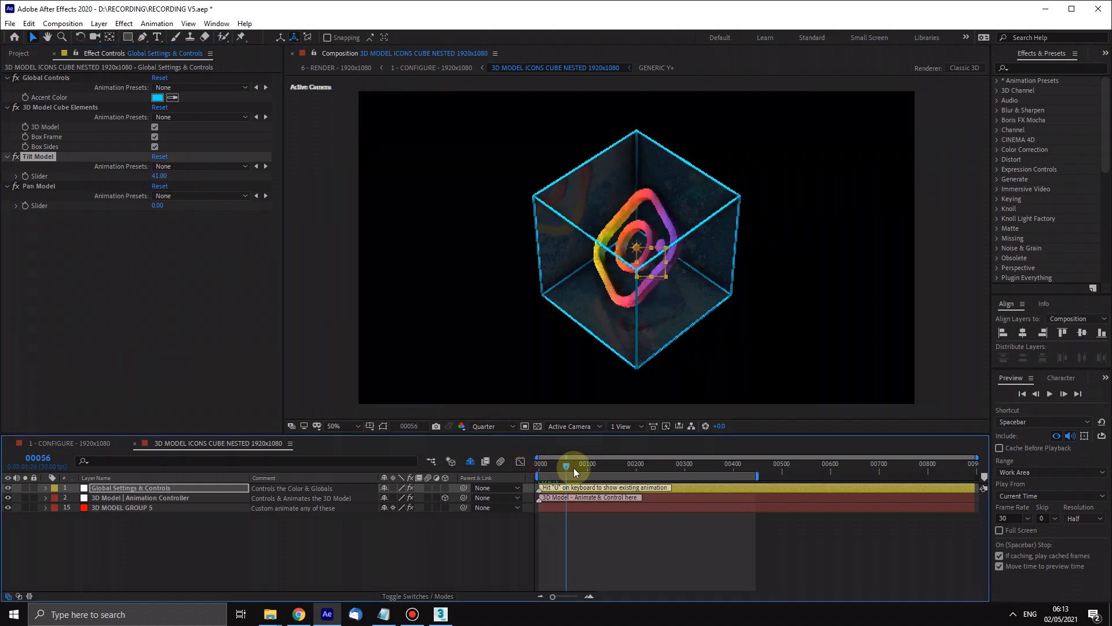
left_click_drag(575, 468, 695, 468)
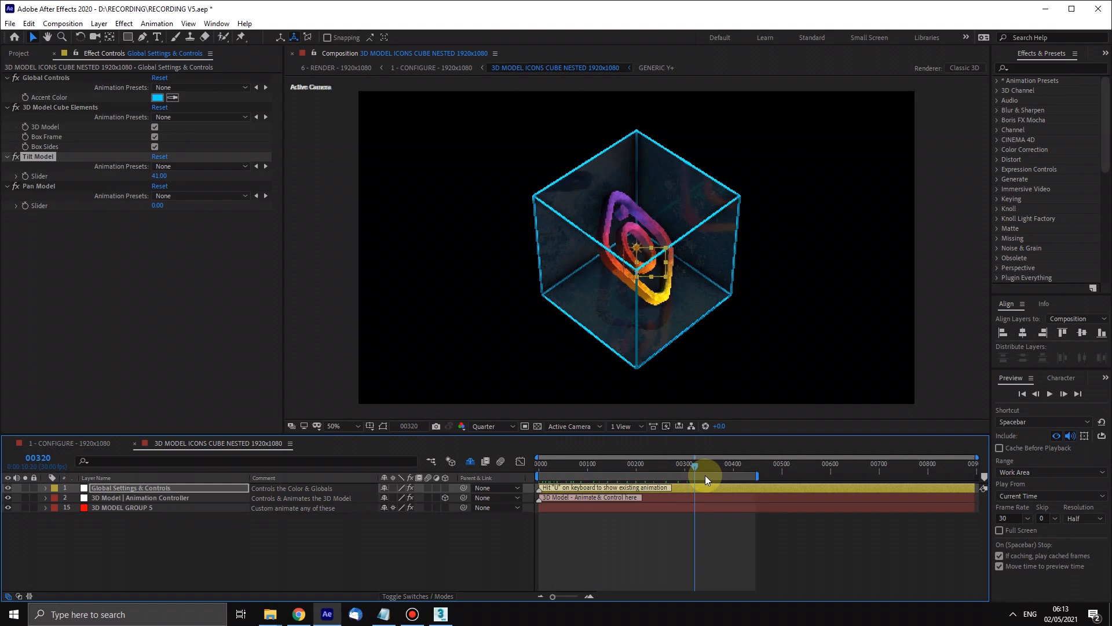
left_click_drag(695, 464, 720, 464)
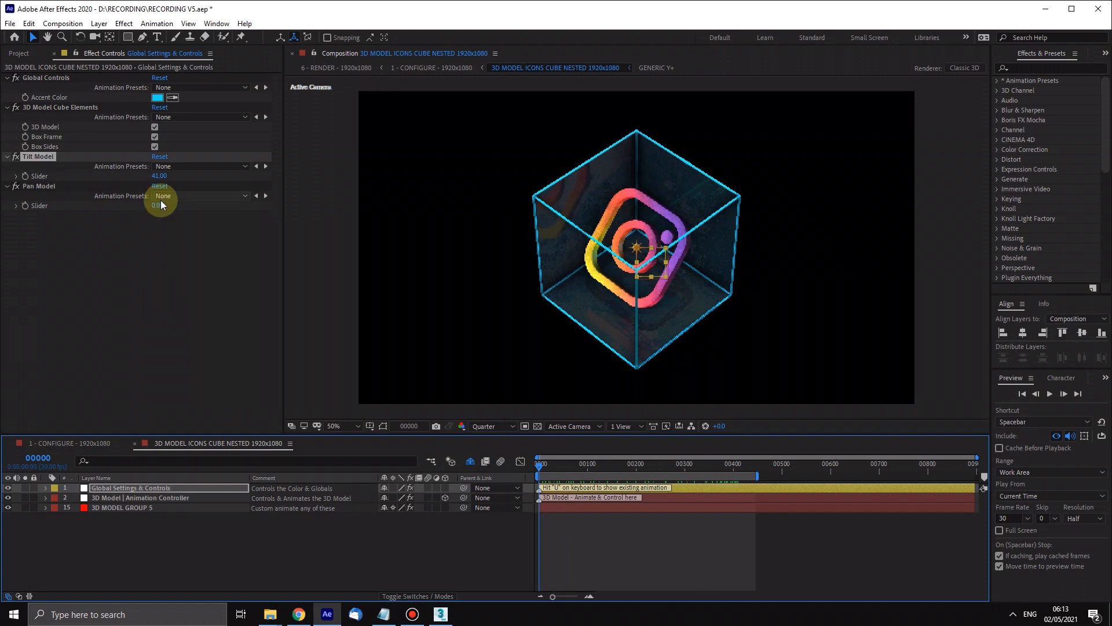
left_click_drag(160, 175, 138, 177)
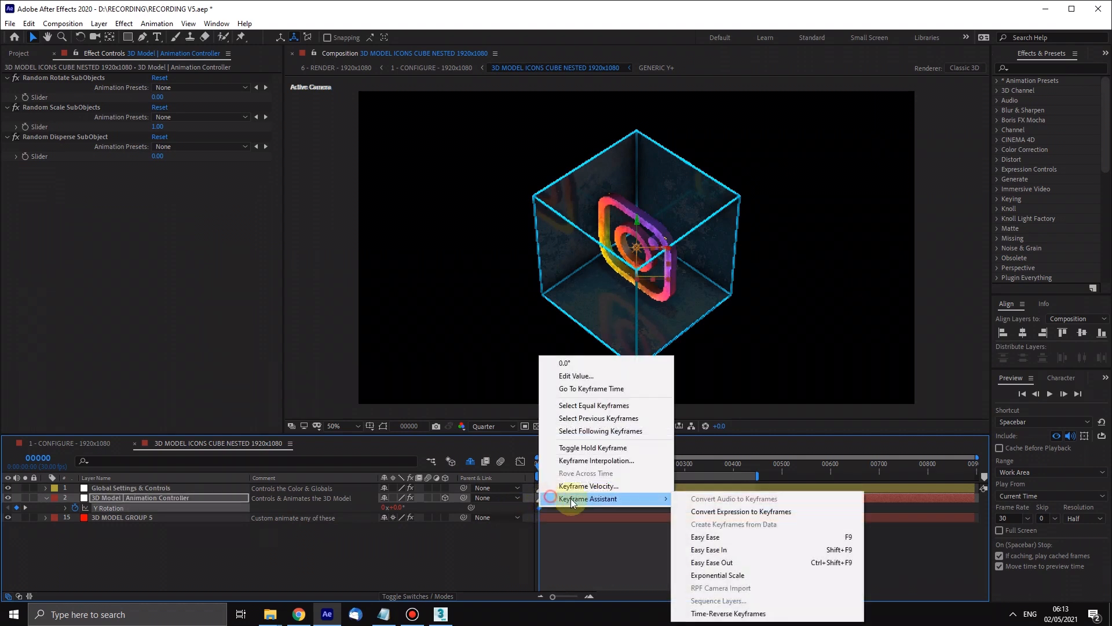
Turn off the shy layer toggle to list every layer, then scrub through the spin.
left_click(648, 557)
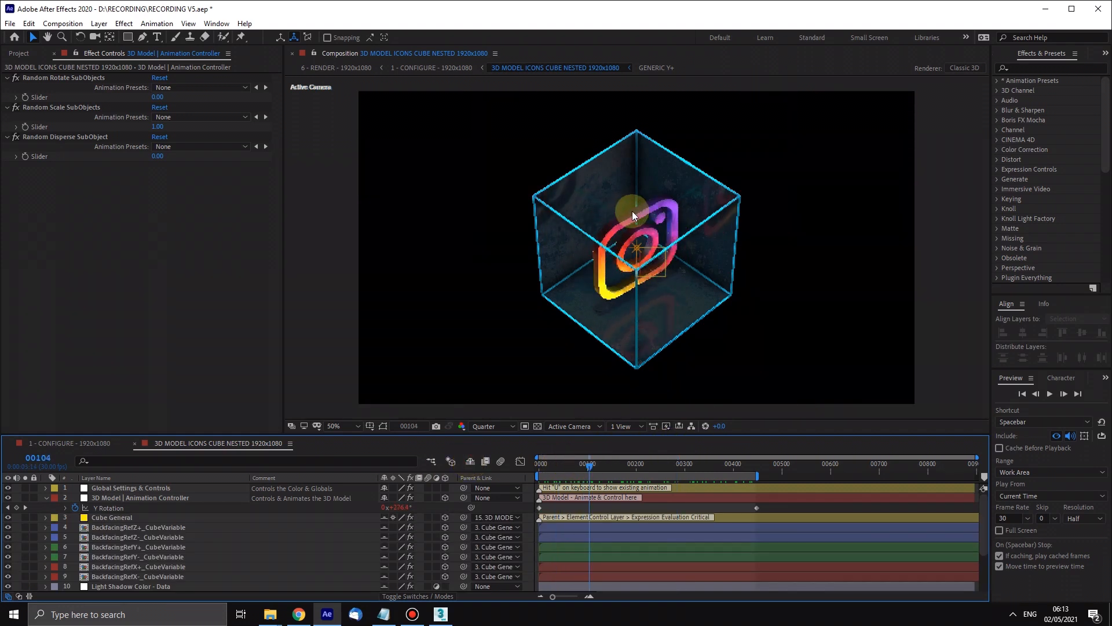
left_click_drag(588, 465, 614, 464)
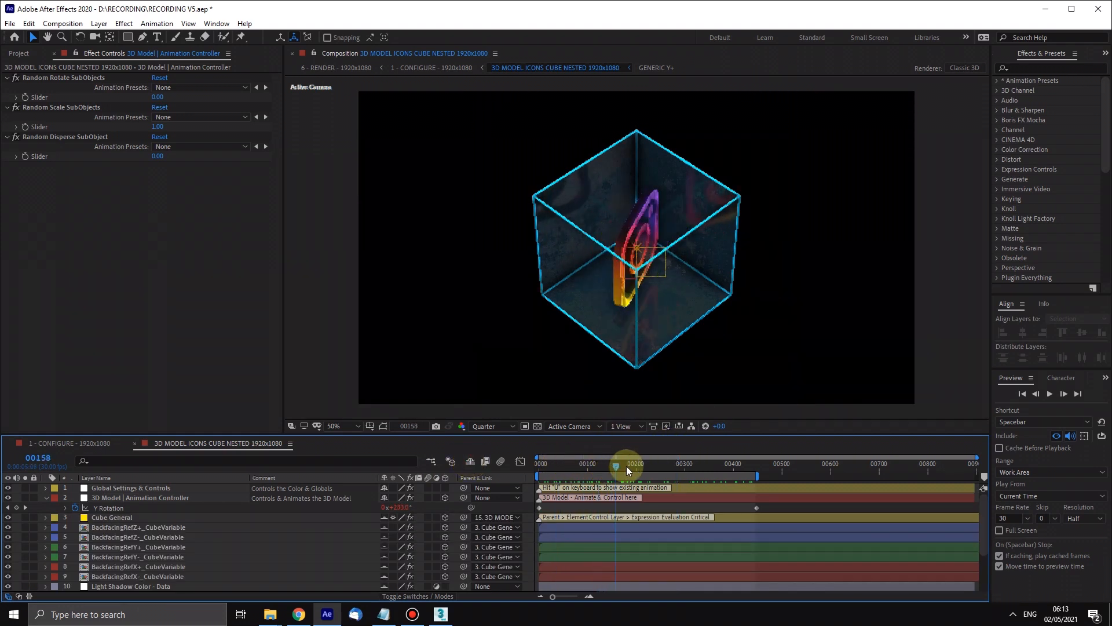
left_click_drag(616, 465, 649, 465)
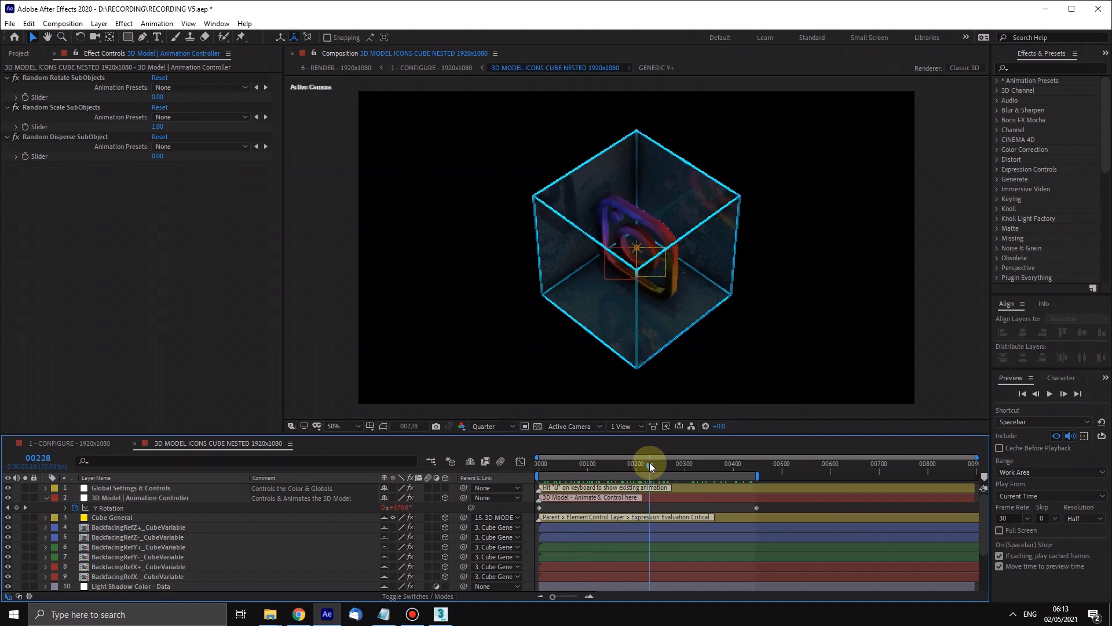
left_click_drag(647, 464, 589, 459)
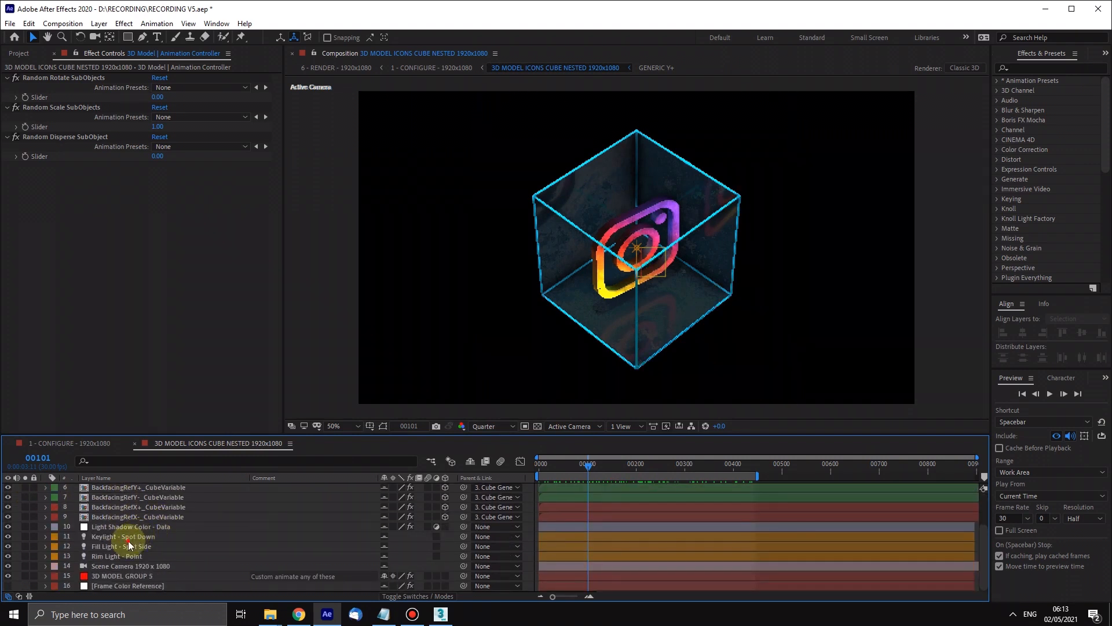
Show Position and Intensity for Keylight, Fill Light and Rim Light, then move the playhead.
left_click(124, 536)
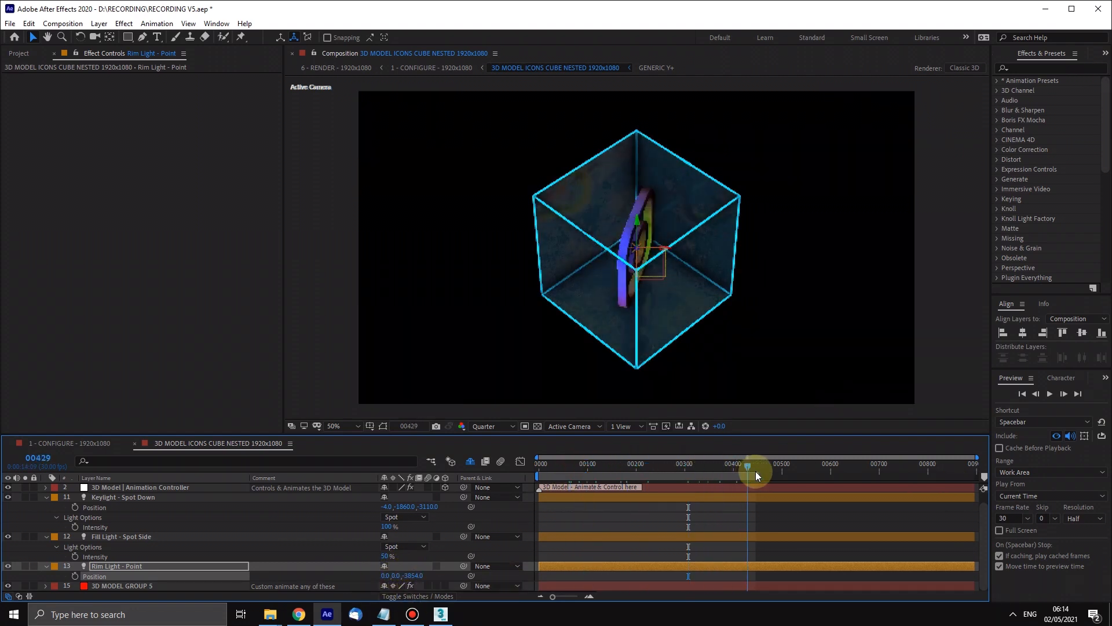
left_click_drag(748, 465, 596, 466)
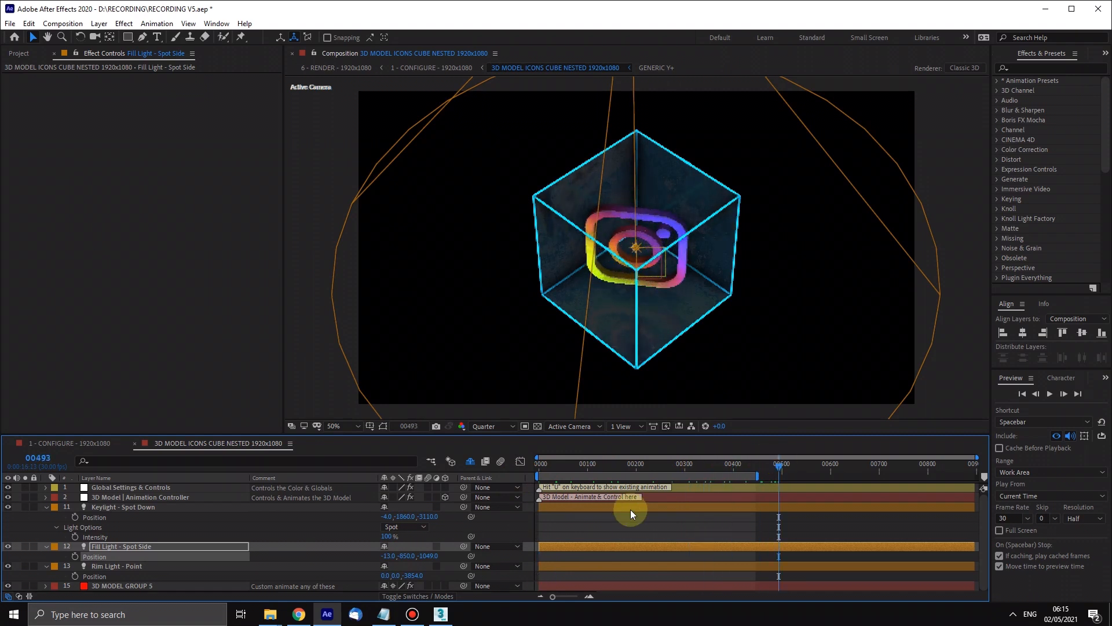
left_click(130, 487)
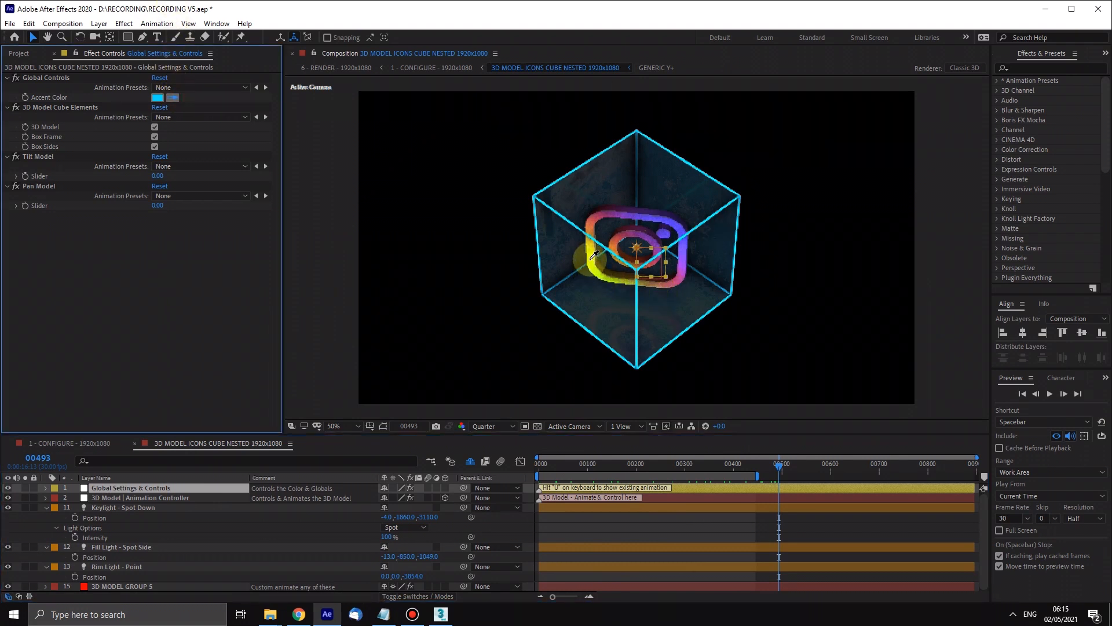
left_click(157, 97)
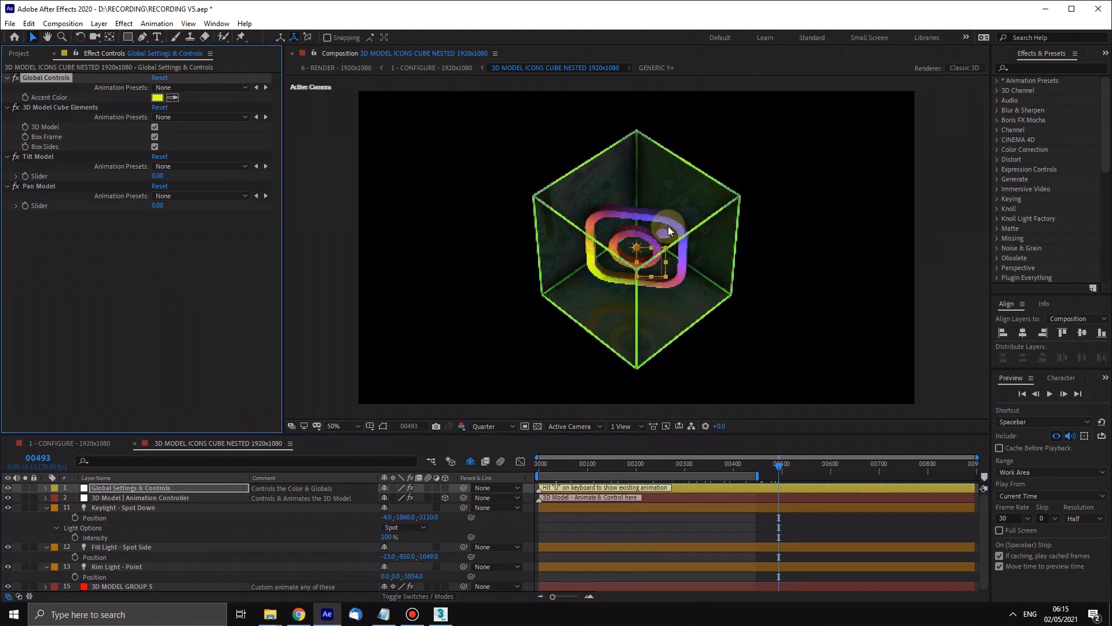
left_click_drag(778, 467, 571, 467)
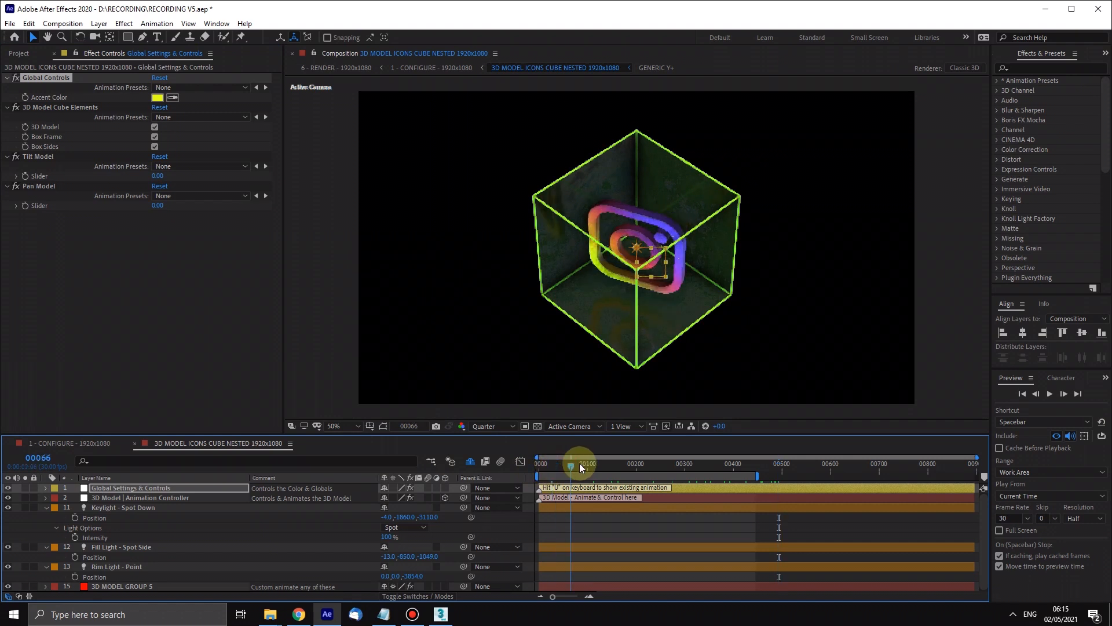
left_click_drag(571, 465, 591, 466)
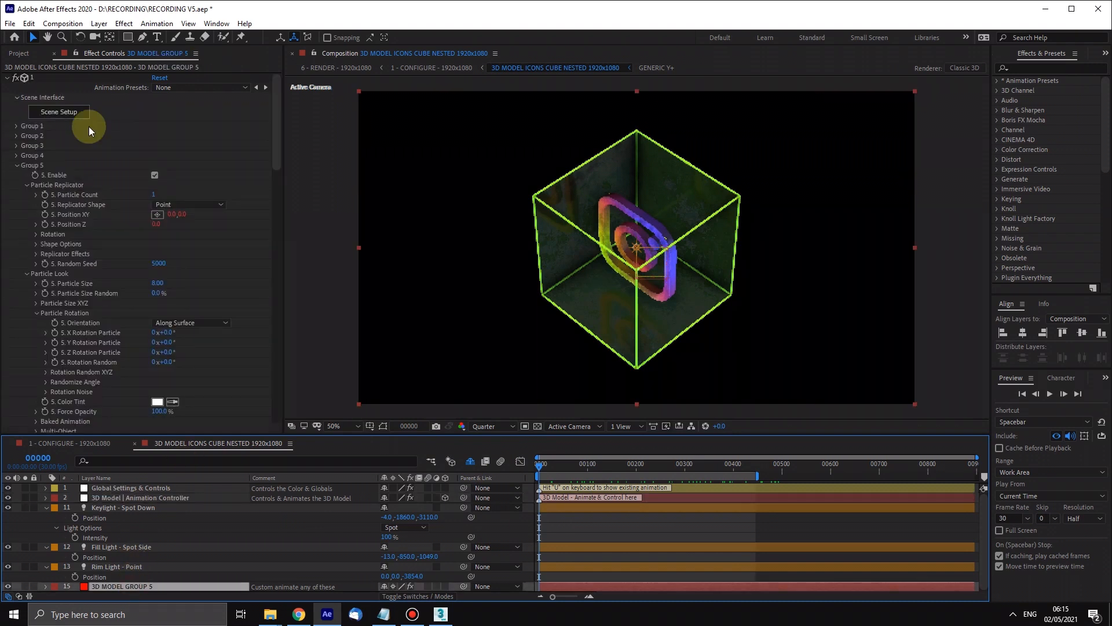
left_click(122, 507)
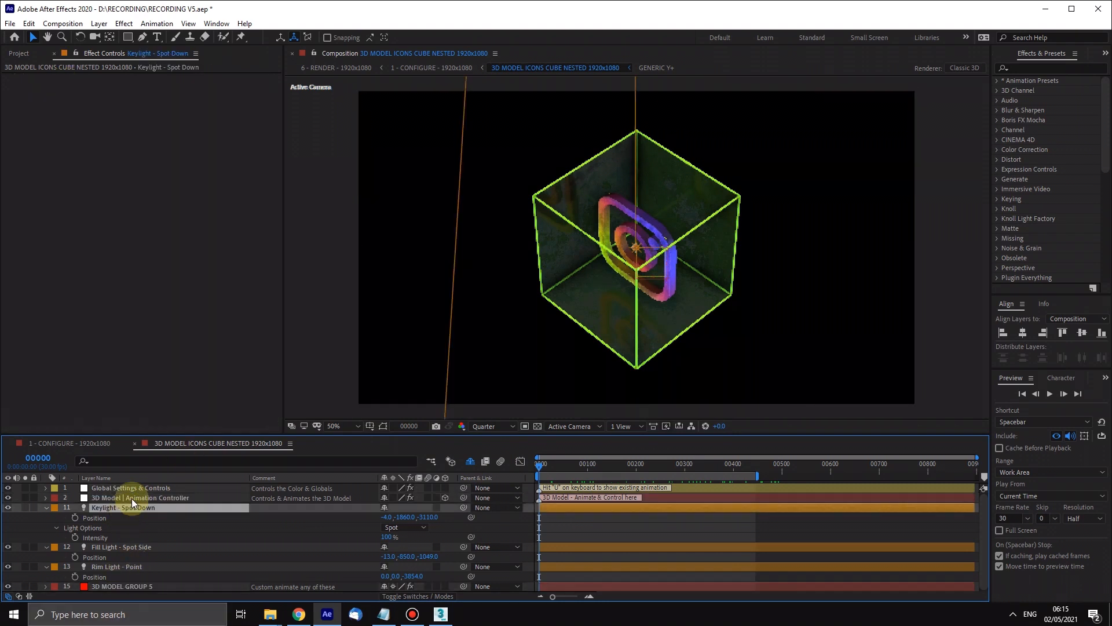
left_click(140, 497)
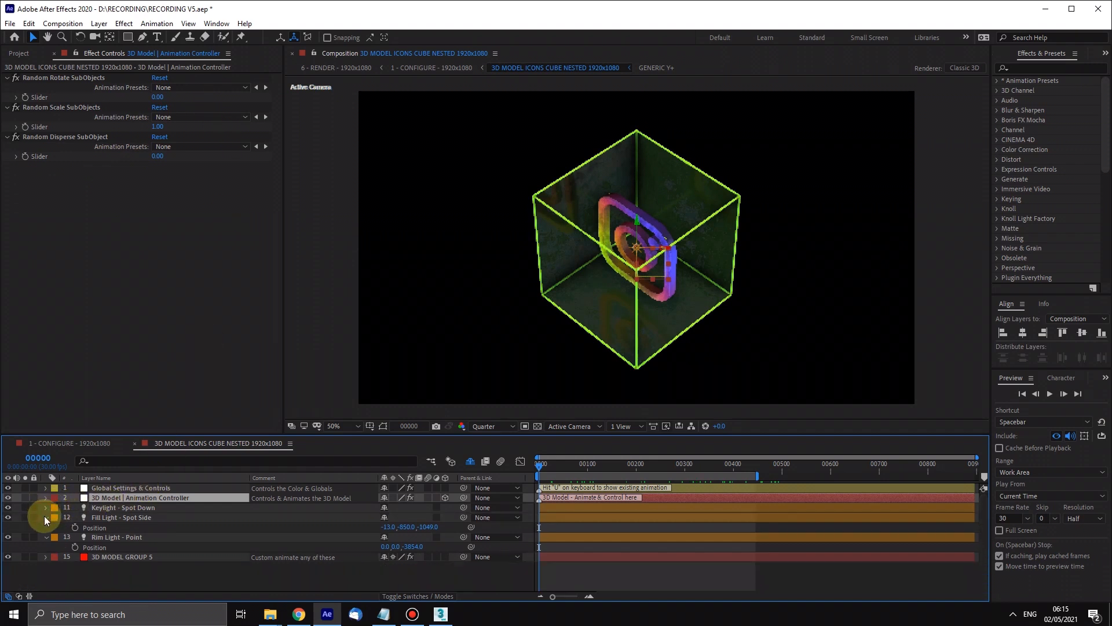
left_click(130, 487)
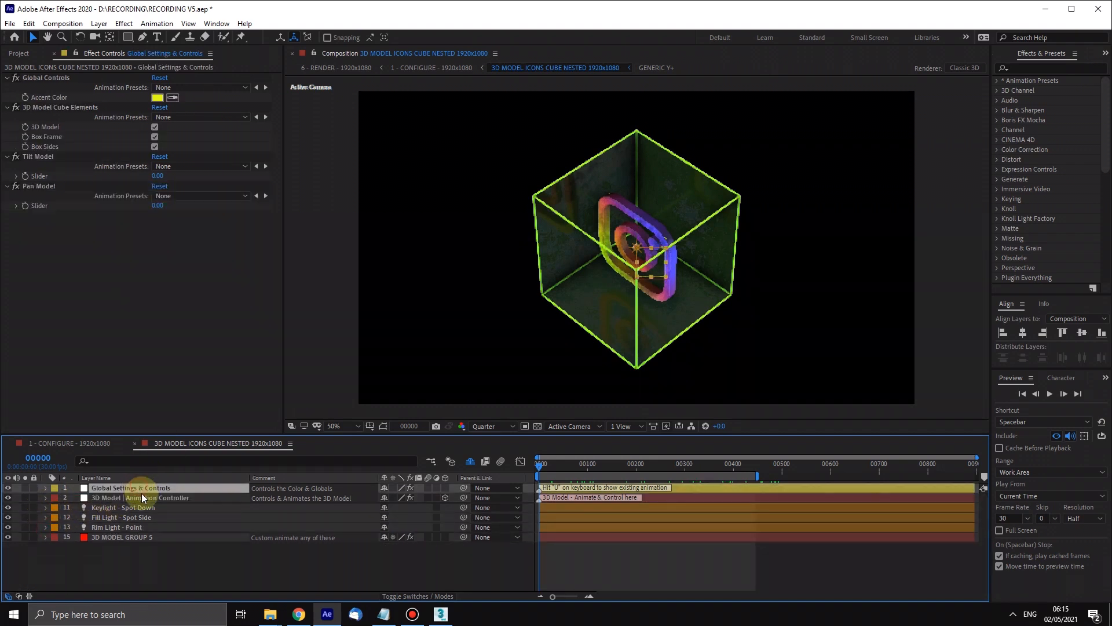
left_click(139, 497)
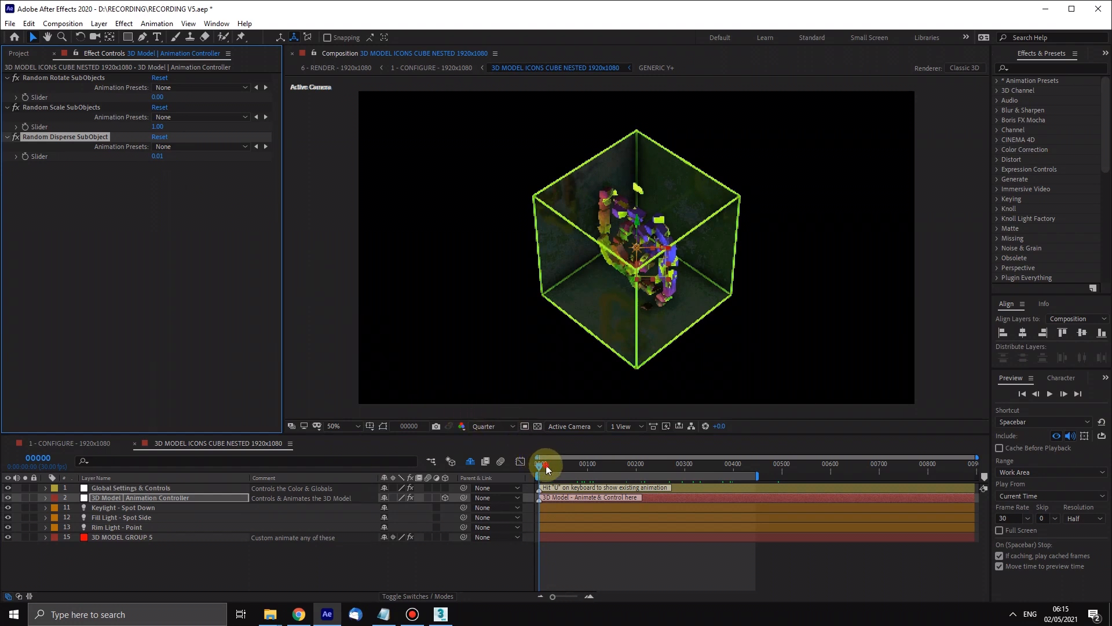
Keyframe Random Disperse from 0.01 at frame 0 to 0.00, scrubbing to watch reassembly.
left_click_drag(543, 464, 572, 465)
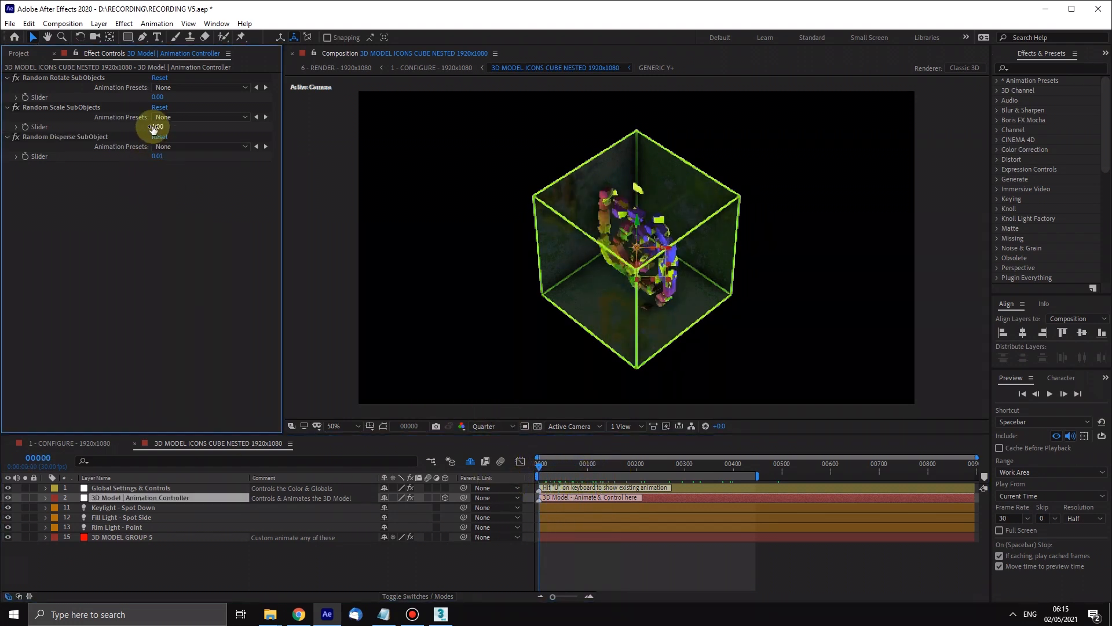
left_click(157, 126)
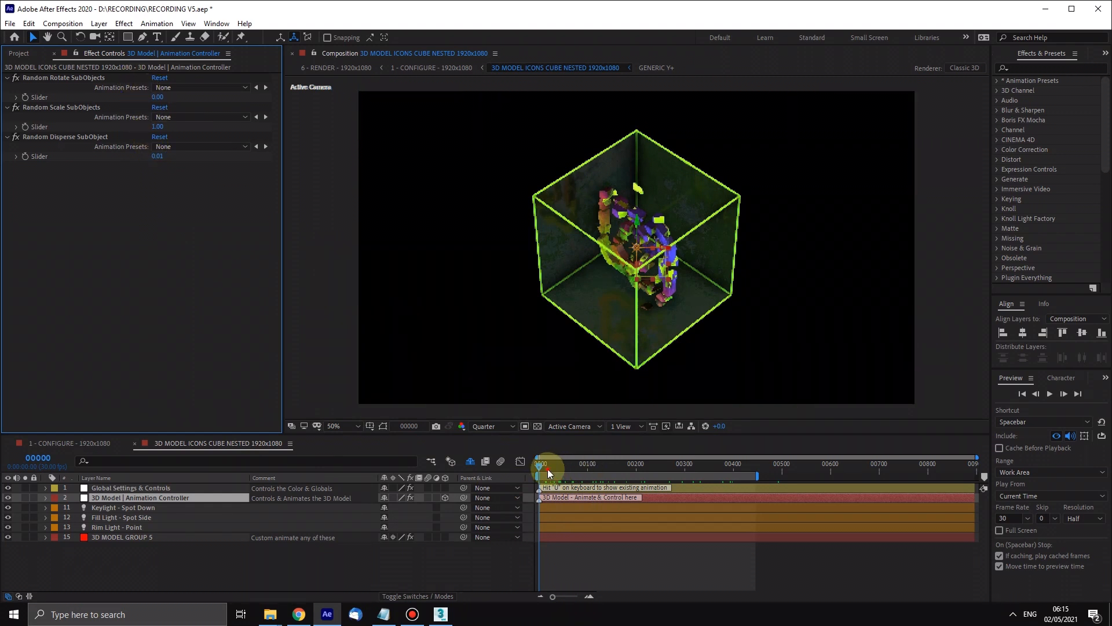
left_click_drag(542, 464, 603, 464)
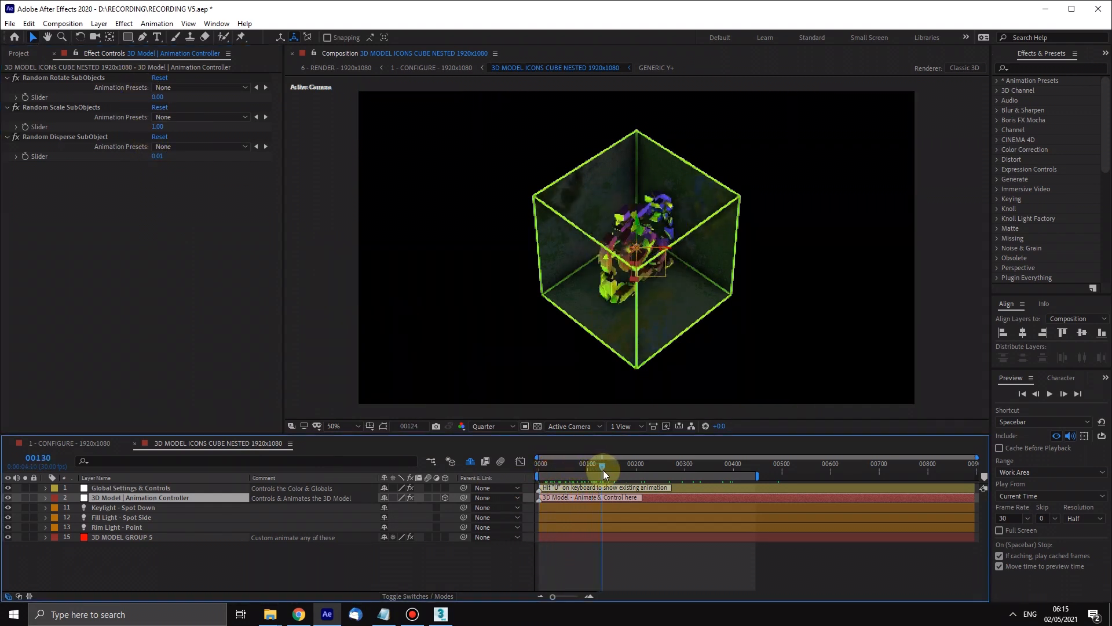
left_click_drag(601, 464, 681, 464)
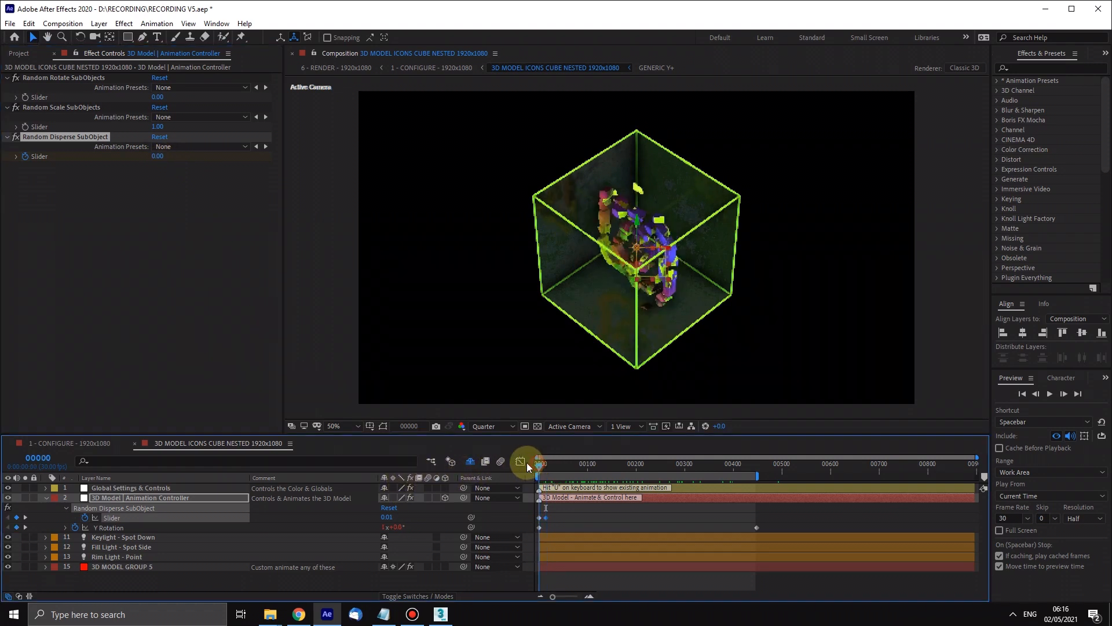
left_click_drag(539, 463, 560, 464)
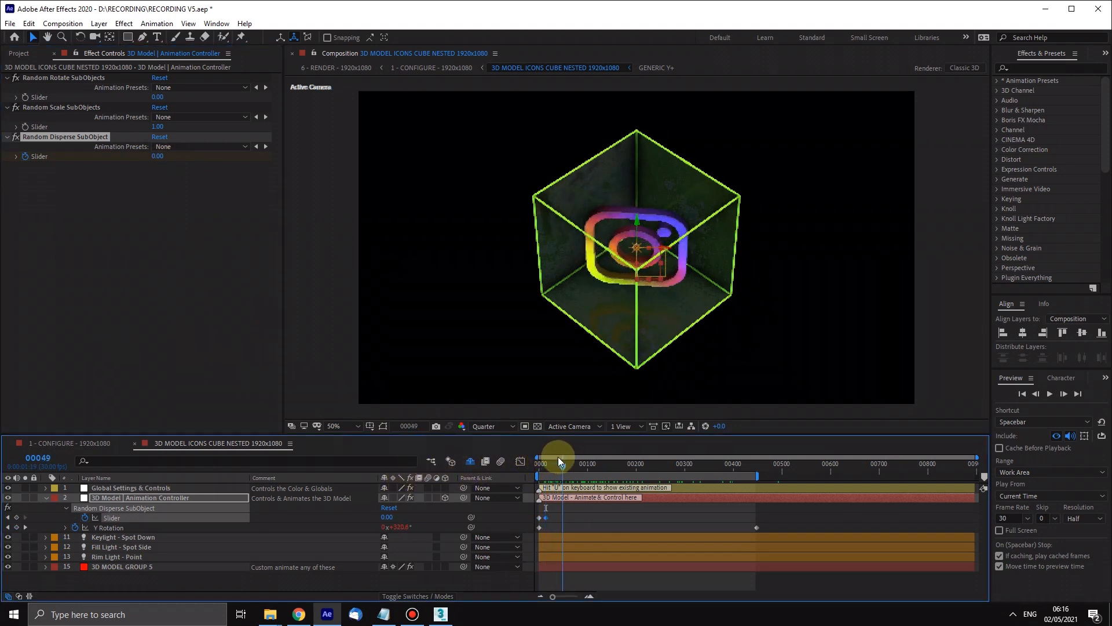
left_click_drag(562, 458, 557, 459)
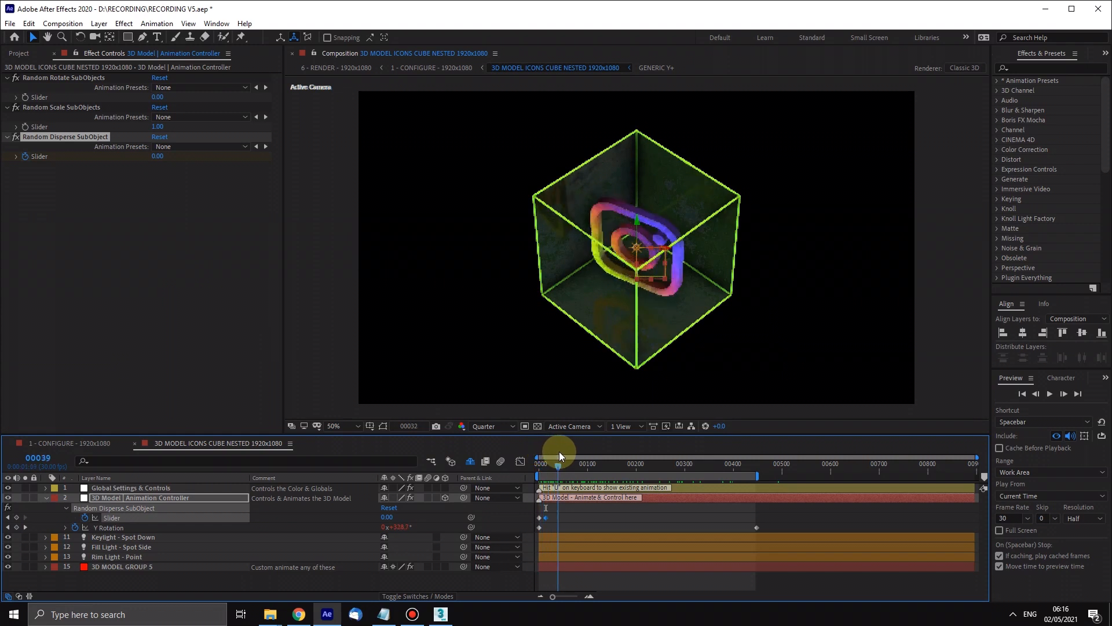
left_click_drag(559, 458, 592, 457)
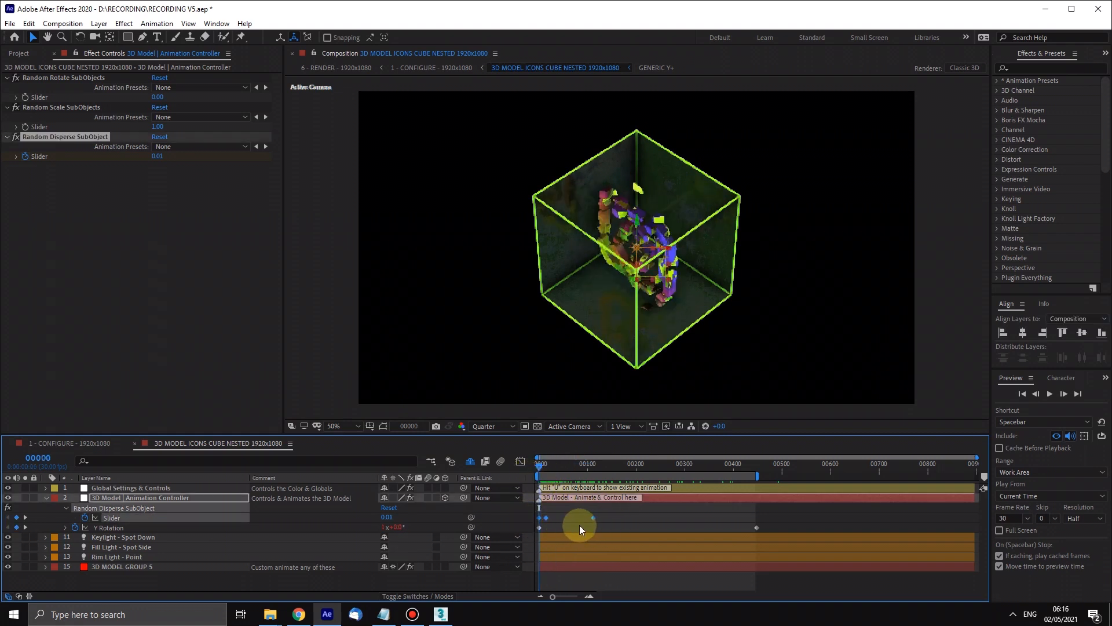
mouse_move(575, 518)
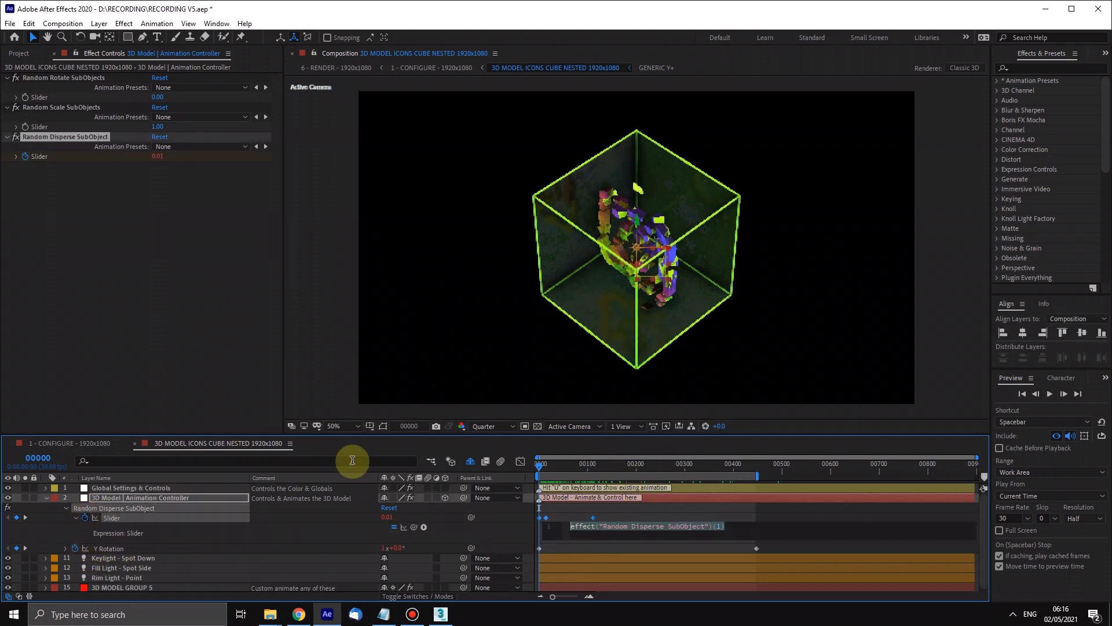
Give Random Disperse a loopOut("cycle") expression and scrub to see the burst repeat.
type("loopOut")
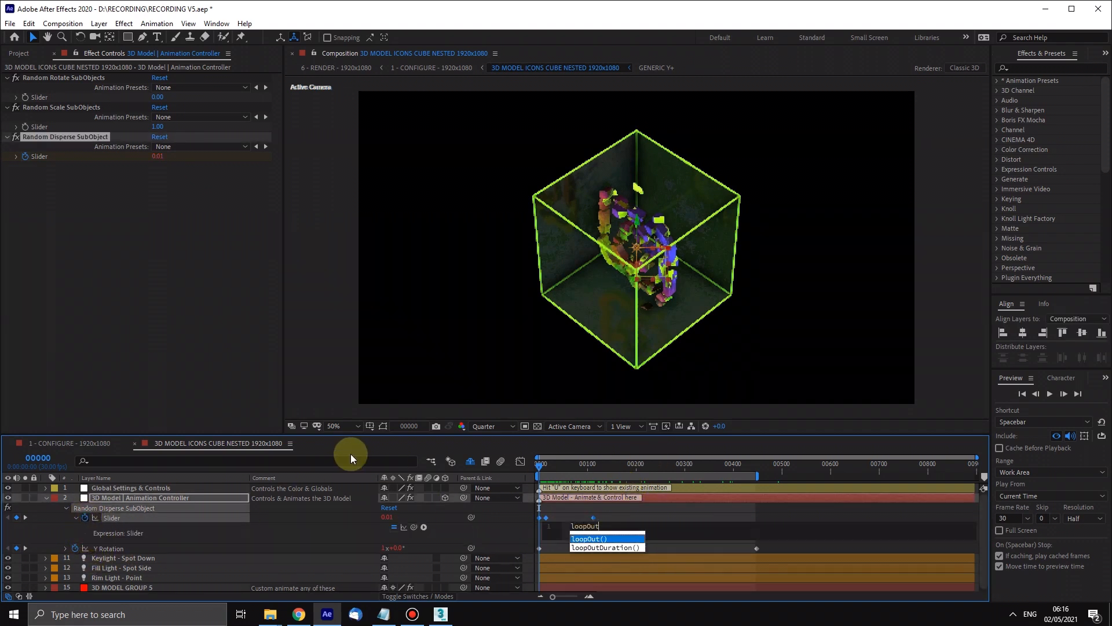
left_click(589, 538)
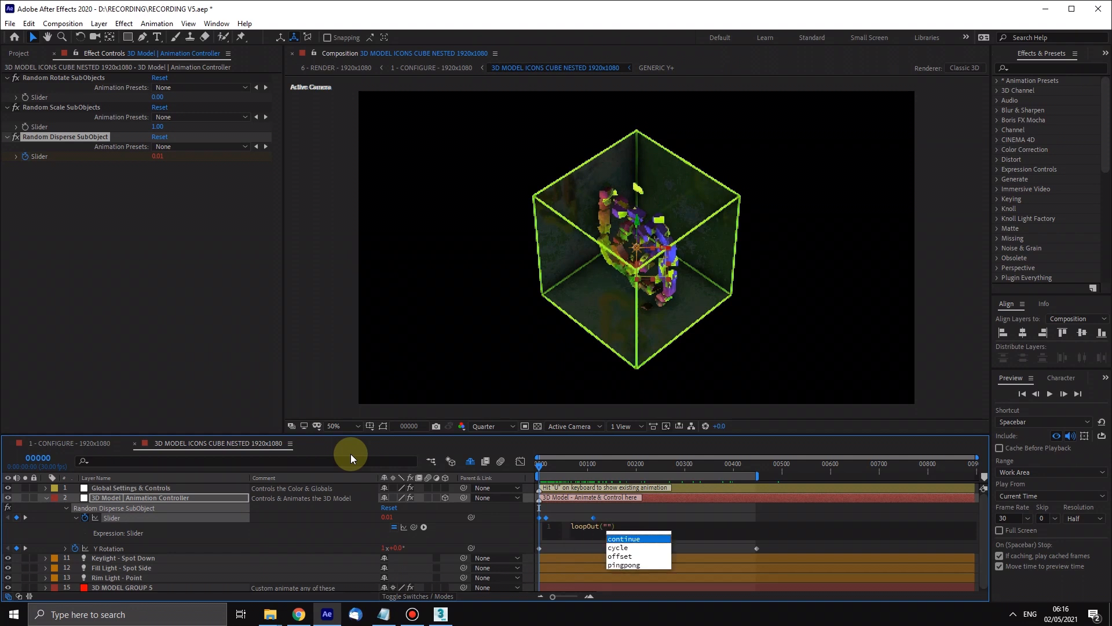
left_click(617, 547)
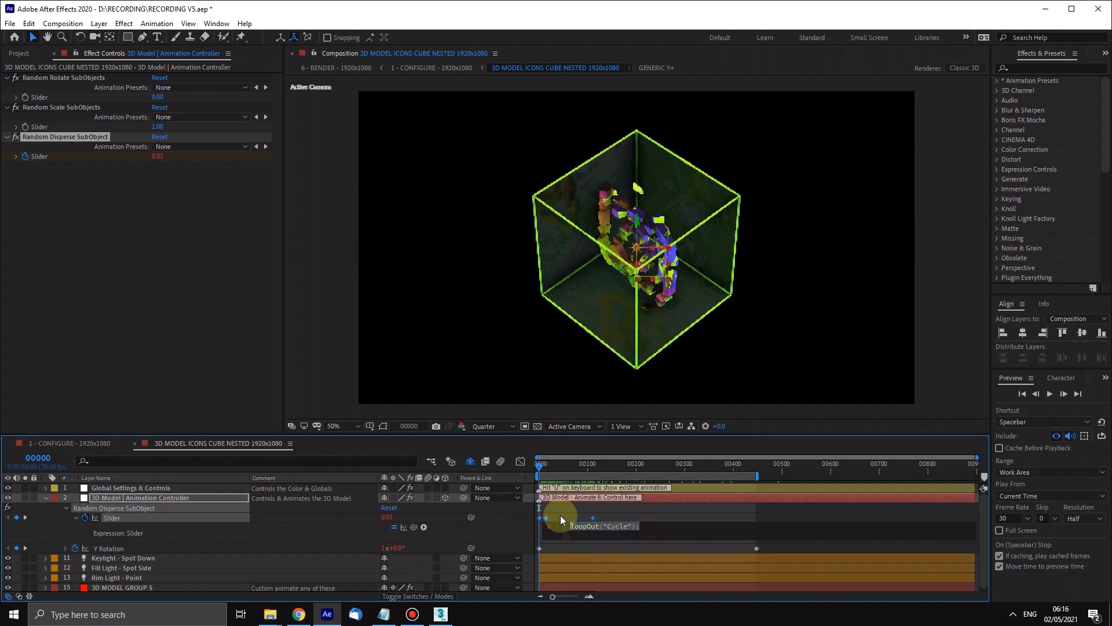
mouse_move(610, 479)
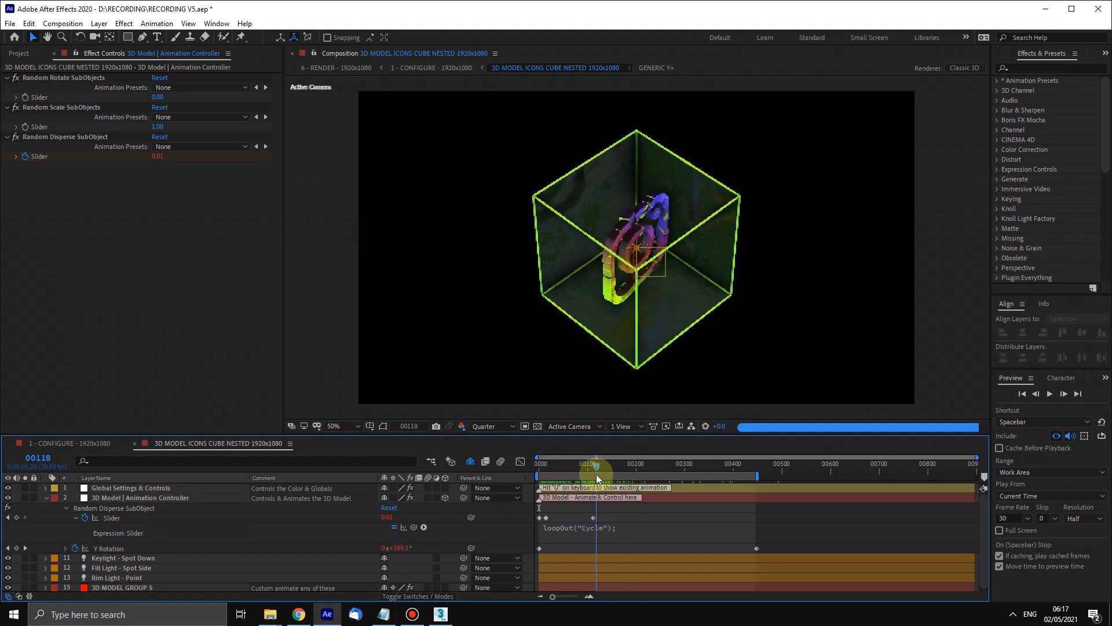
left_click_drag(597, 468, 592, 468)
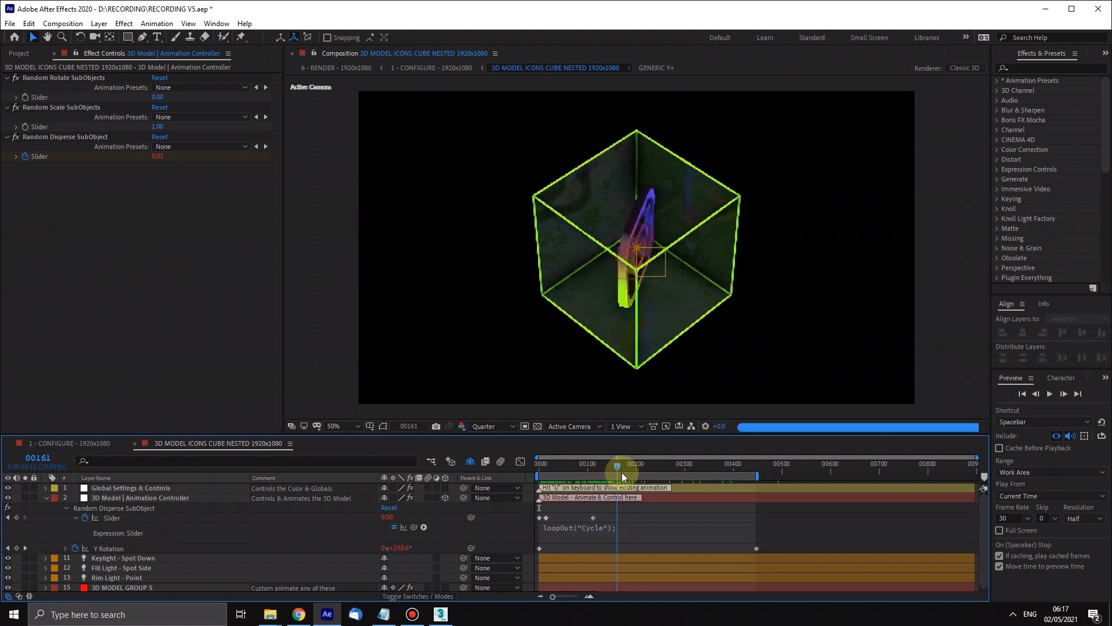
left_click_drag(617, 466, 672, 466)
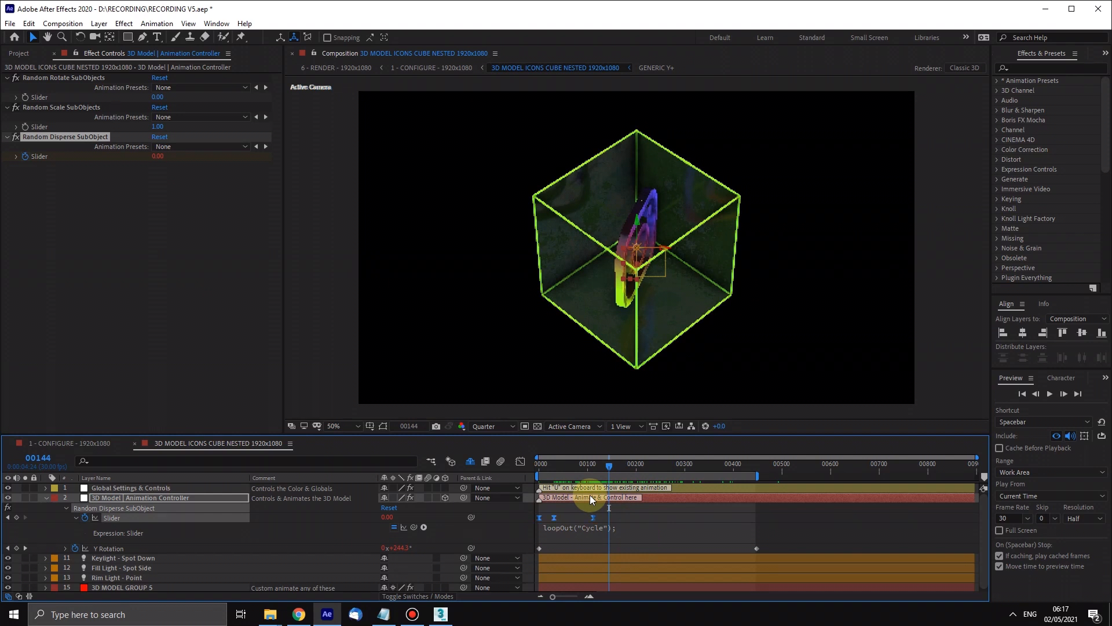
left_click_drag(608, 464, 540, 464)
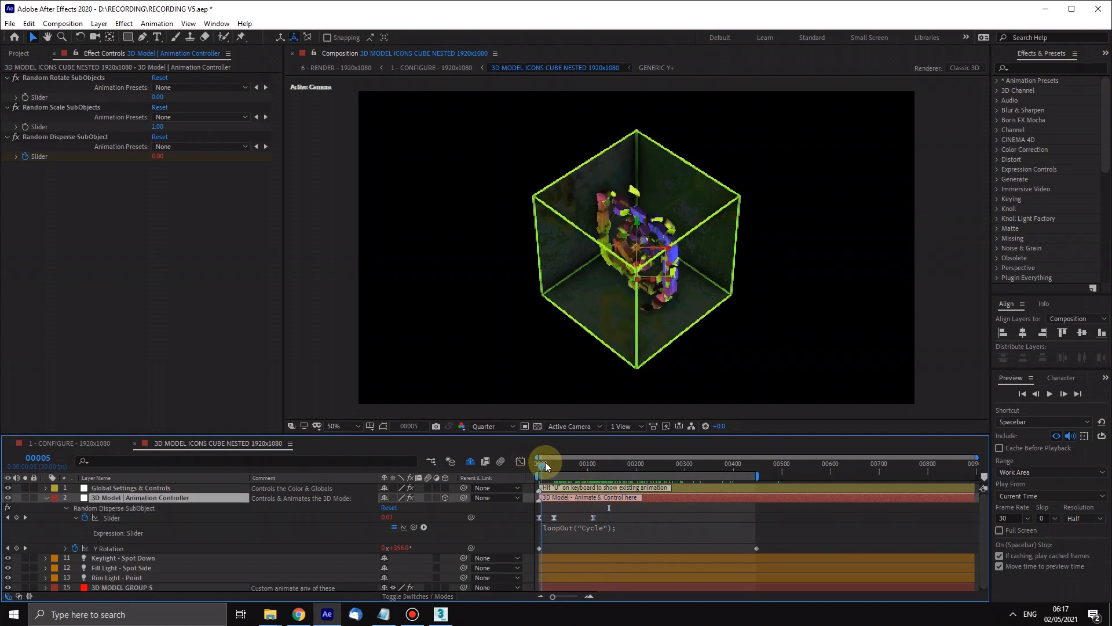
left_click_drag(541, 460, 619, 460)
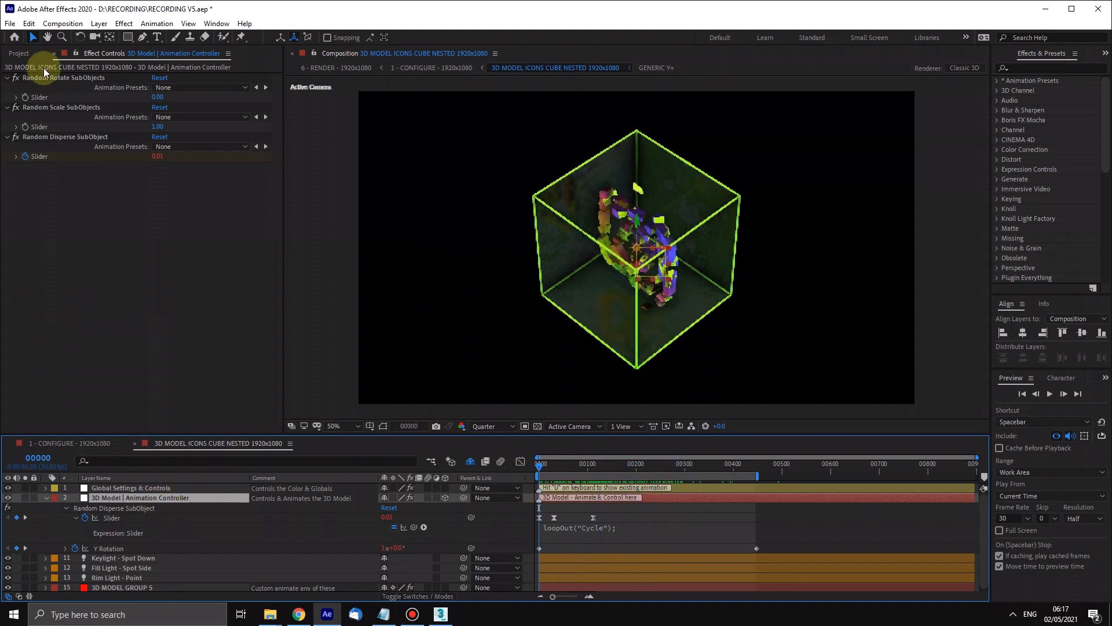
mouse_move(85, 112)
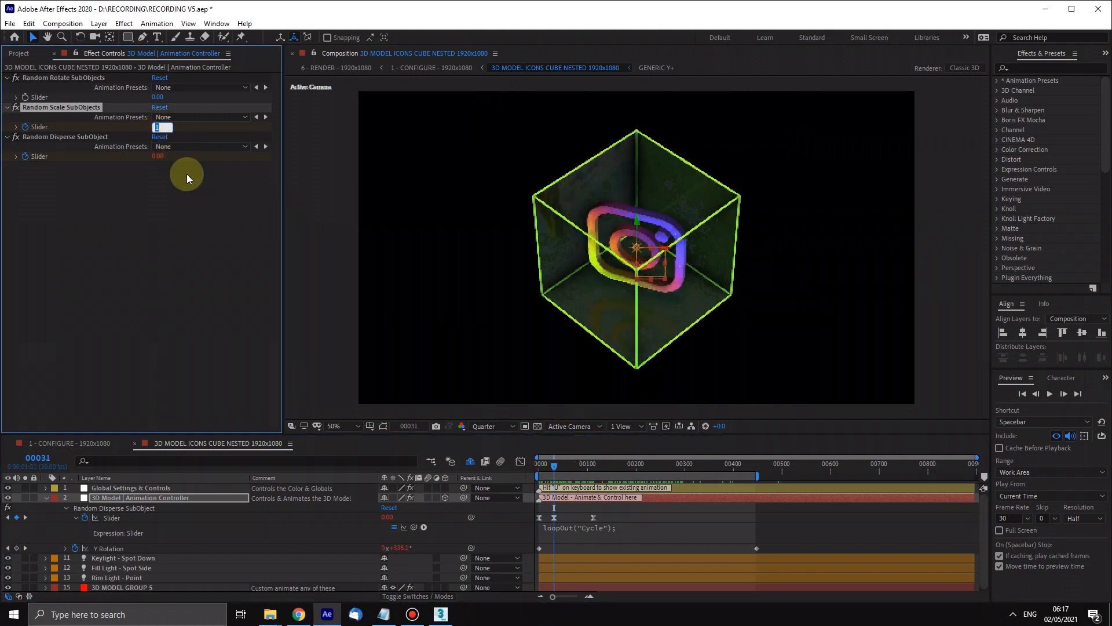
Keyframe Random Scale at 0.70, add loopOut cycle, and scrub to preview the repeating burst.
type("0.70")
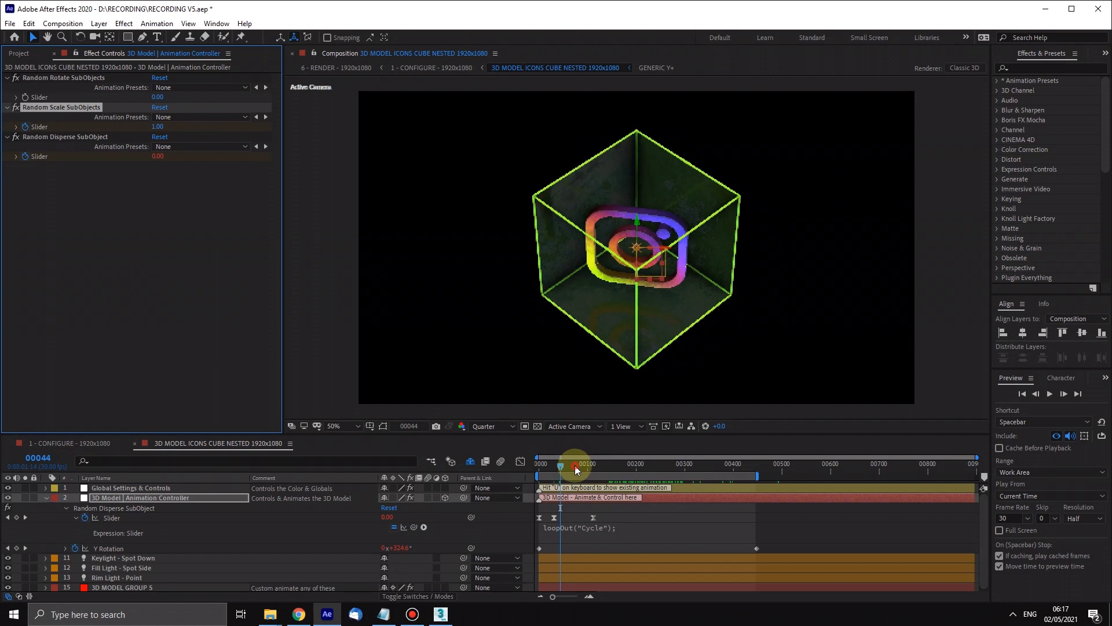
left_click_drag(575, 467, 592, 466)
type("loopOut(\"c\")")
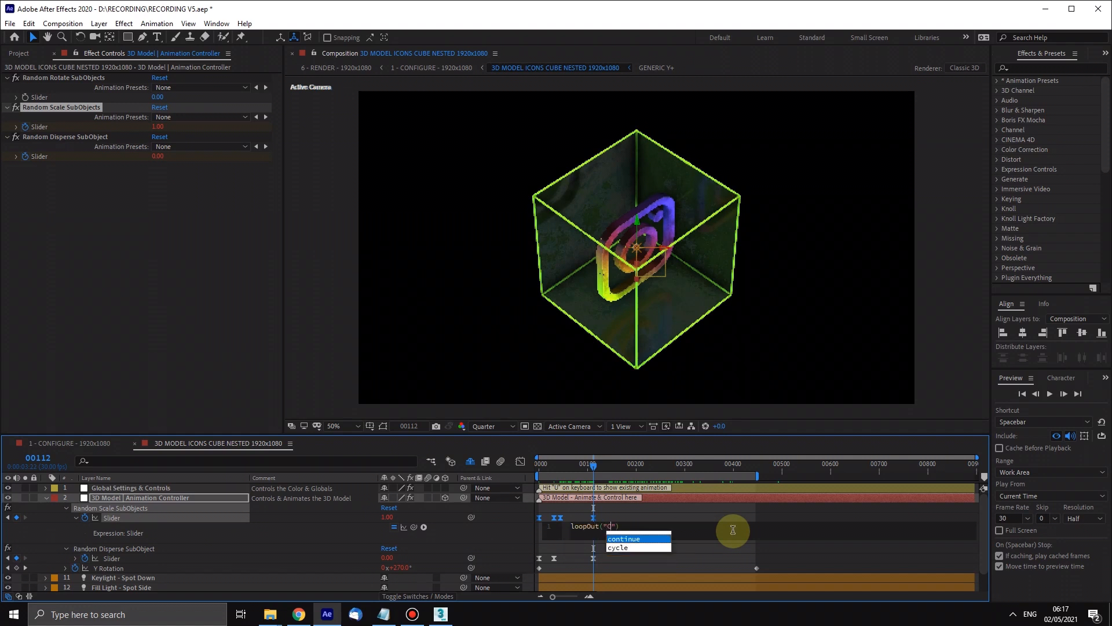
left_click(617, 547)
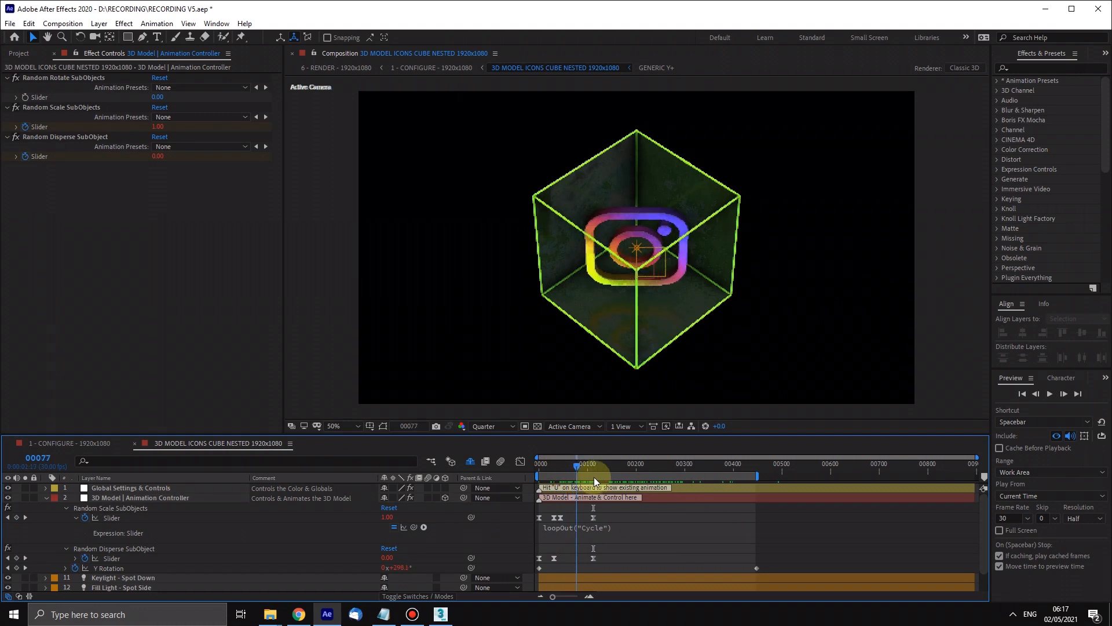
left_click_drag(577, 464, 645, 464)
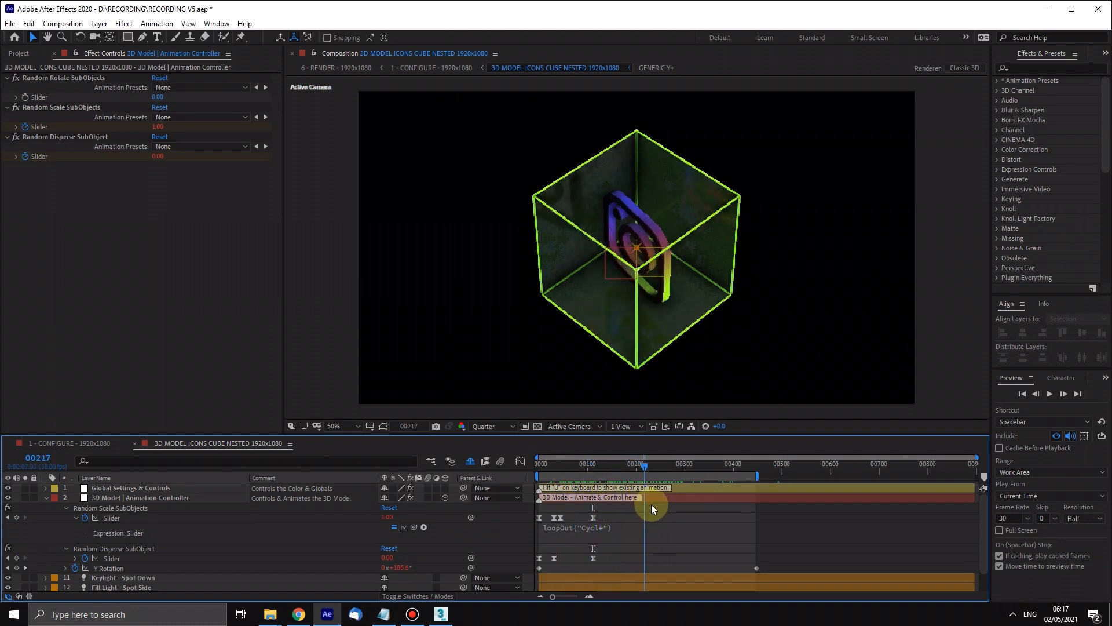
left_click_drag(645, 464, 702, 464)
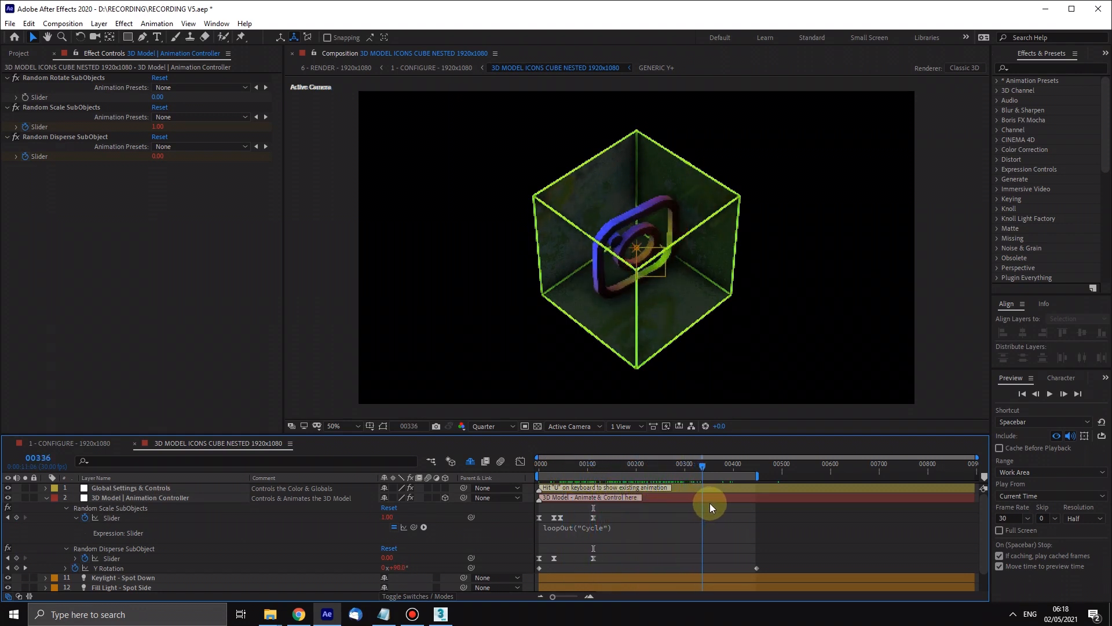